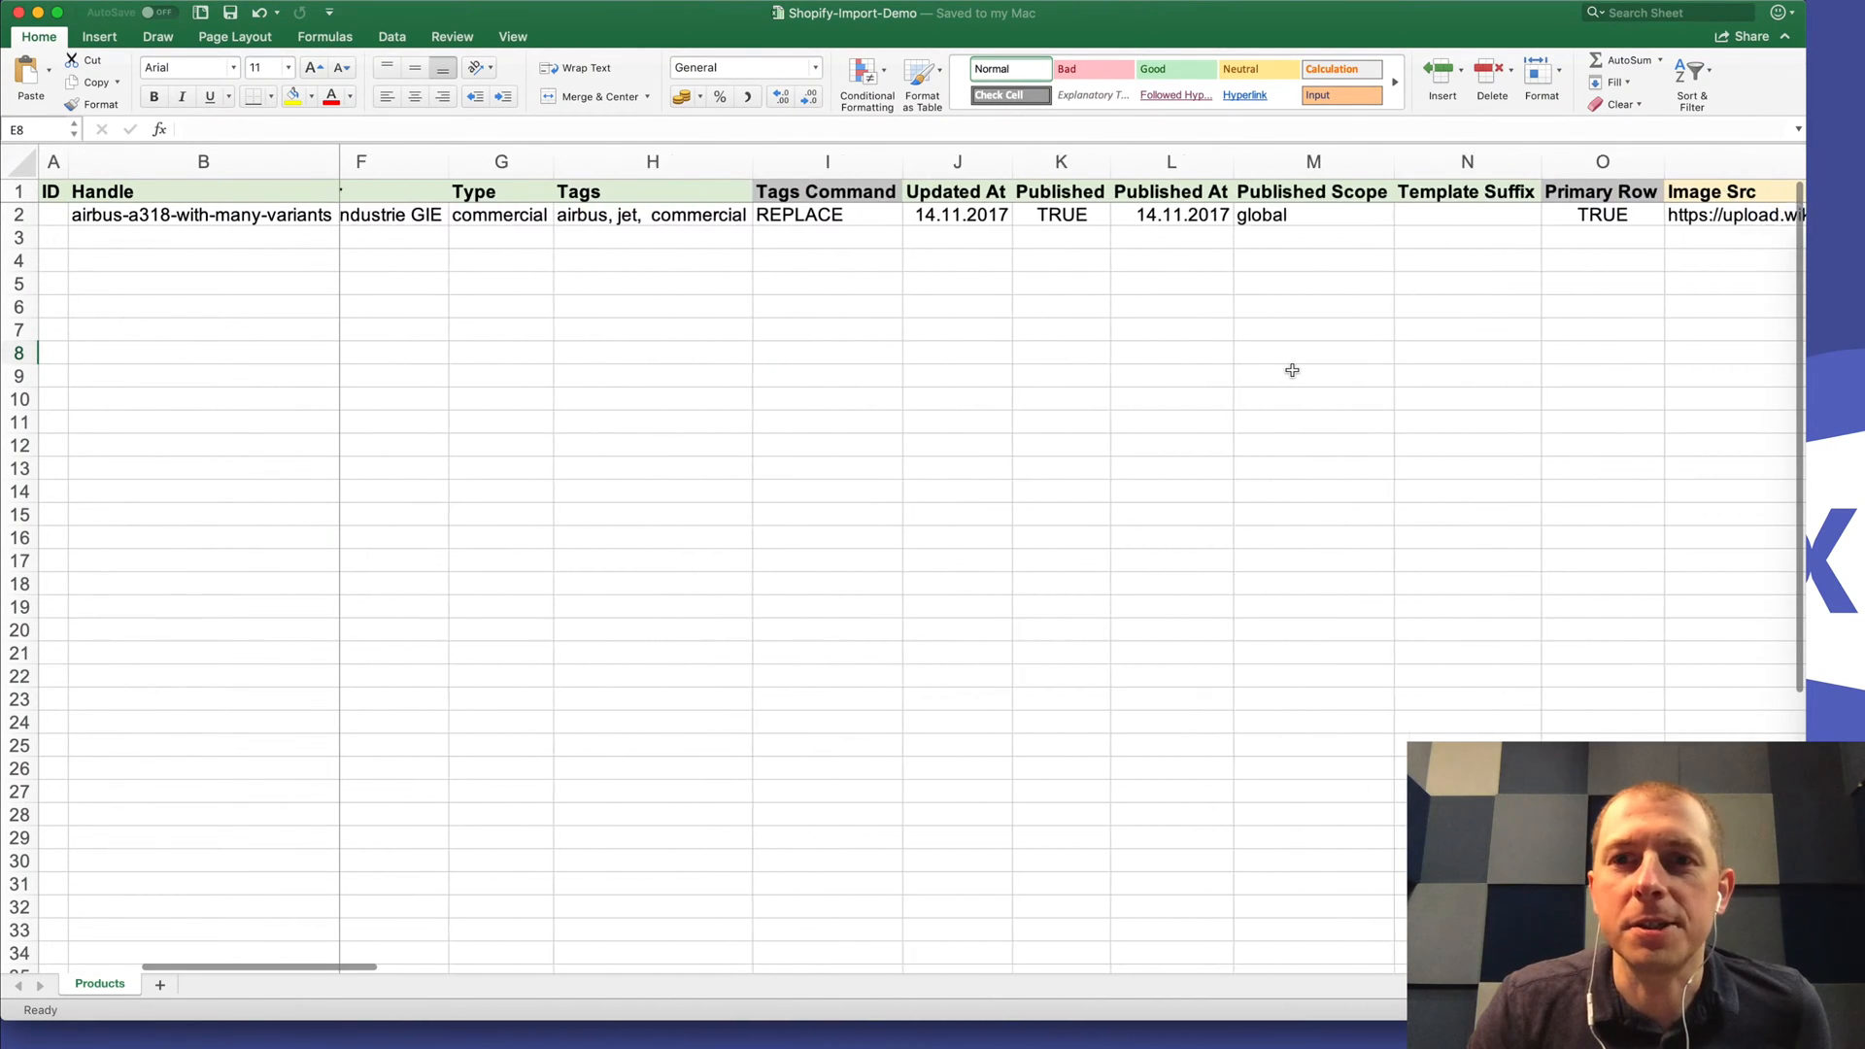
Step: Edit cell AC2 in the Option columns of the Products sheet to read 'Mate; Polished'
scroll(right, 3)
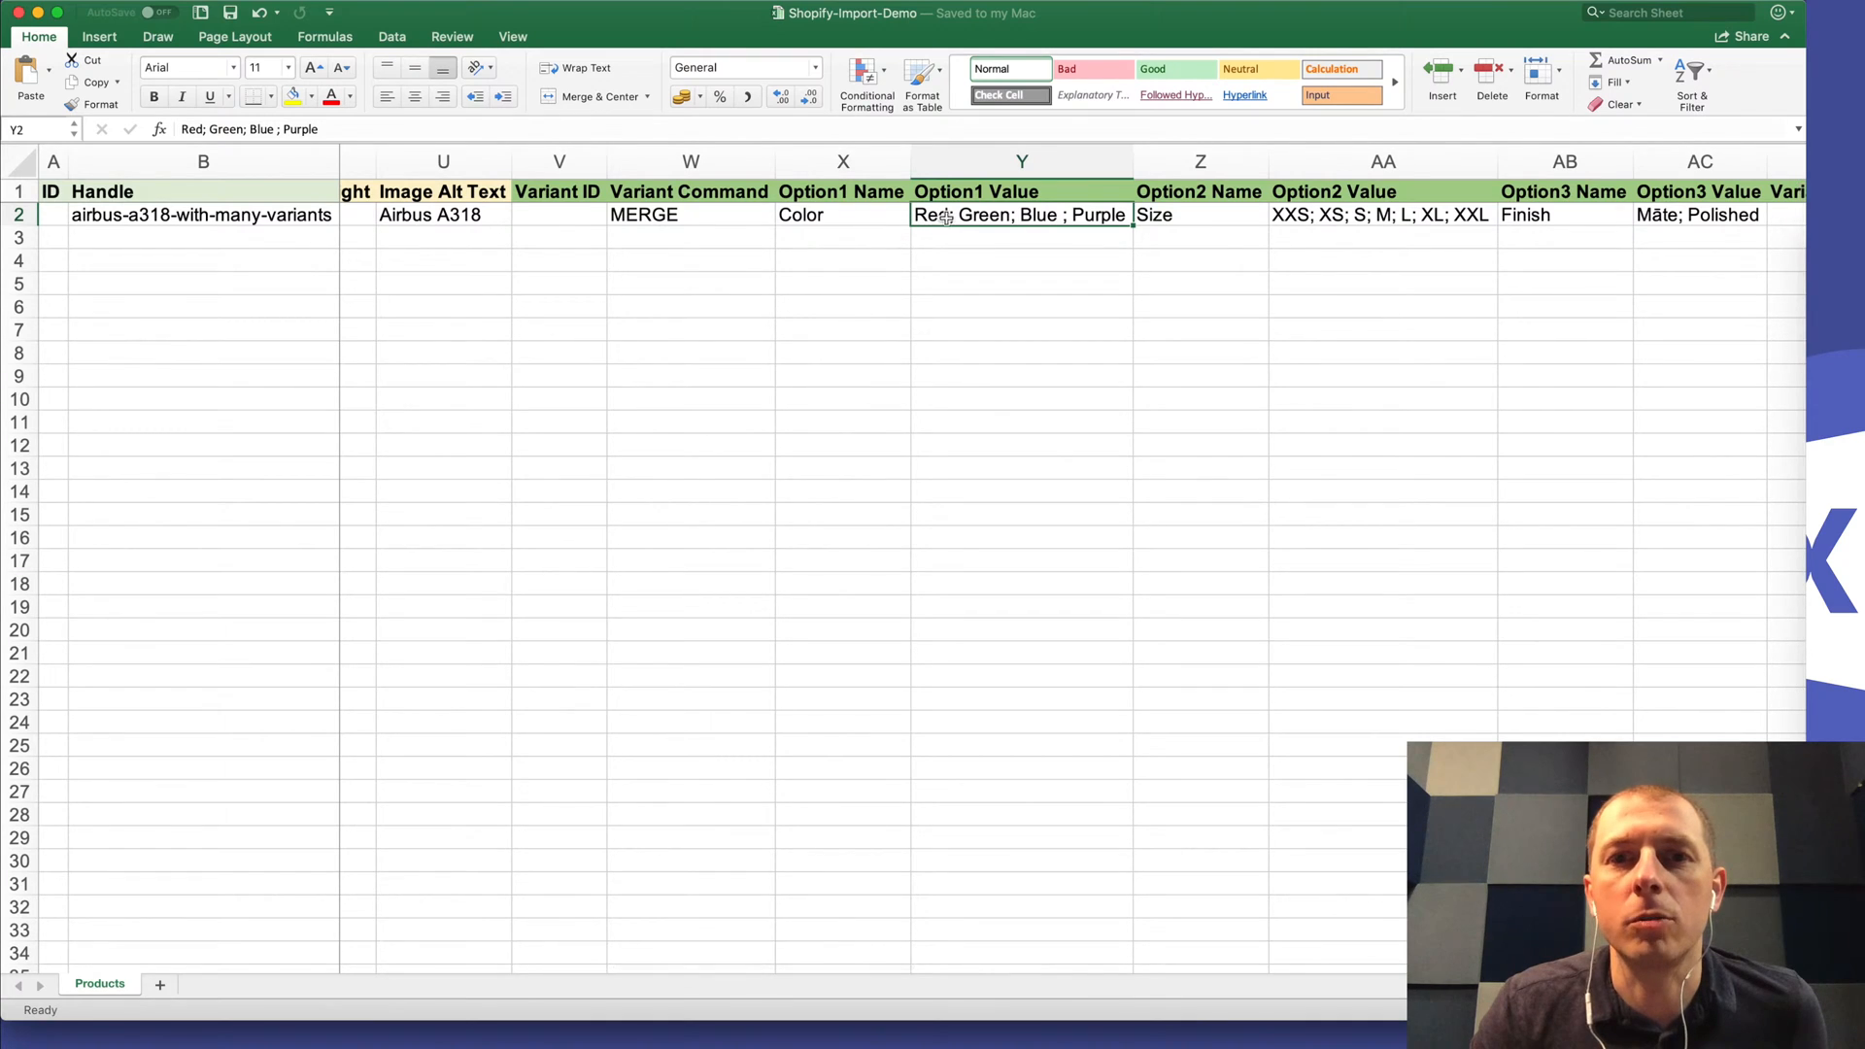
scroll(right, 3)
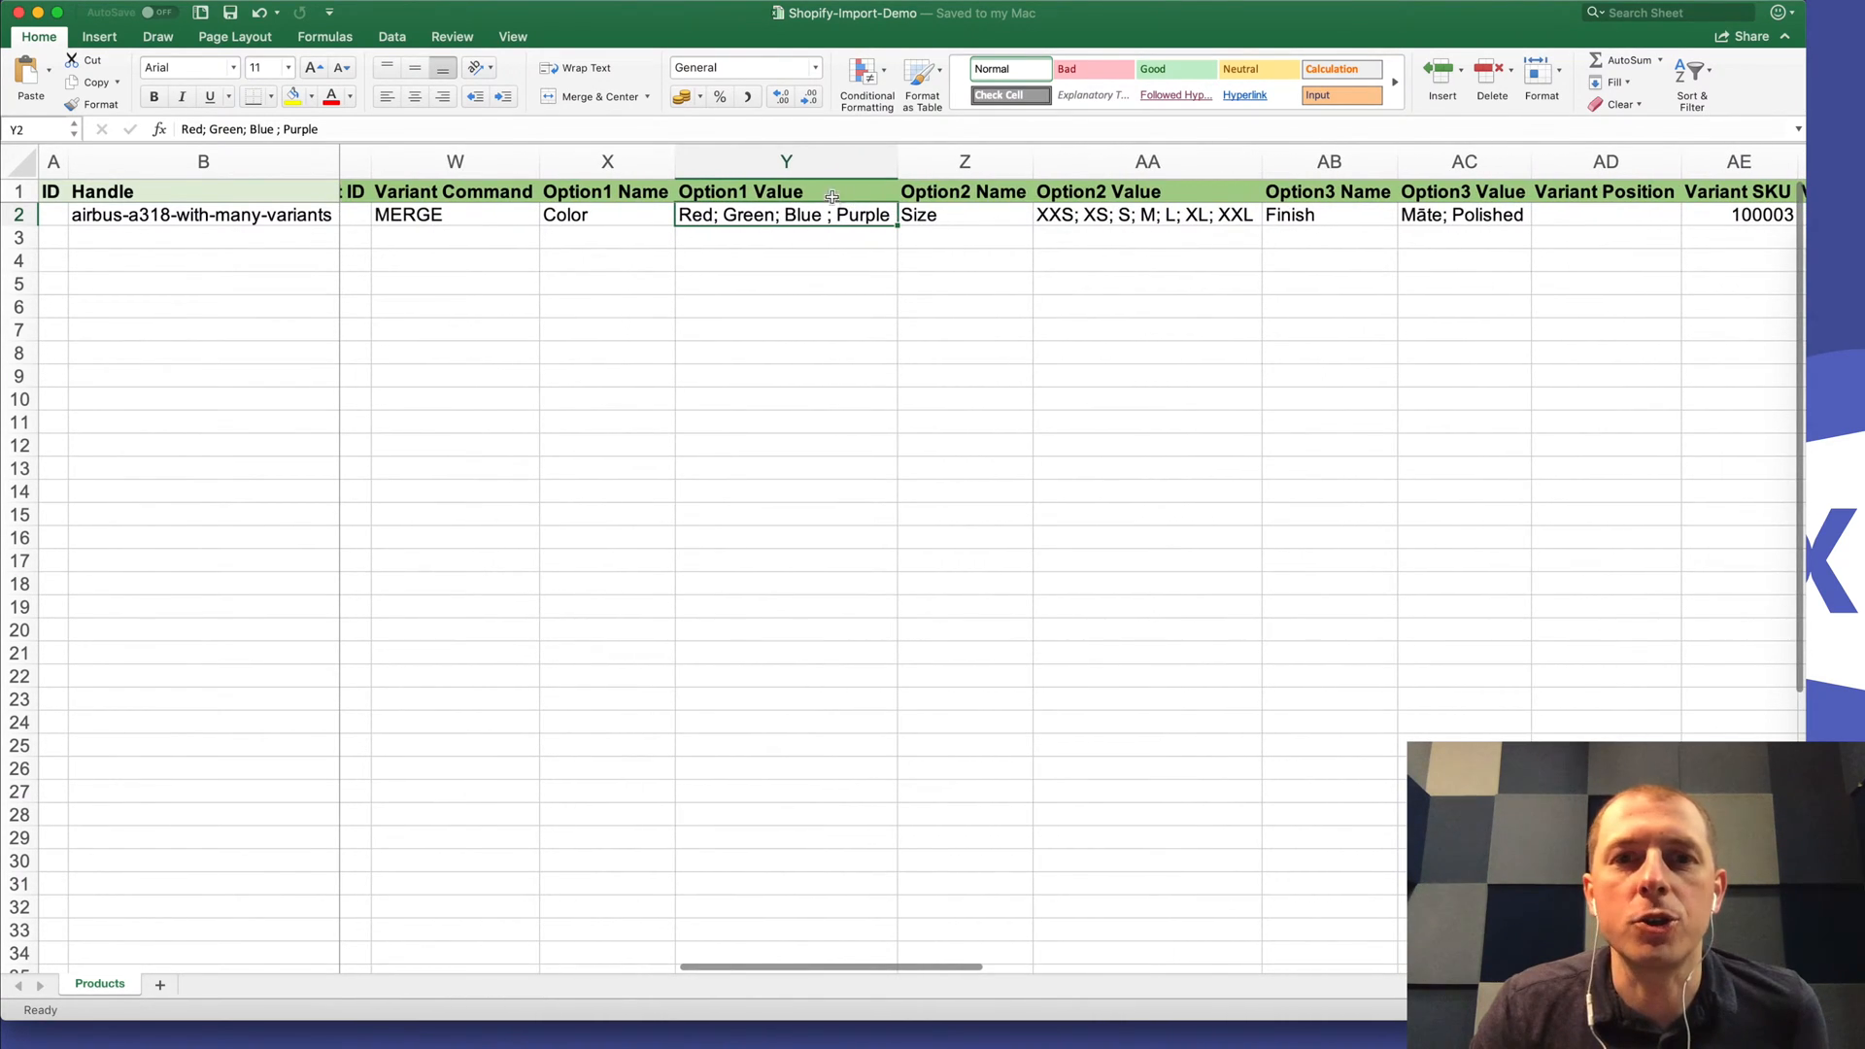
click(787, 193)
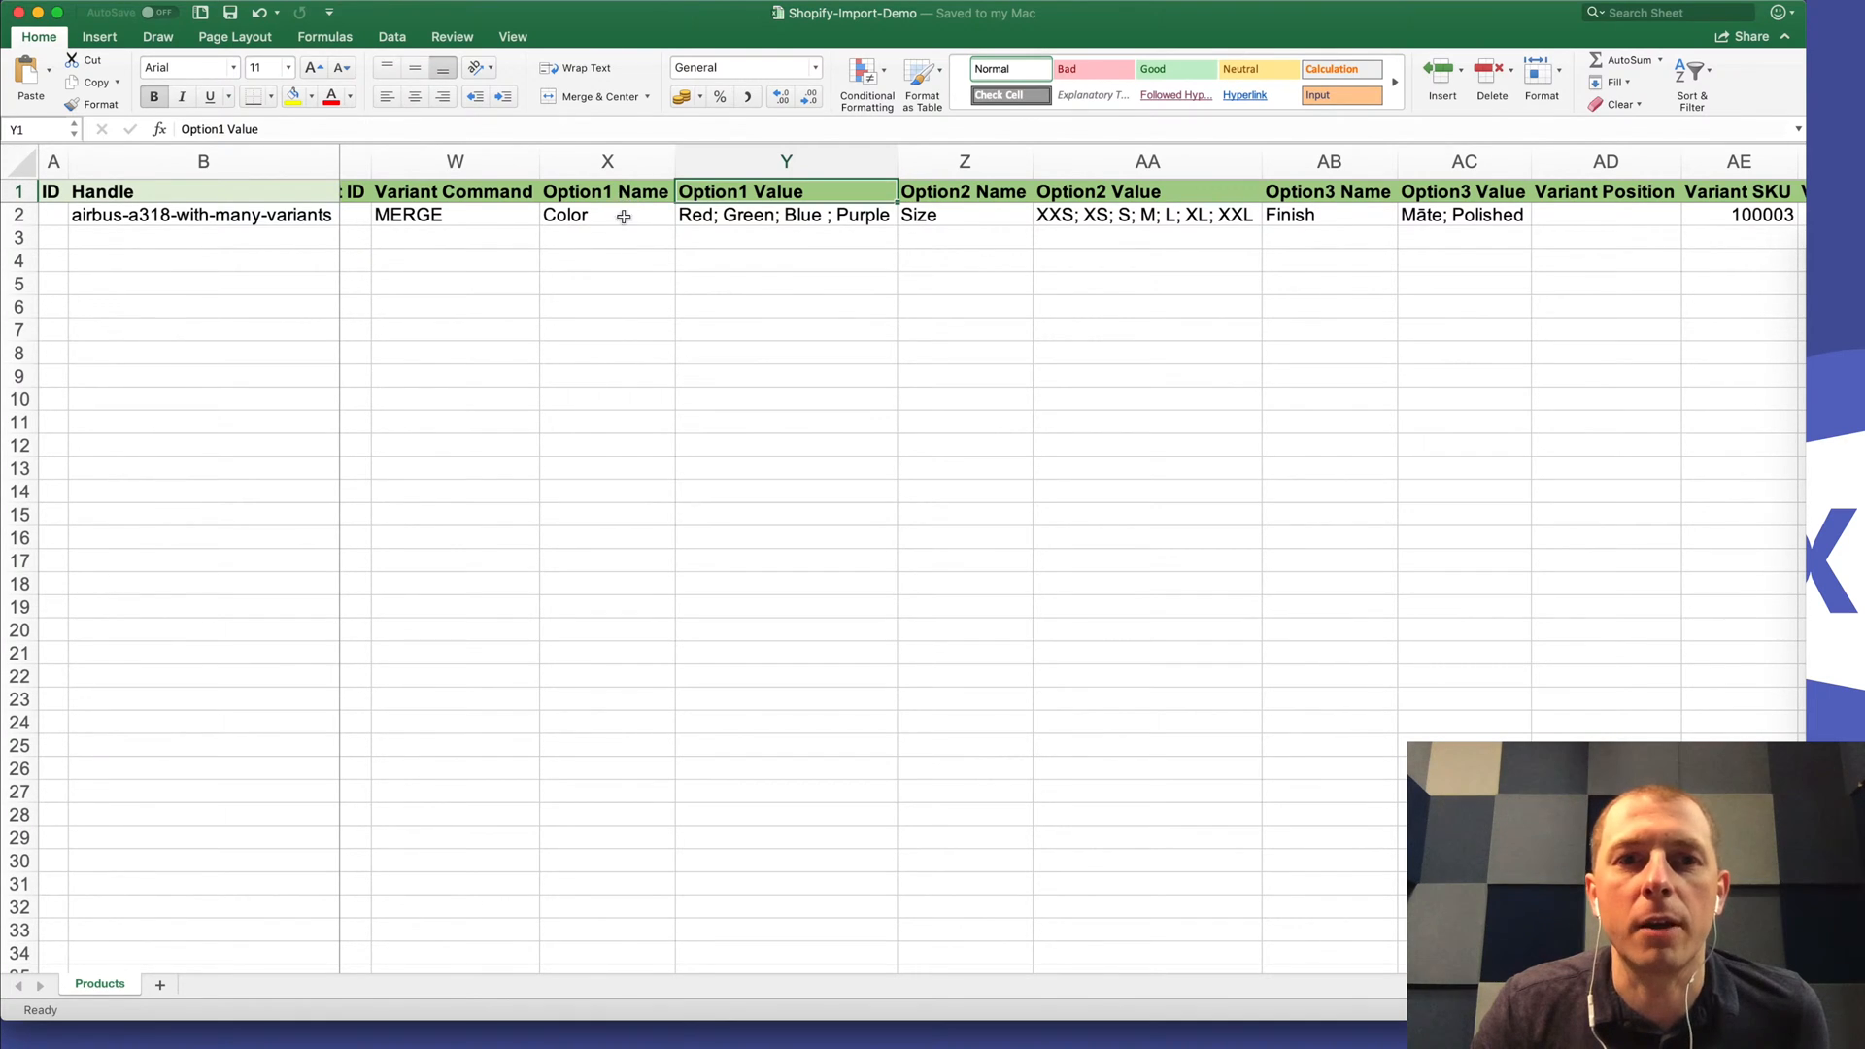
click(787, 214)
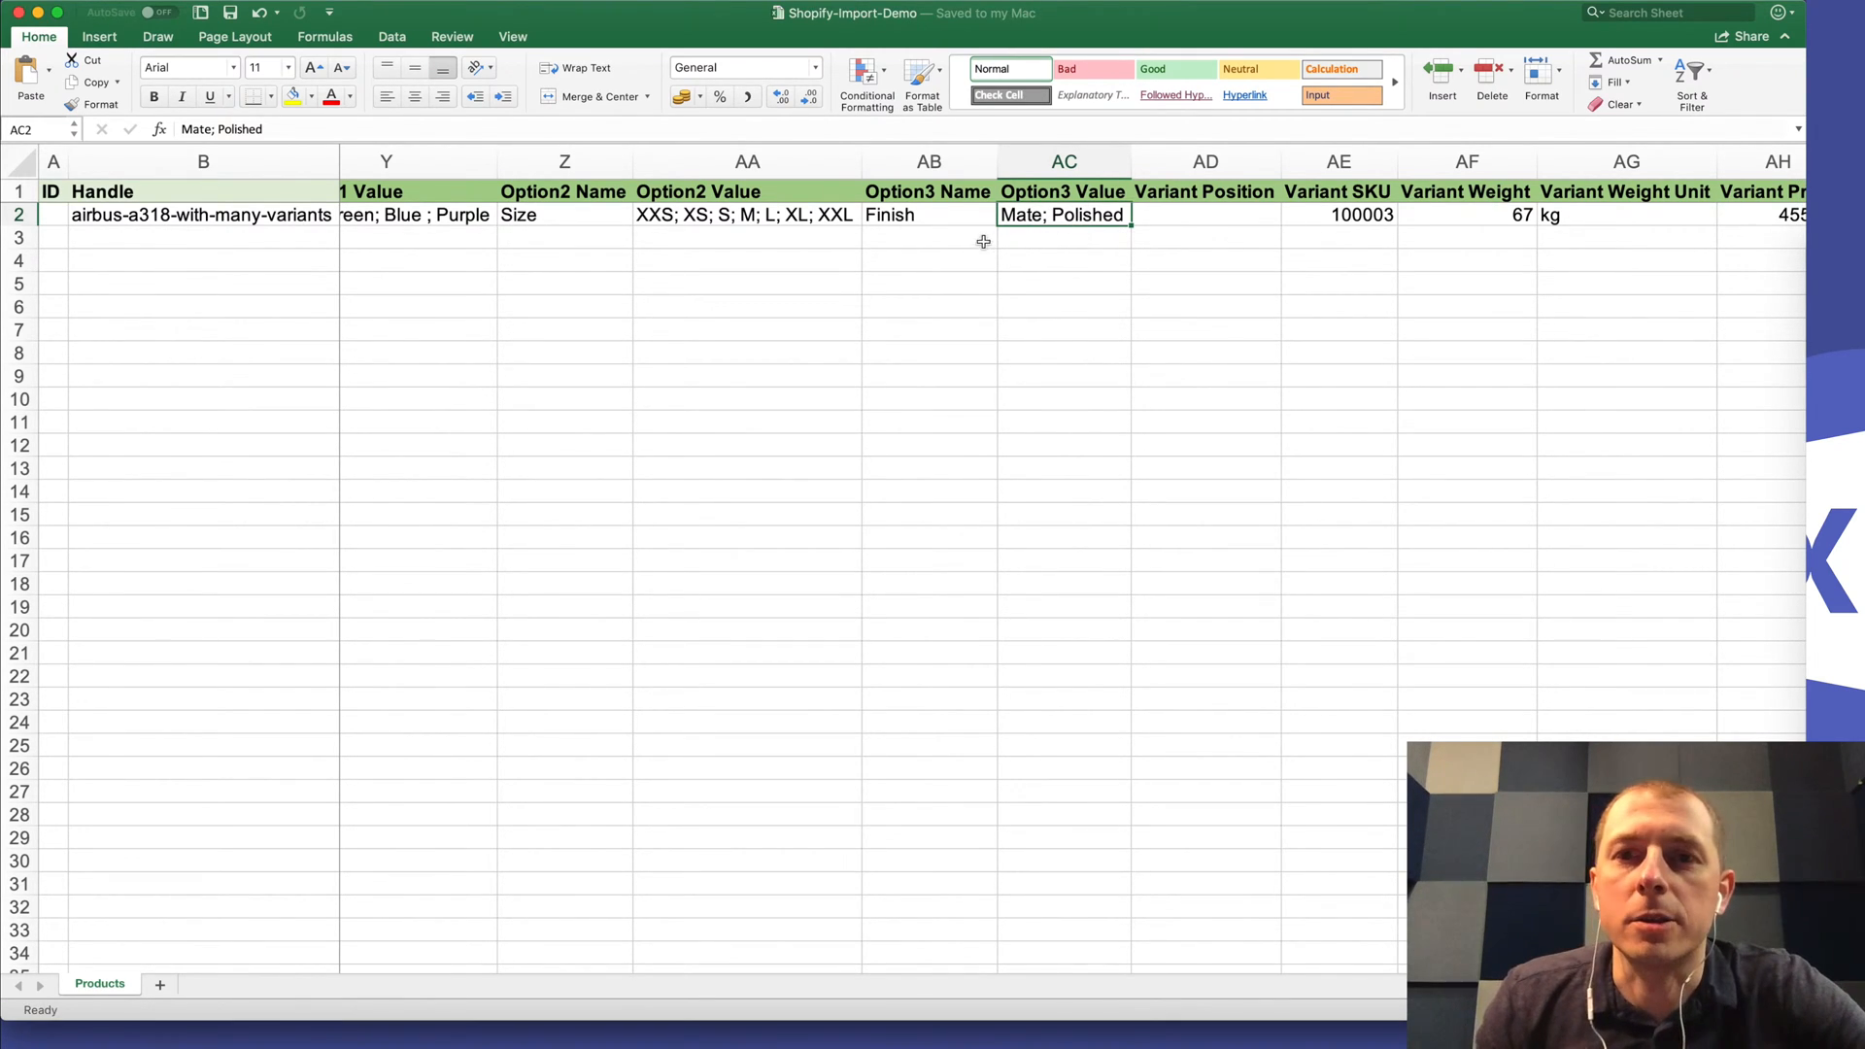
scroll(left, 3)
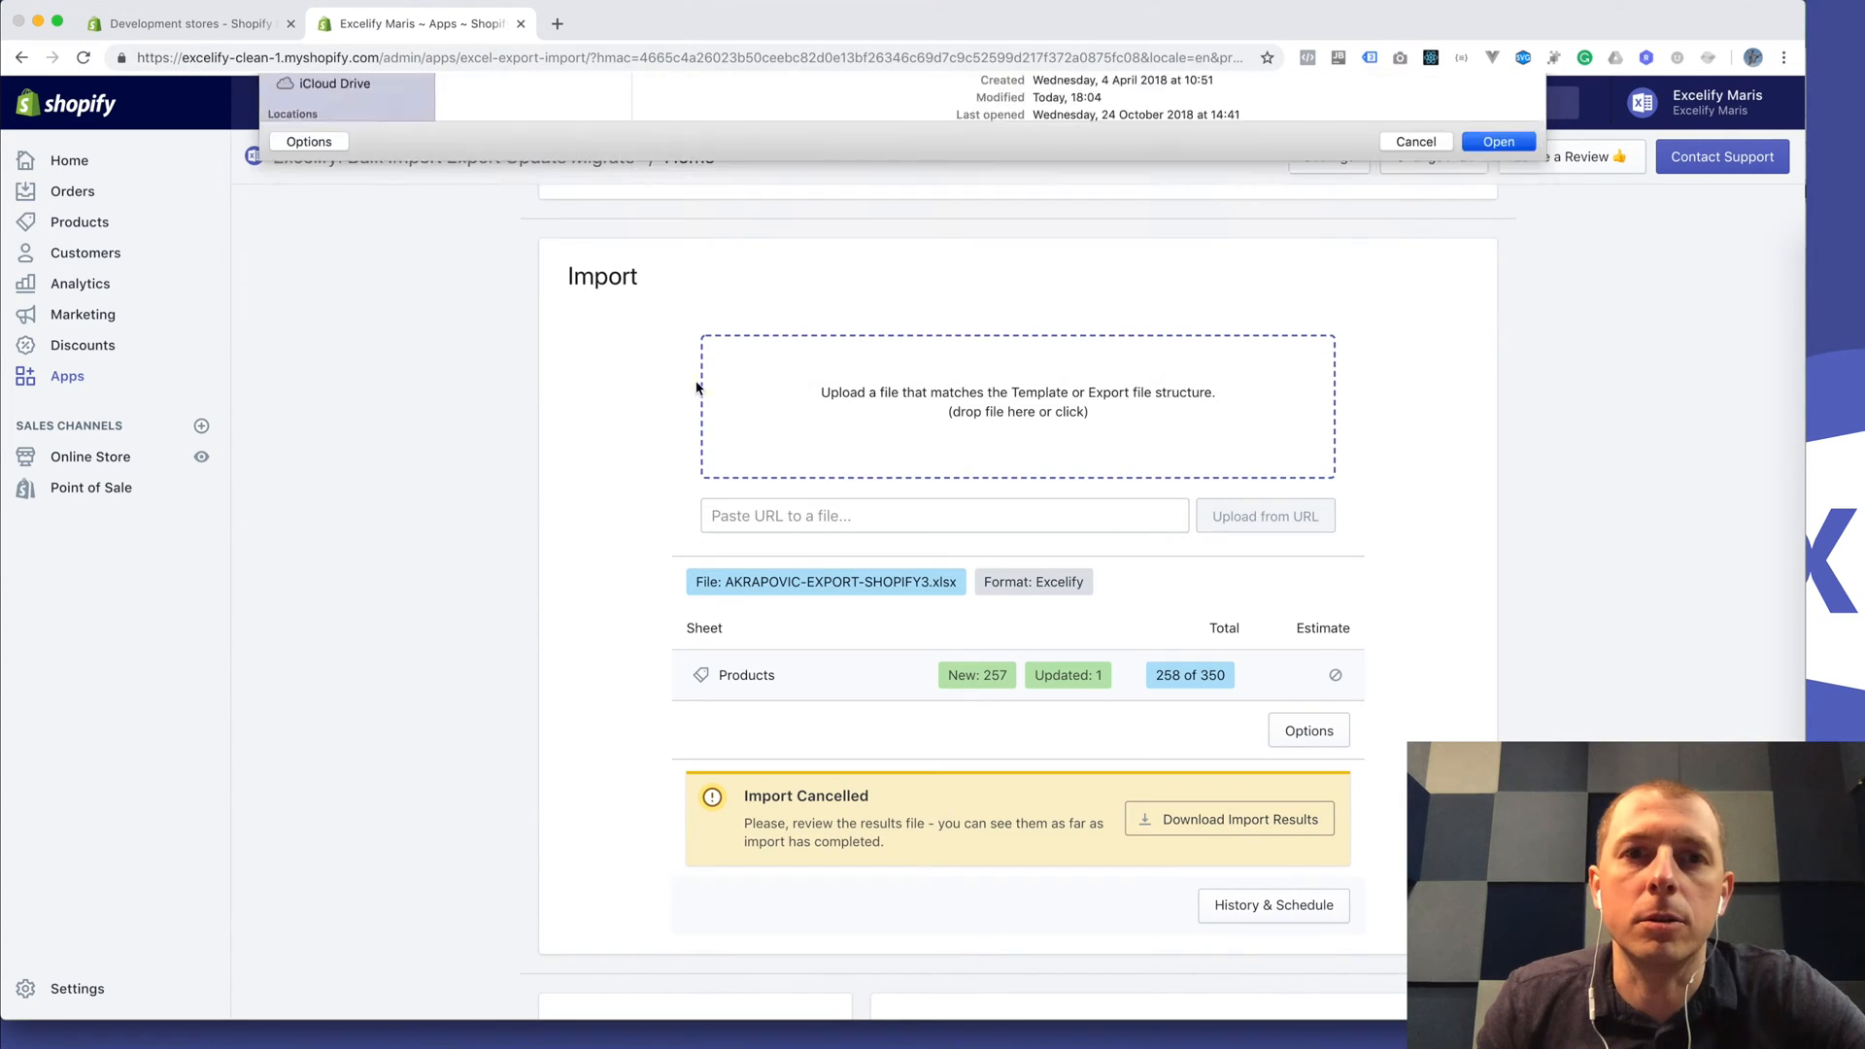
Step: Upload Shopify-Import-Demo.xlsx from the file picker and let Excelify analyse it
click(1498, 139)
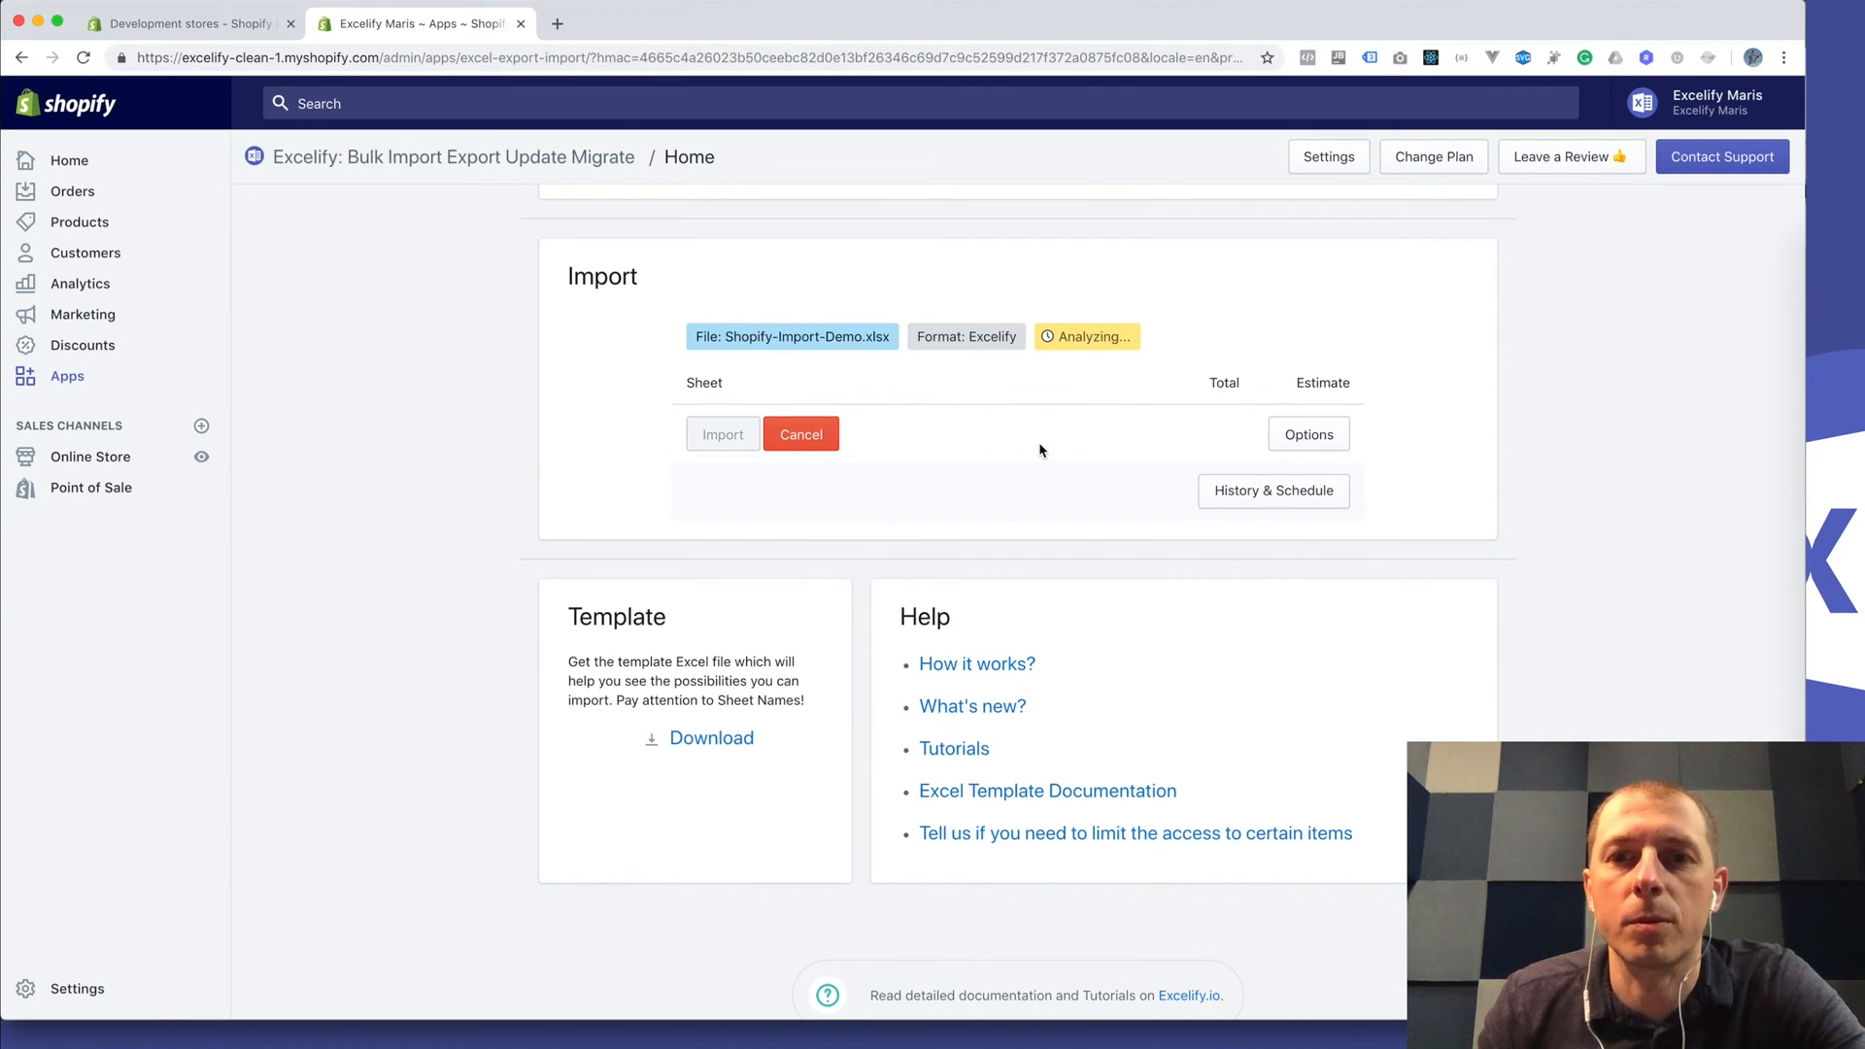
mouse_move(1056, 448)
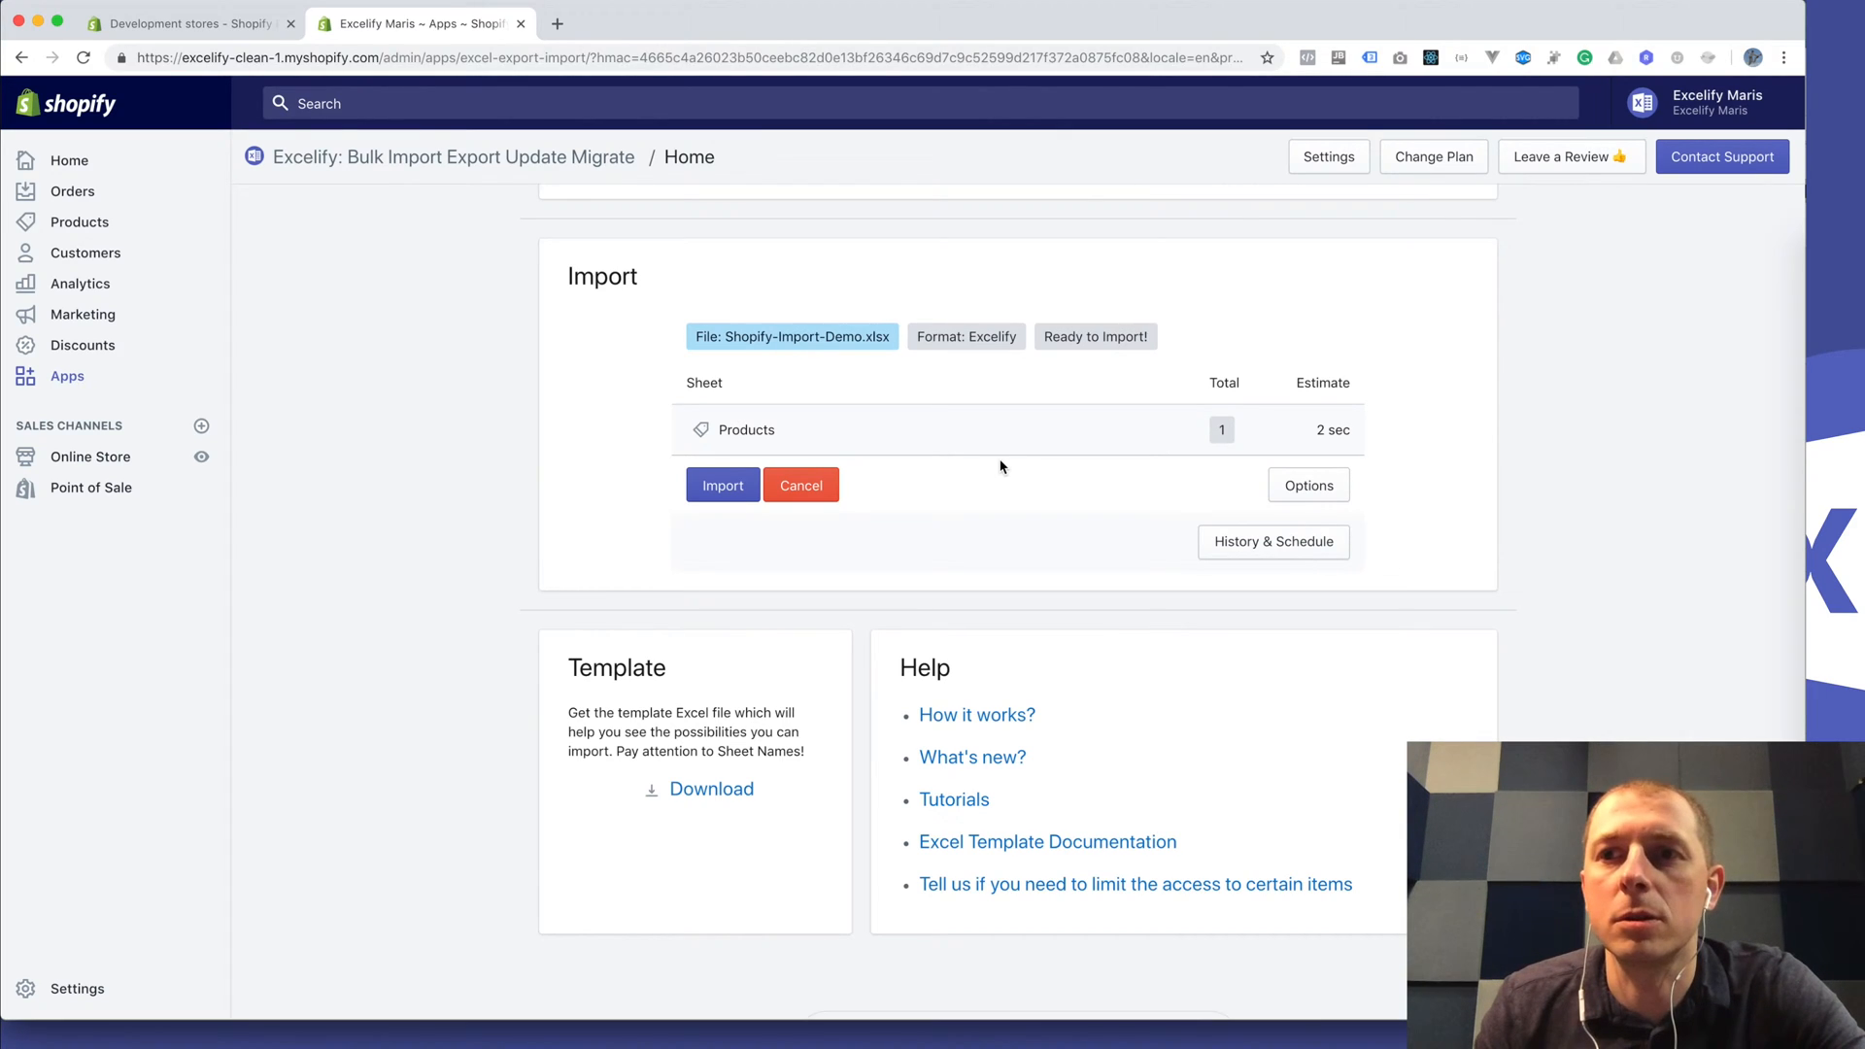
Step: Enable the Dry run option and start importing the Products sheet
click(1308, 483)
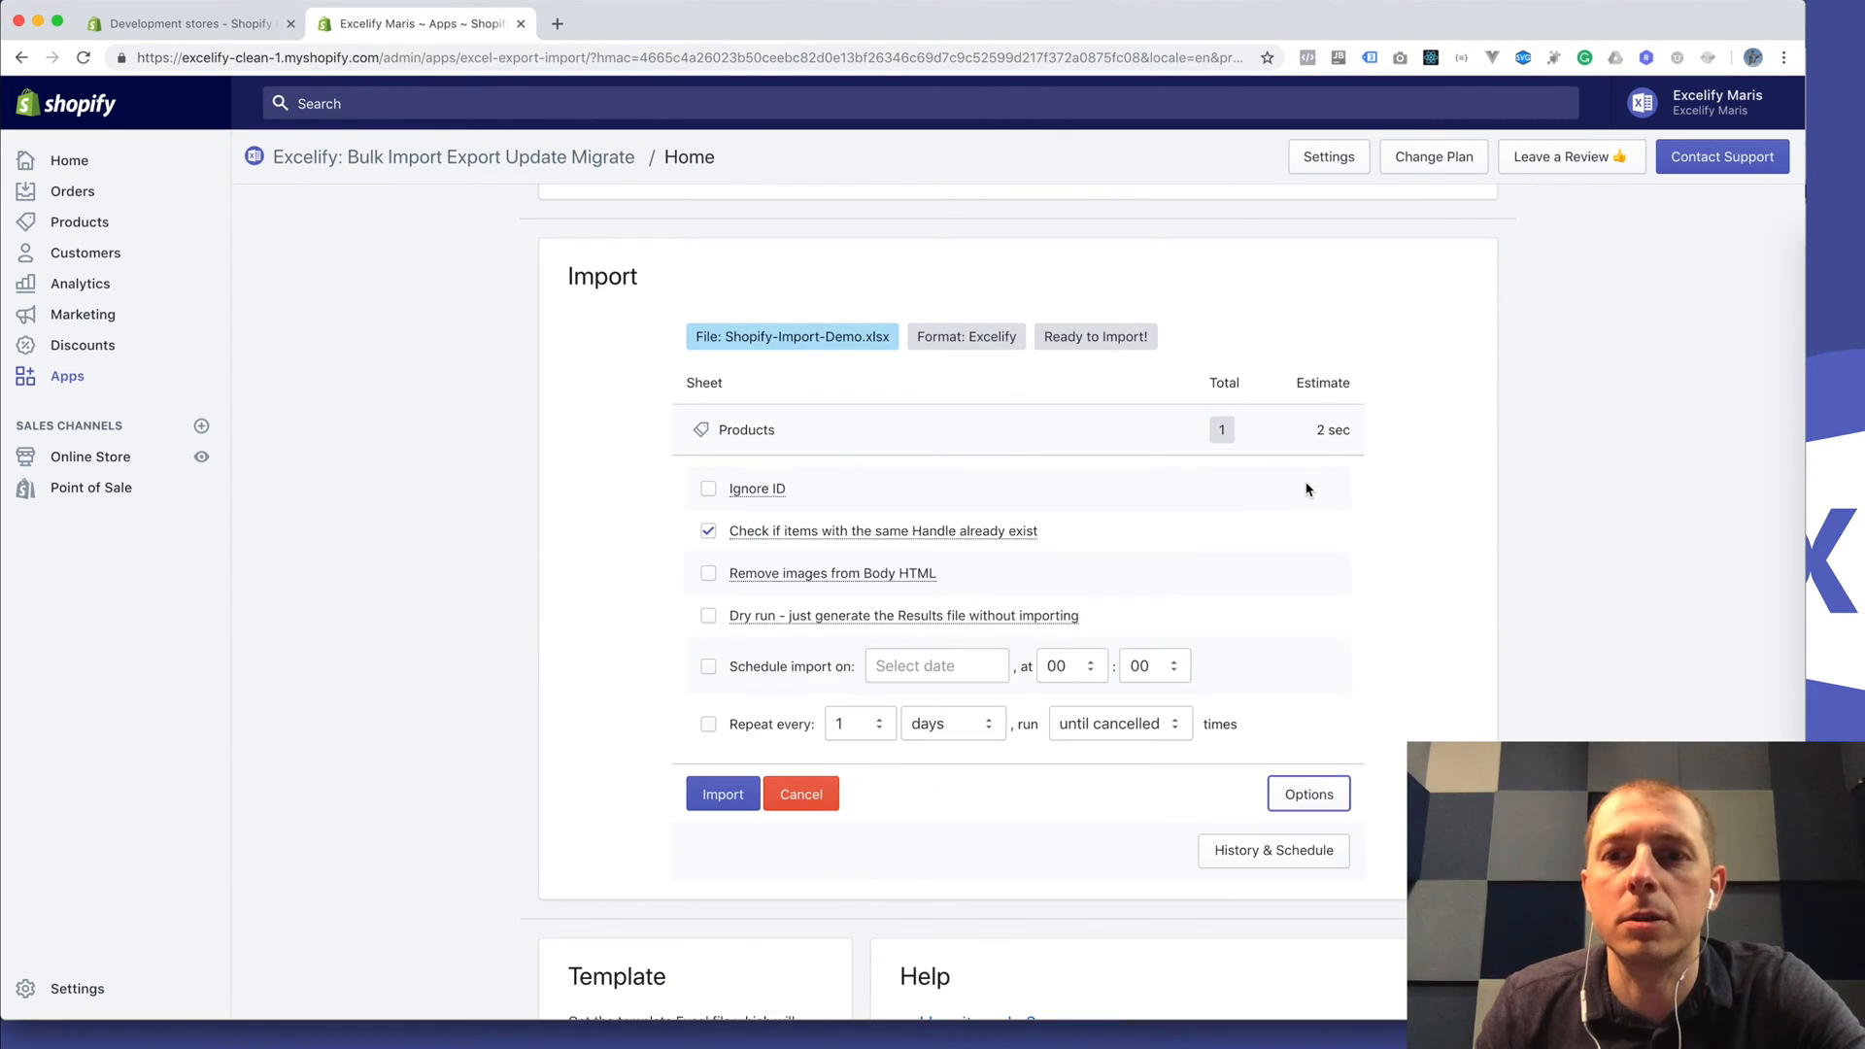
mouse_move(1222, 600)
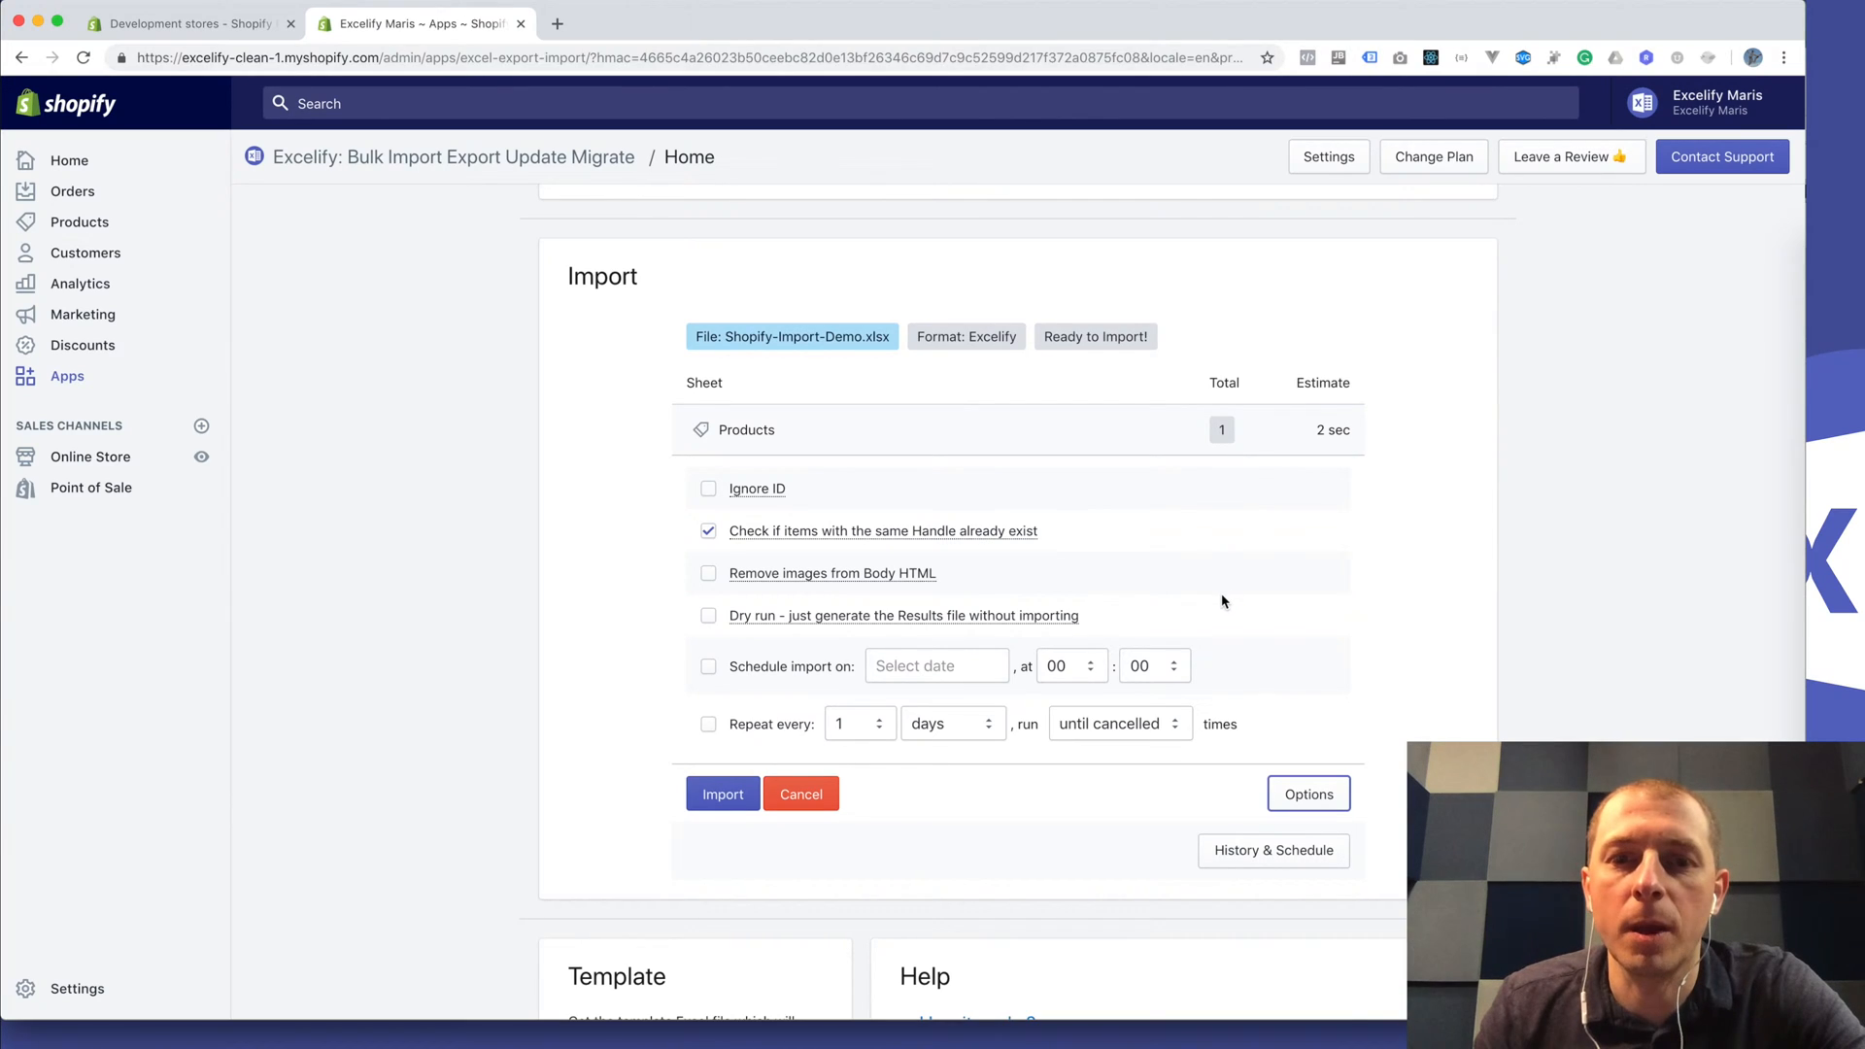
mouse_move(903, 616)
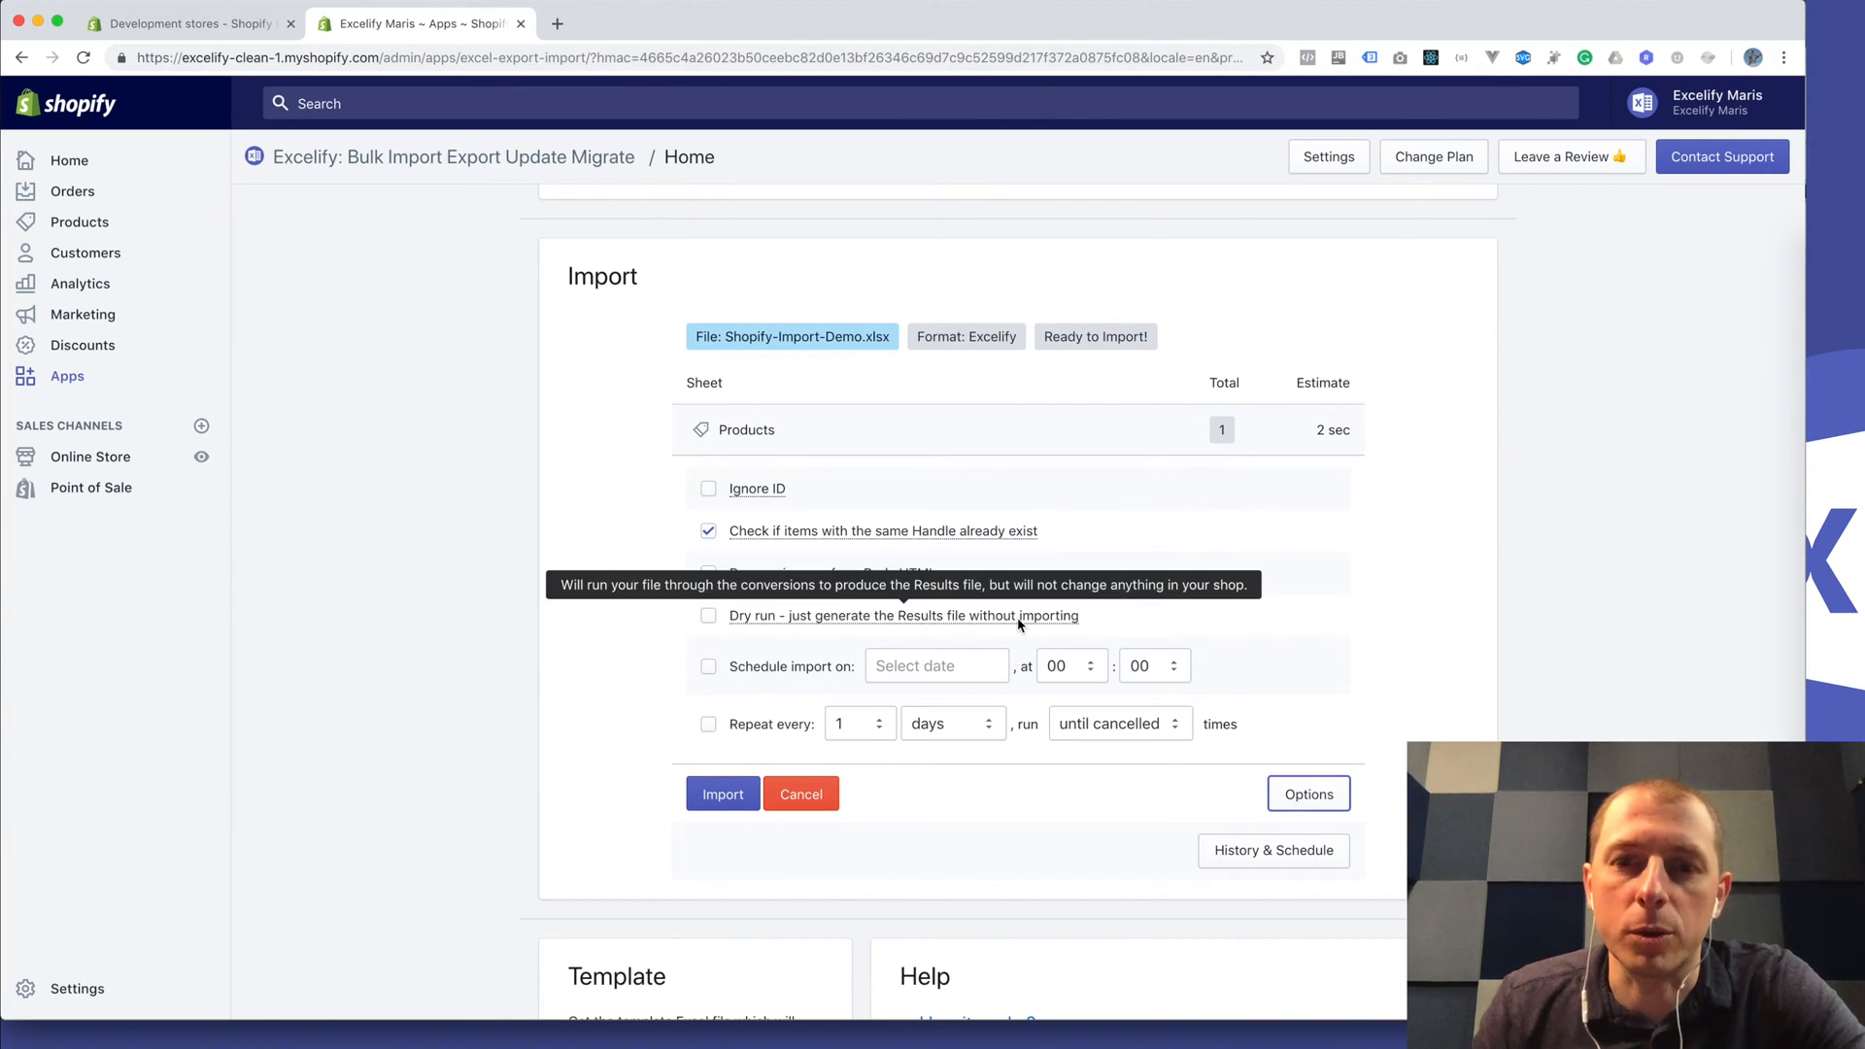
click(709, 616)
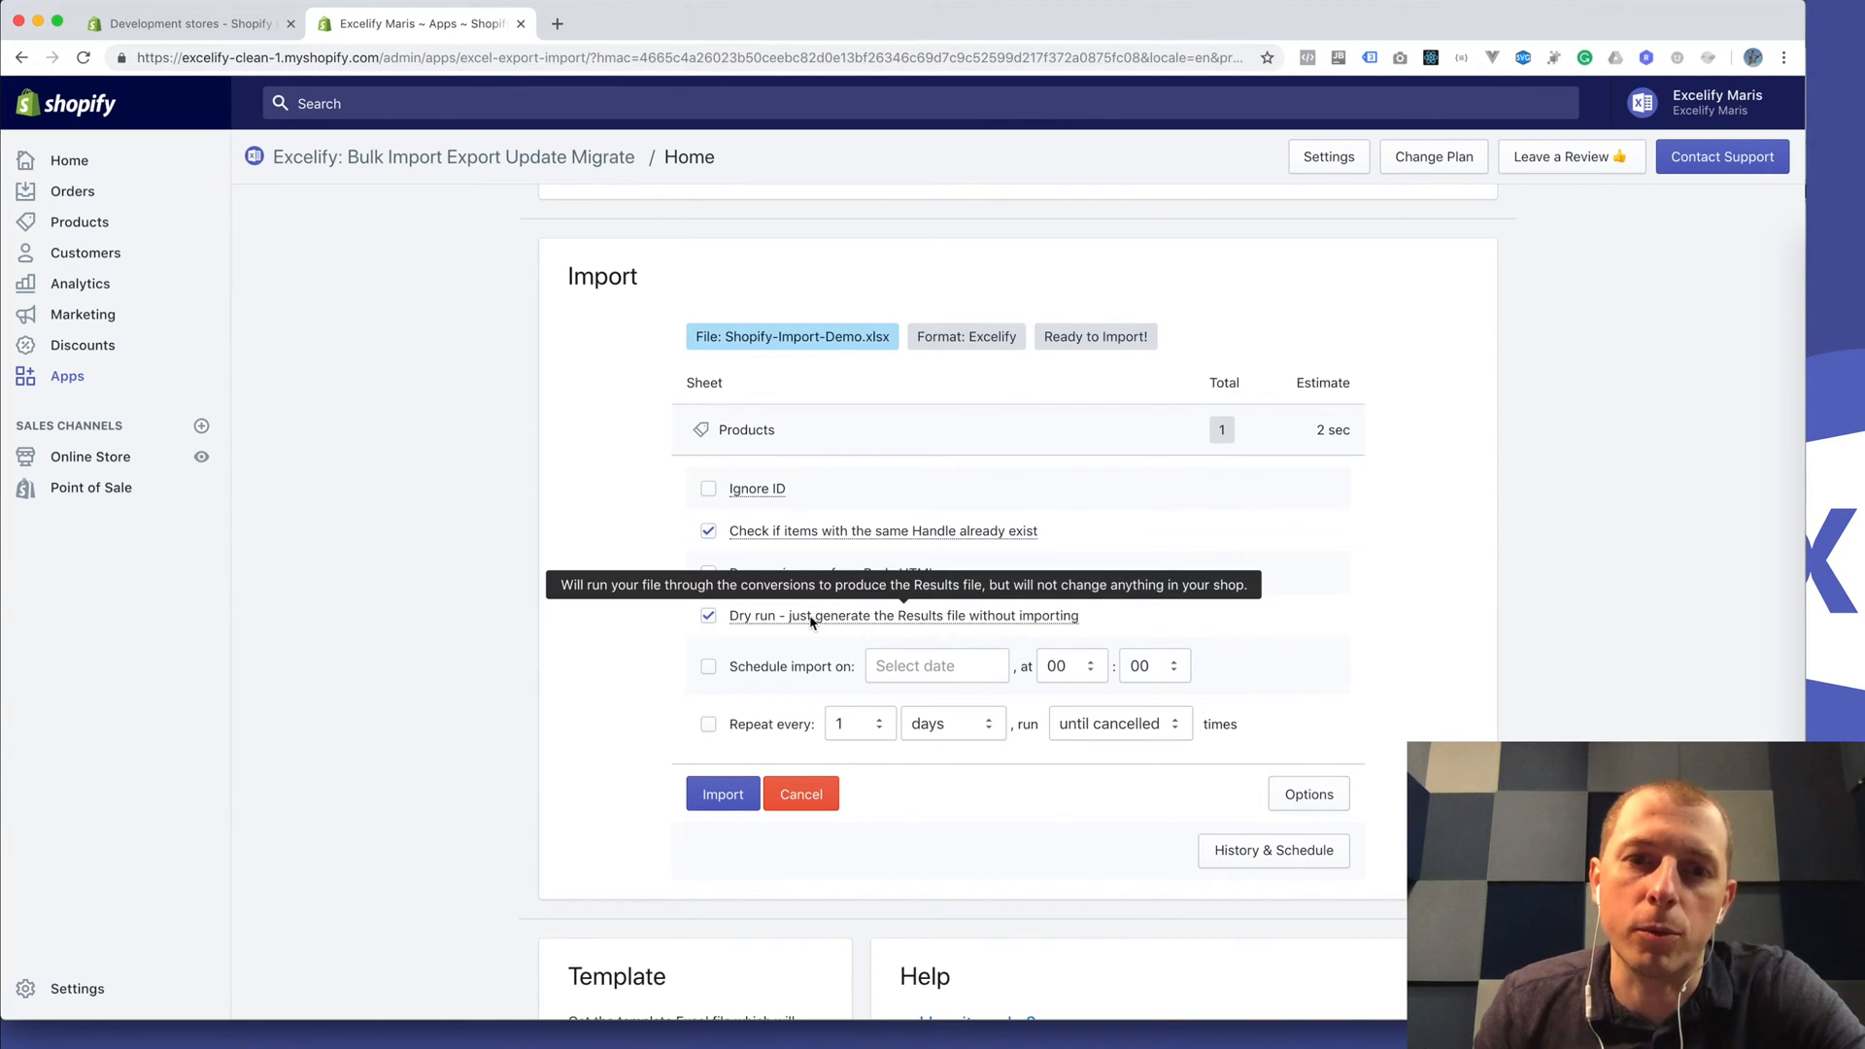
mouse_move(722, 824)
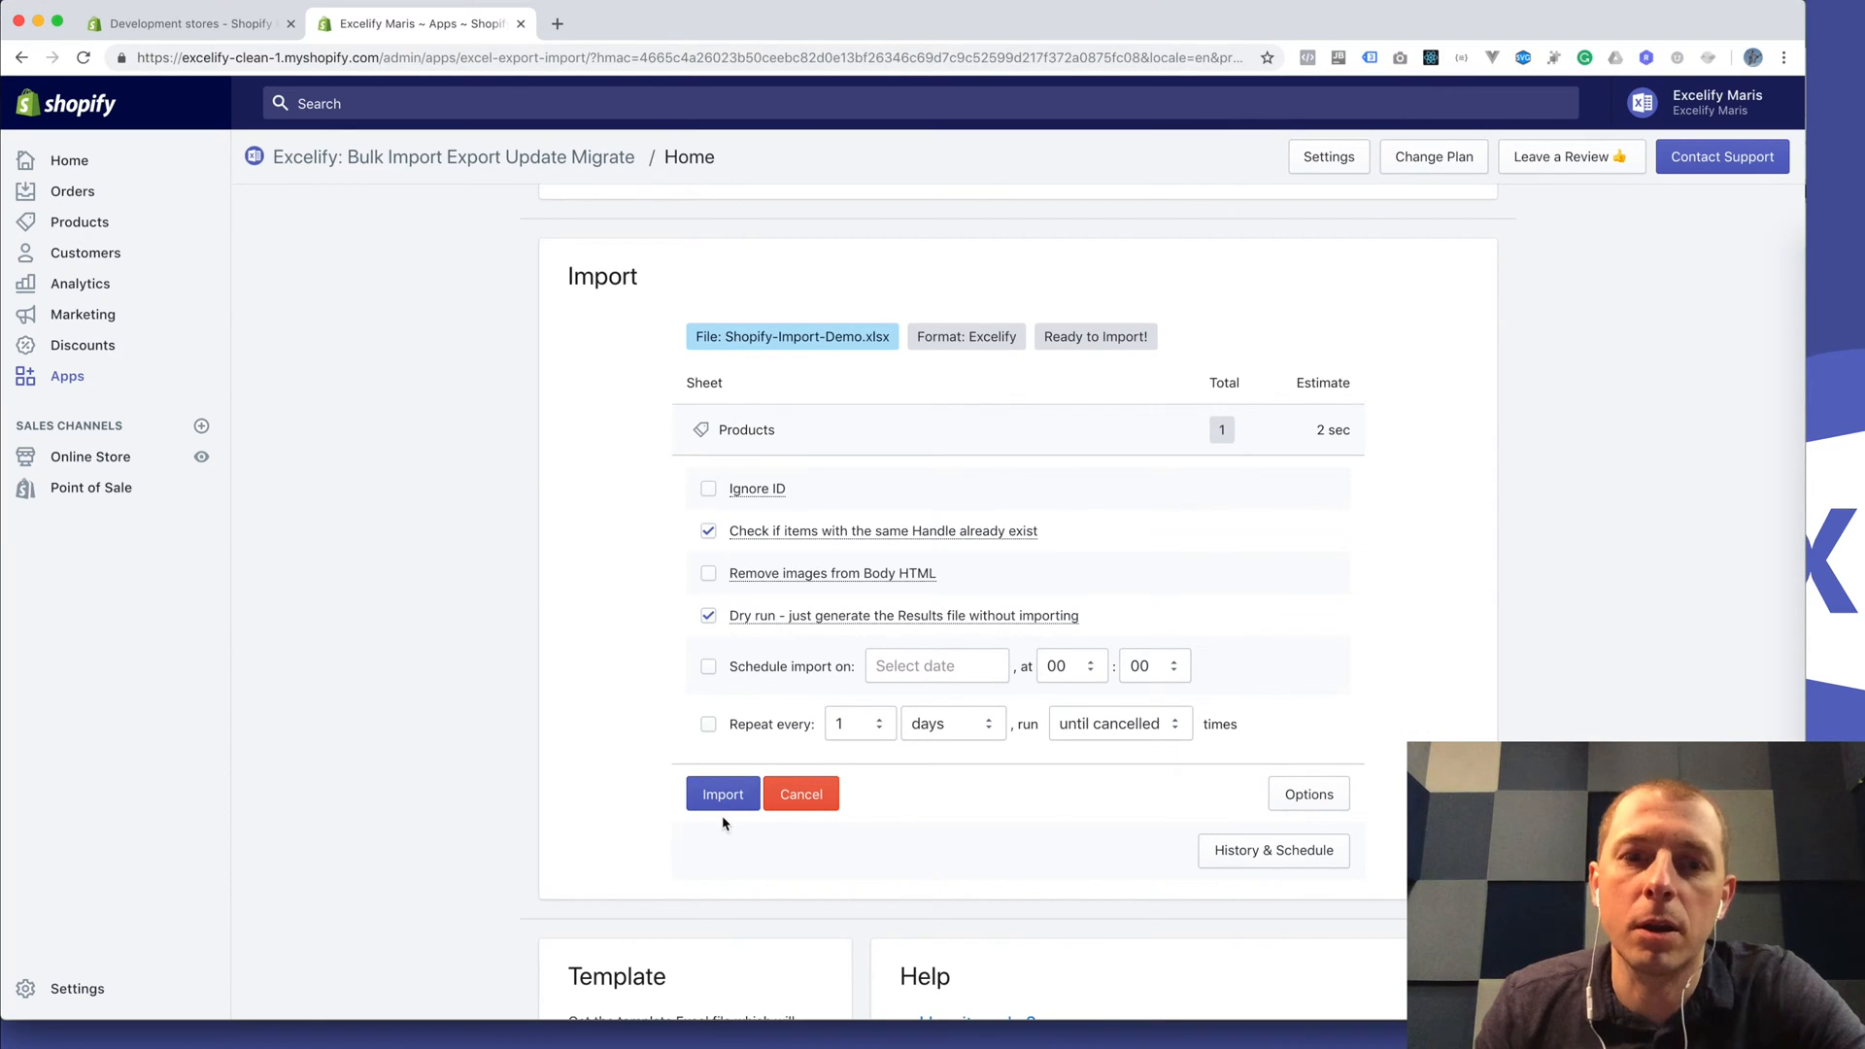
click(723, 793)
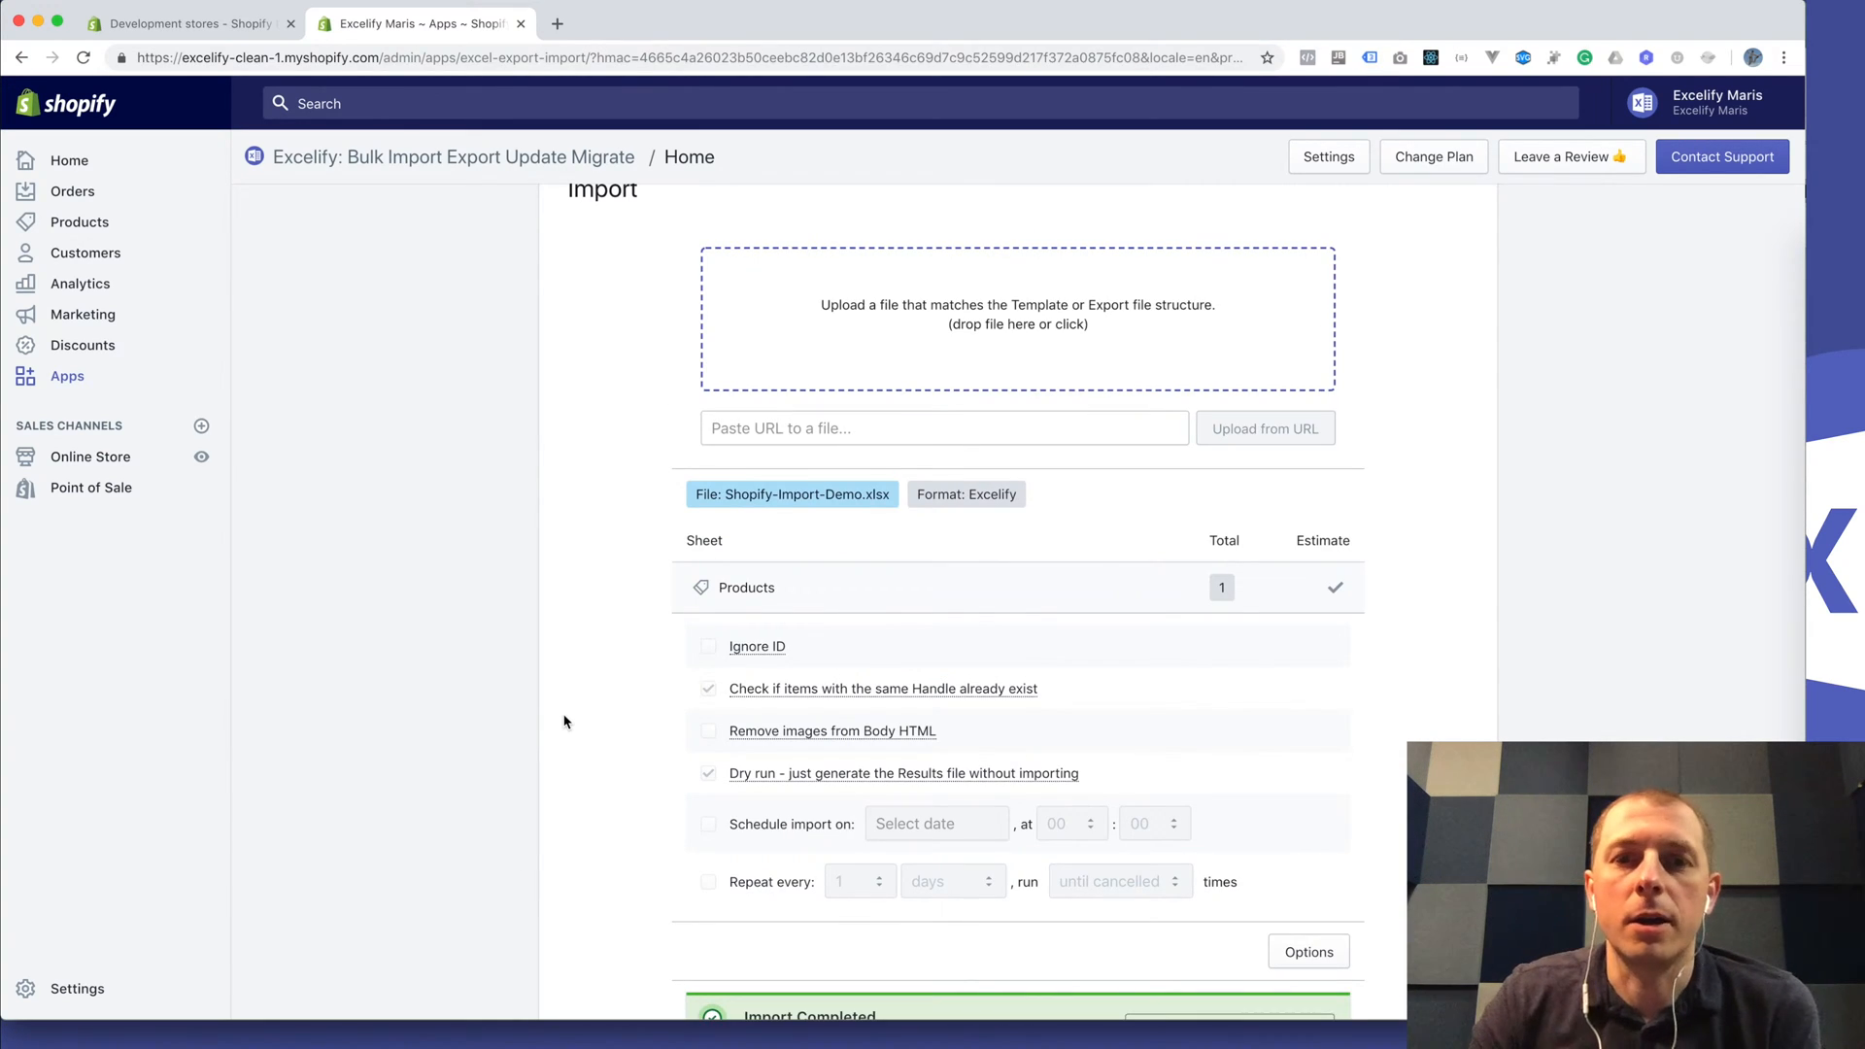
Step: Download the Import Results file and open Import_Result_2018-10-29_1804.xlsx in Excel
scroll(down, 3)
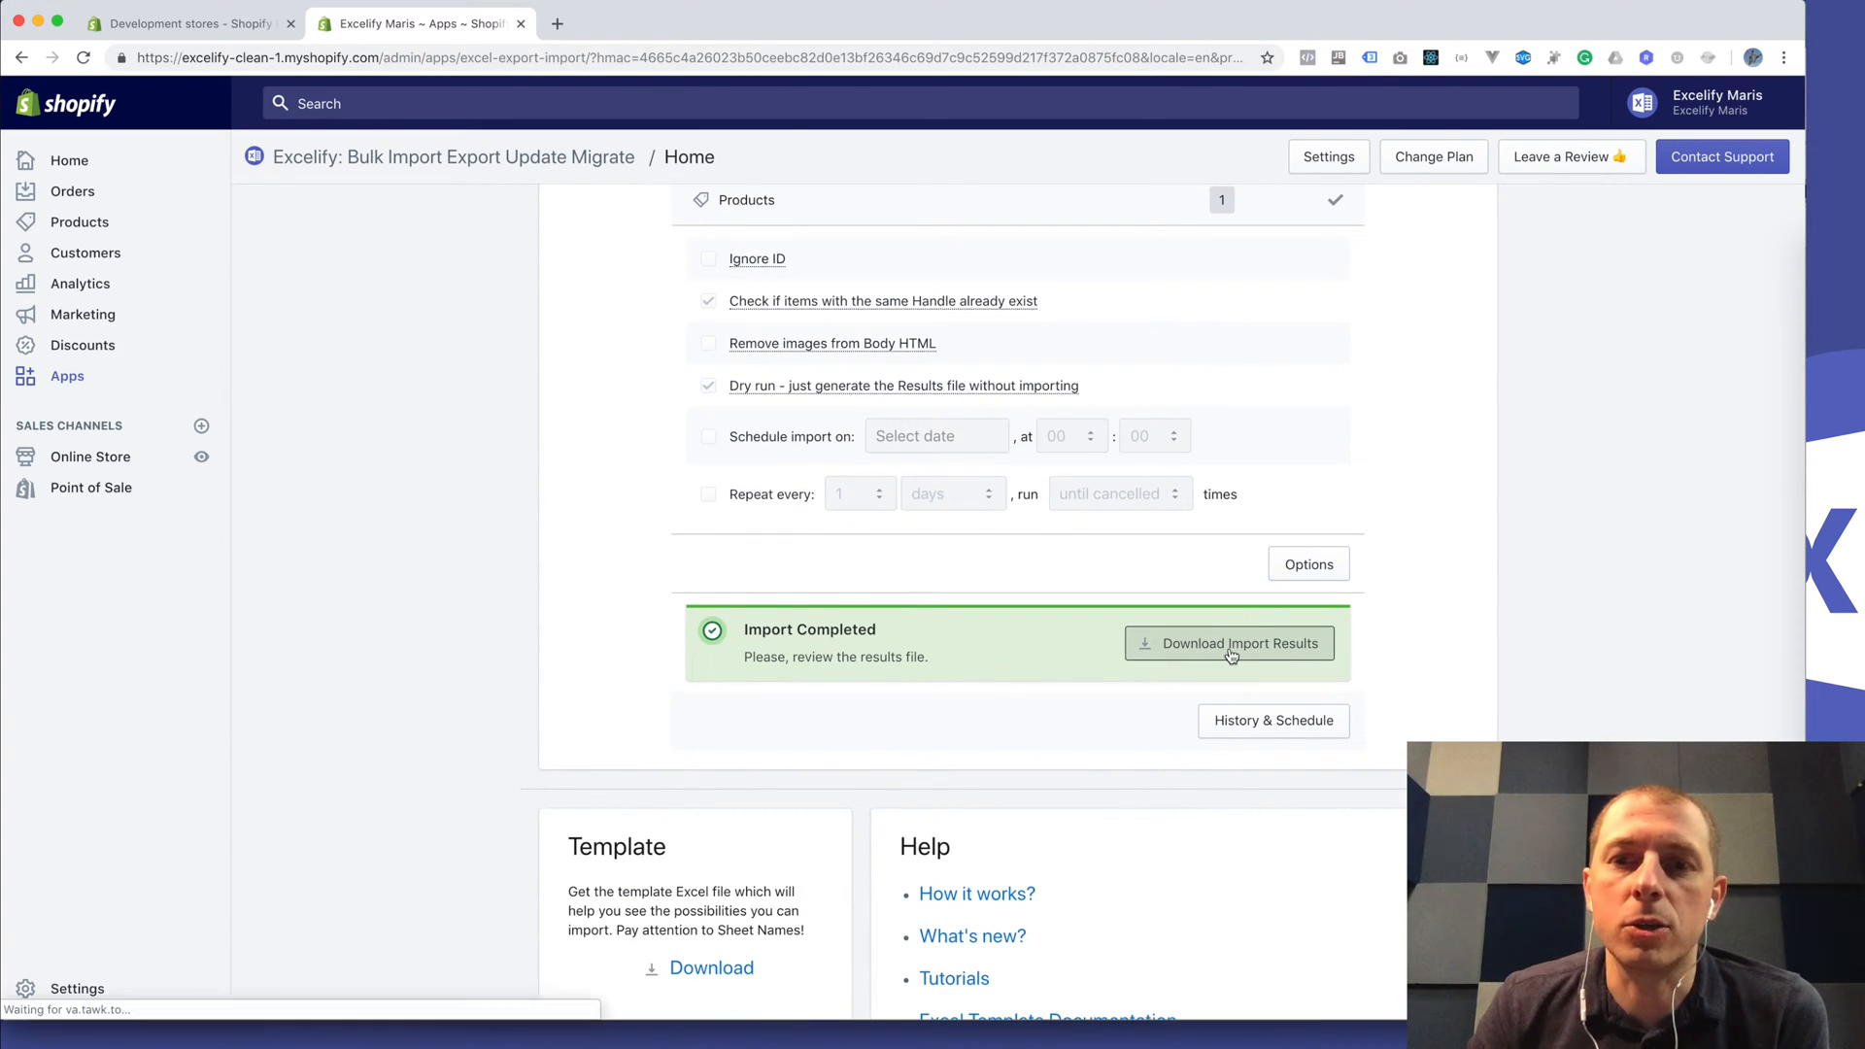
click(1241, 643)
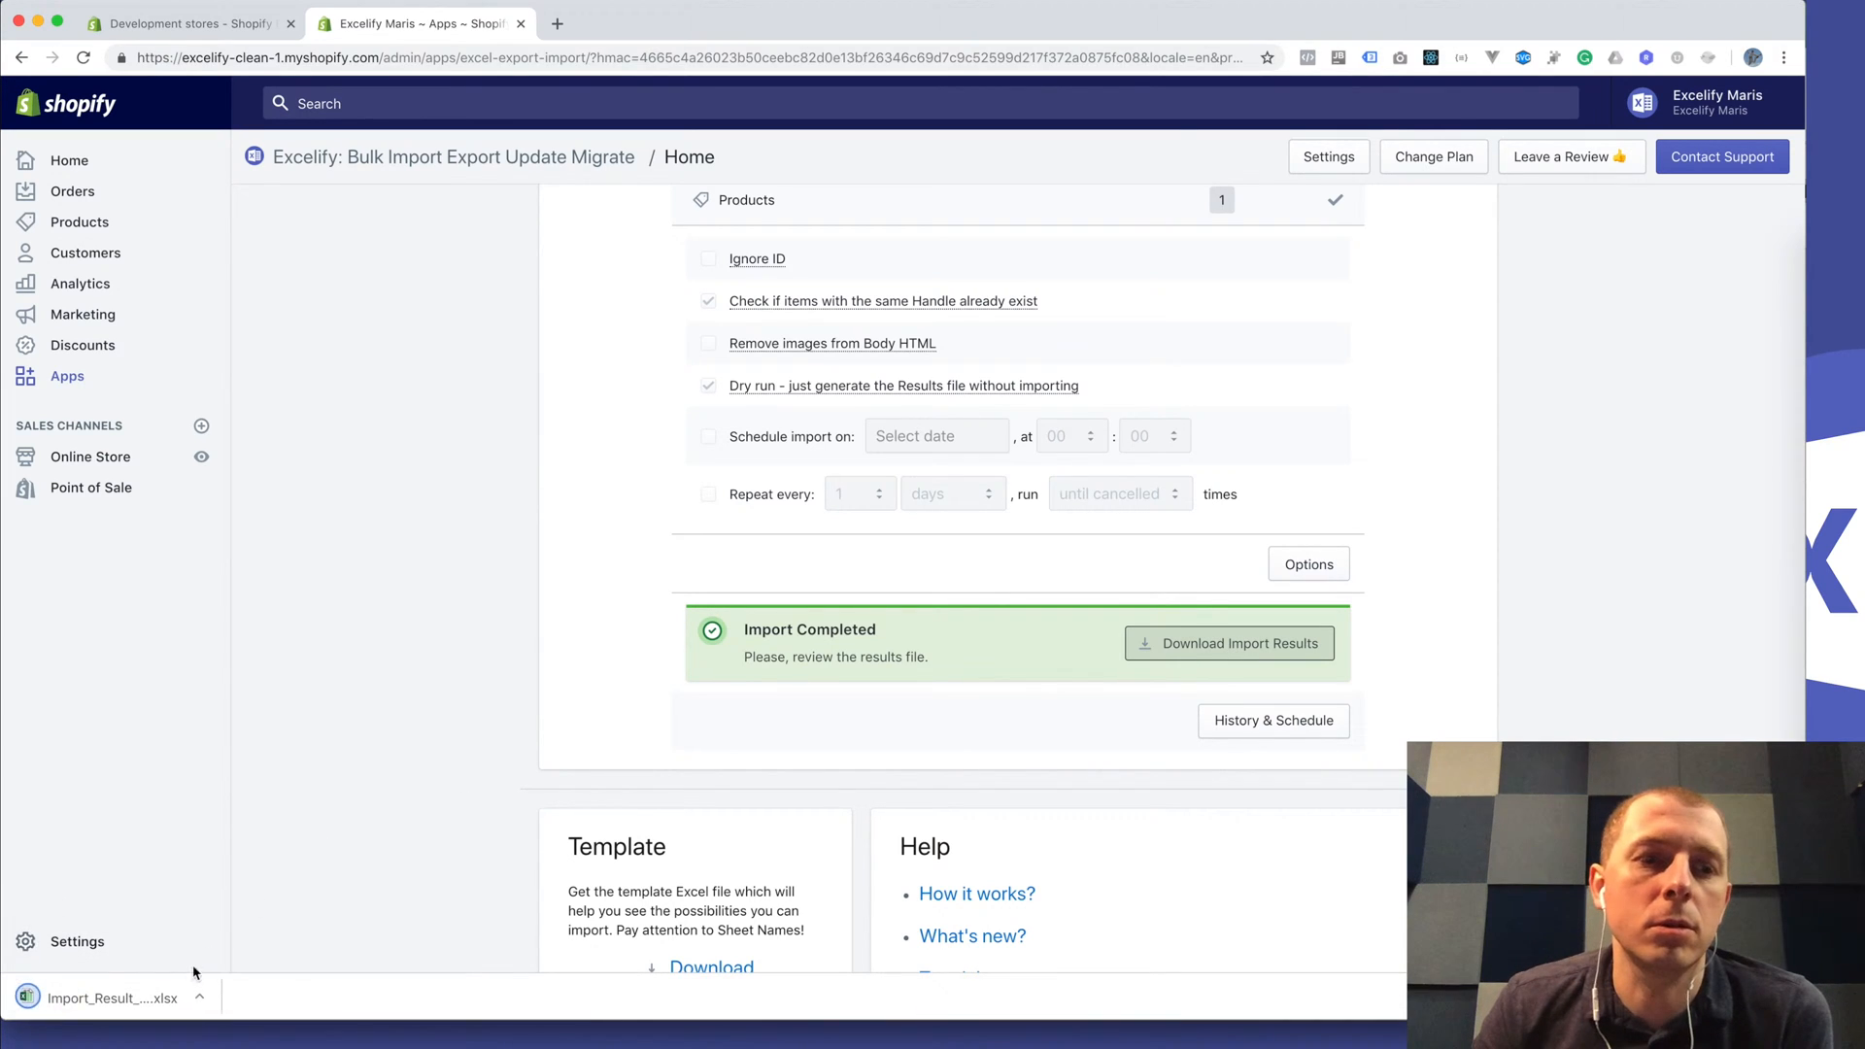
mouse_move(111, 997)
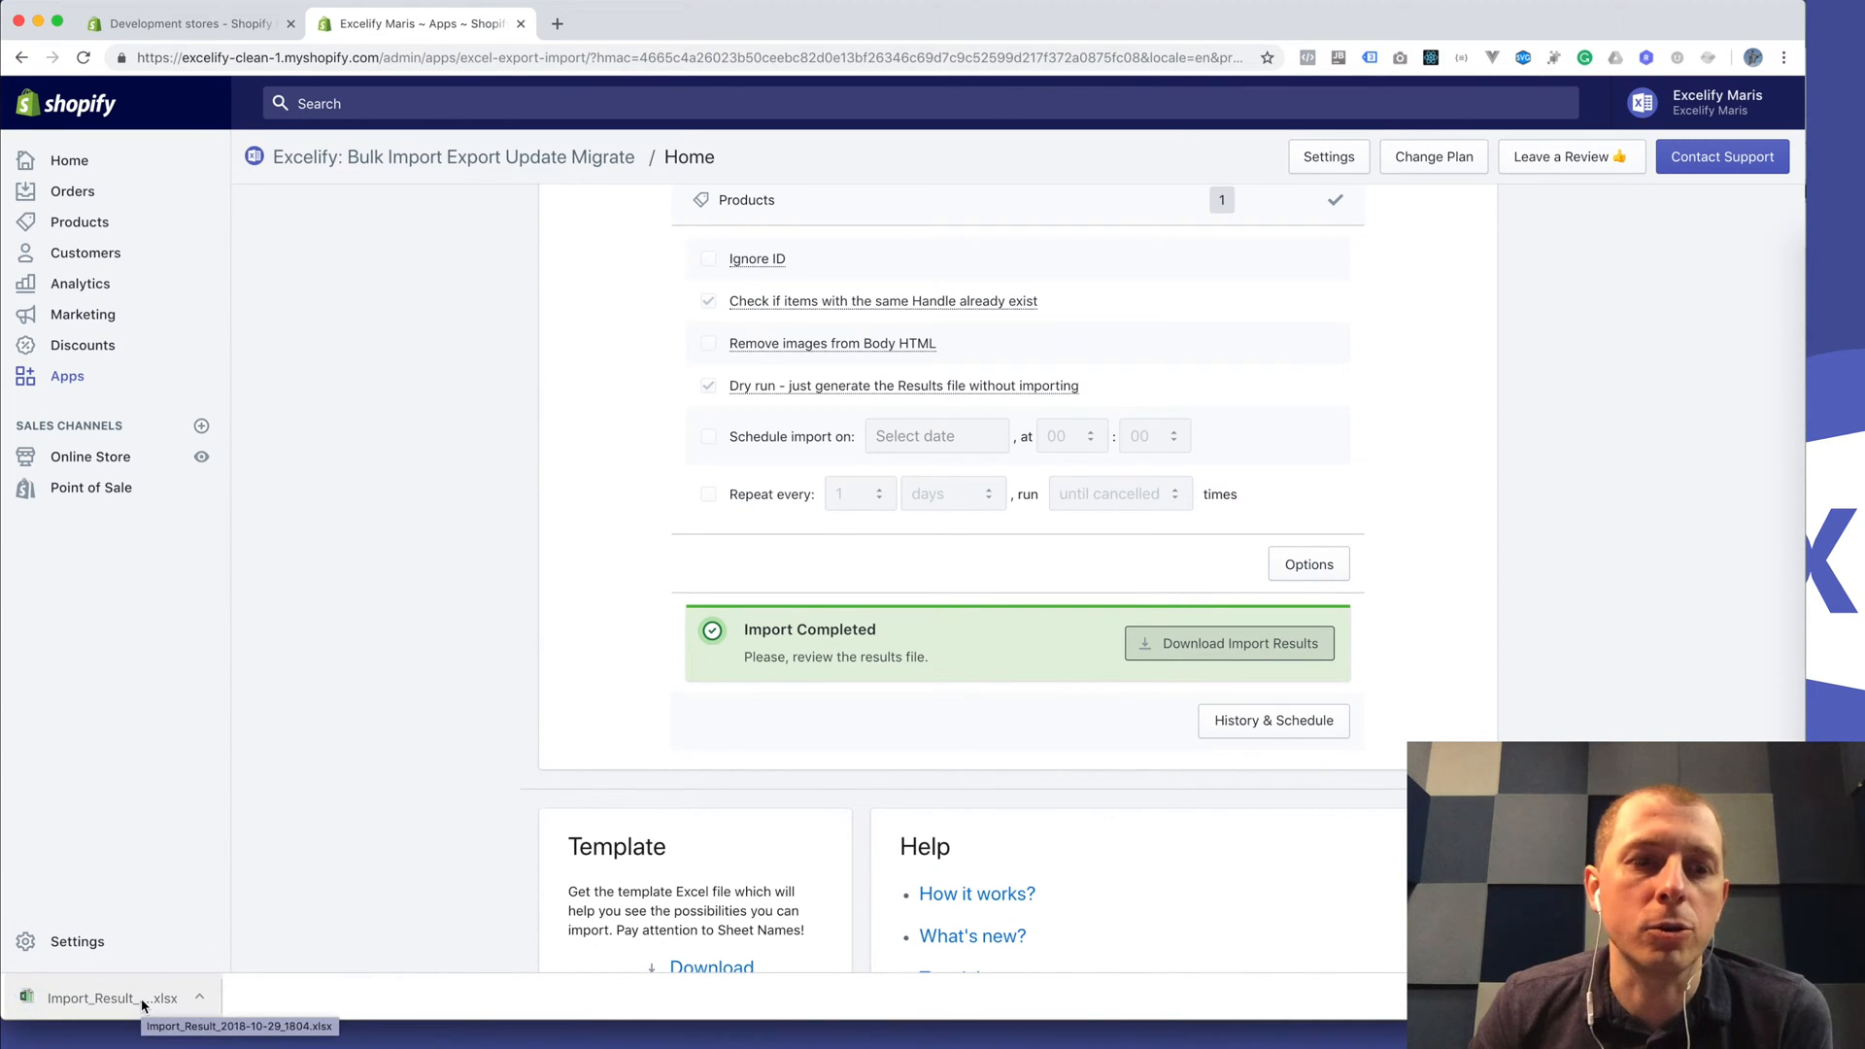
click(90, 999)
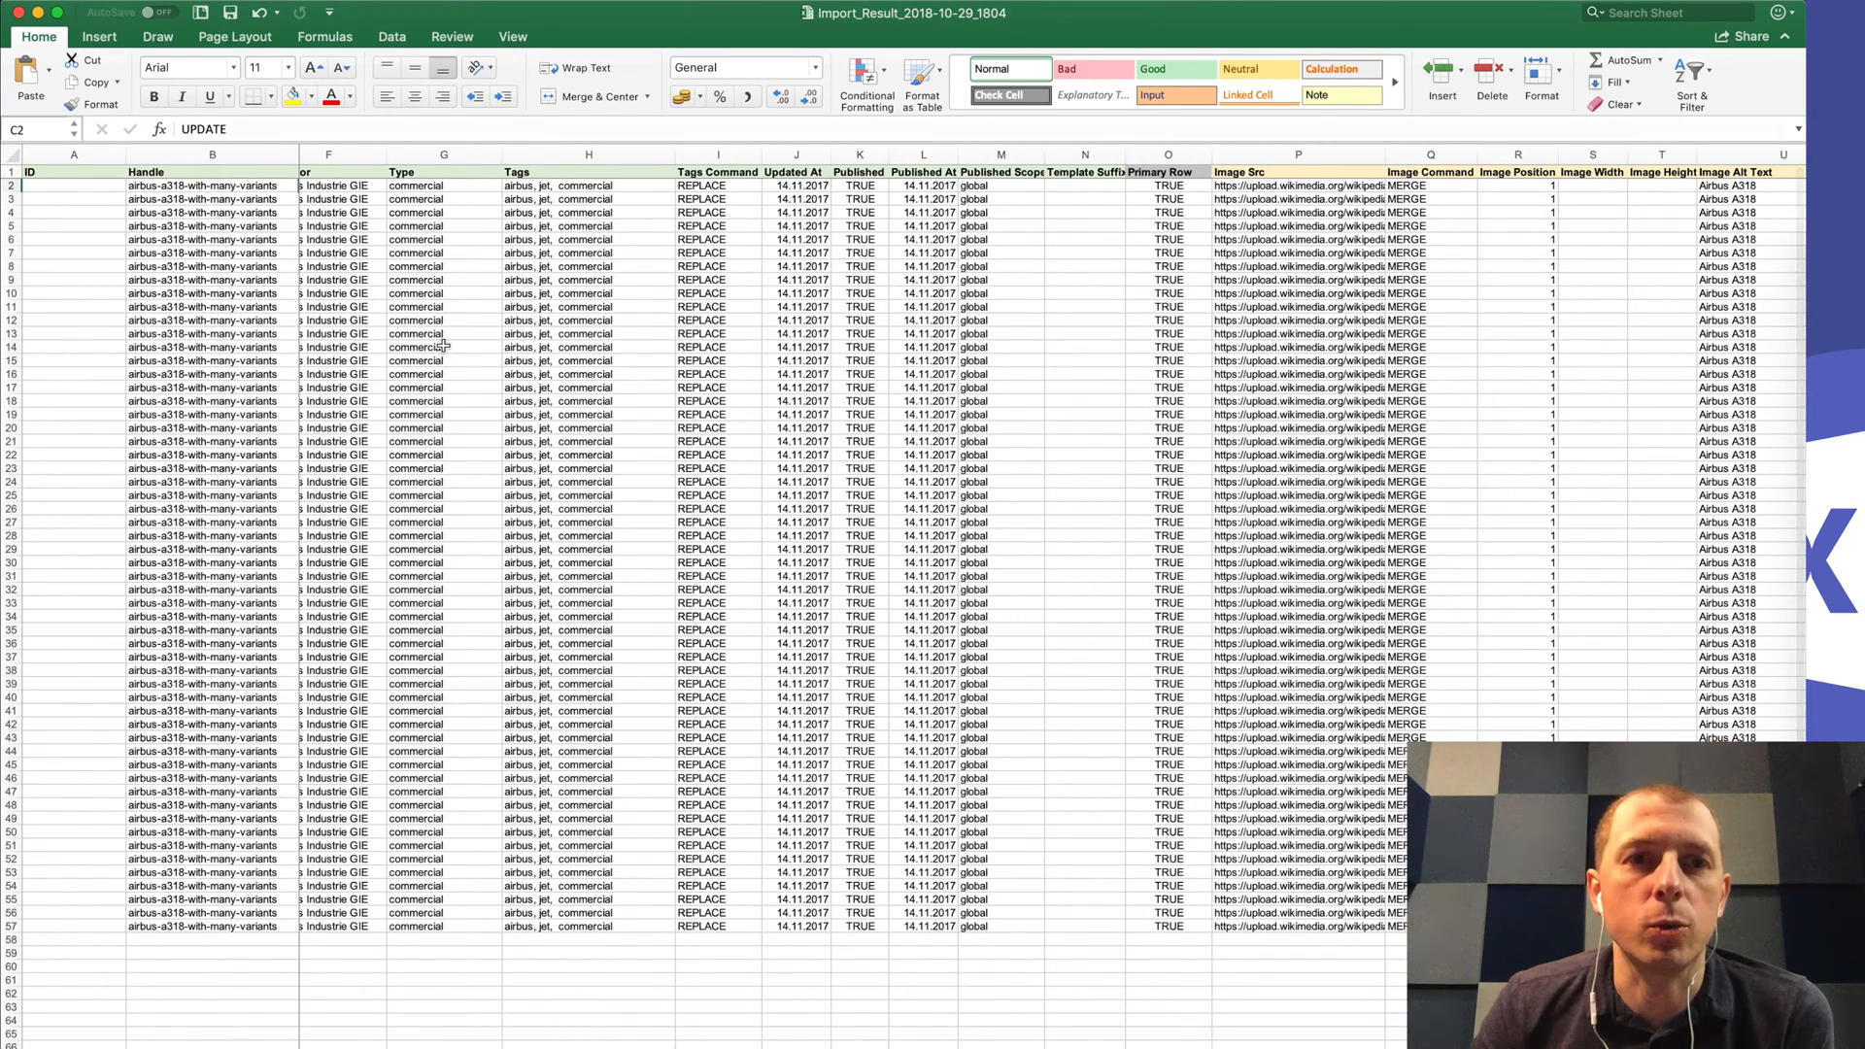
mouse_move(432, 892)
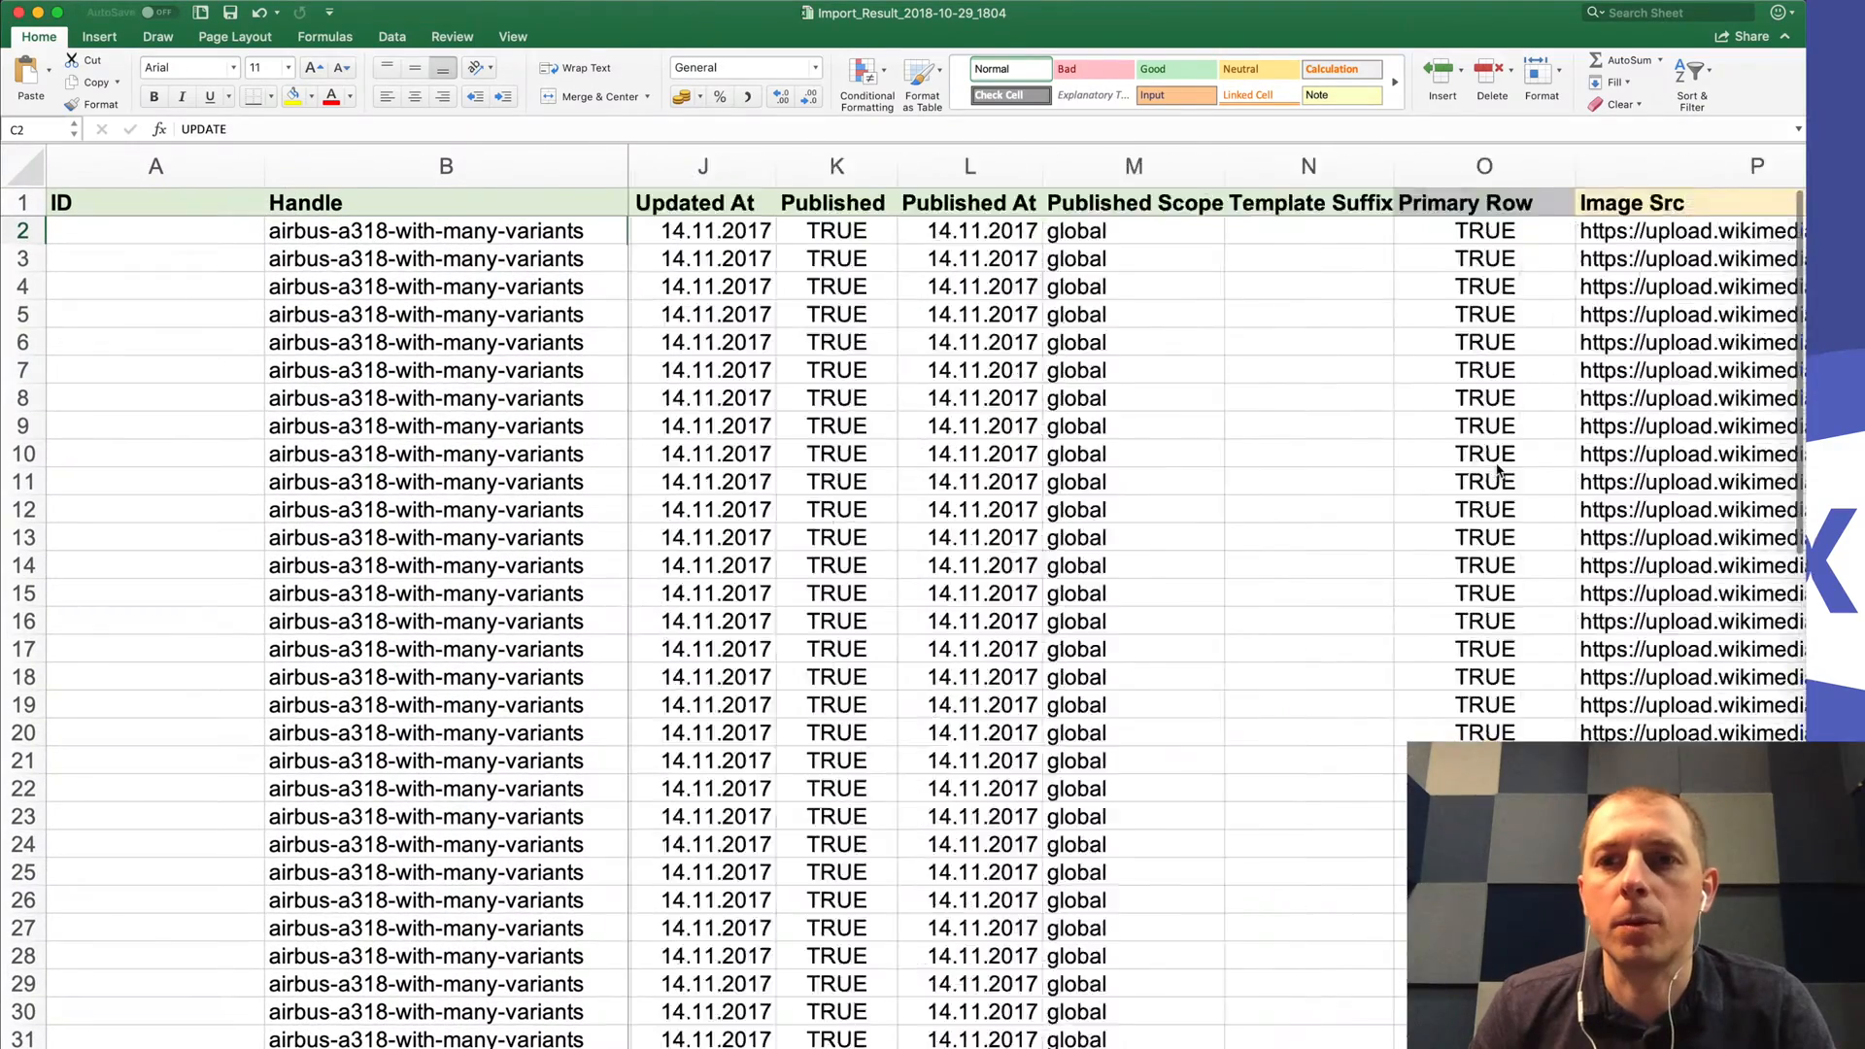
Step: Scroll through the Option1–Option3 Color, Size and Finish columns down to row 57
scroll(right, 3)
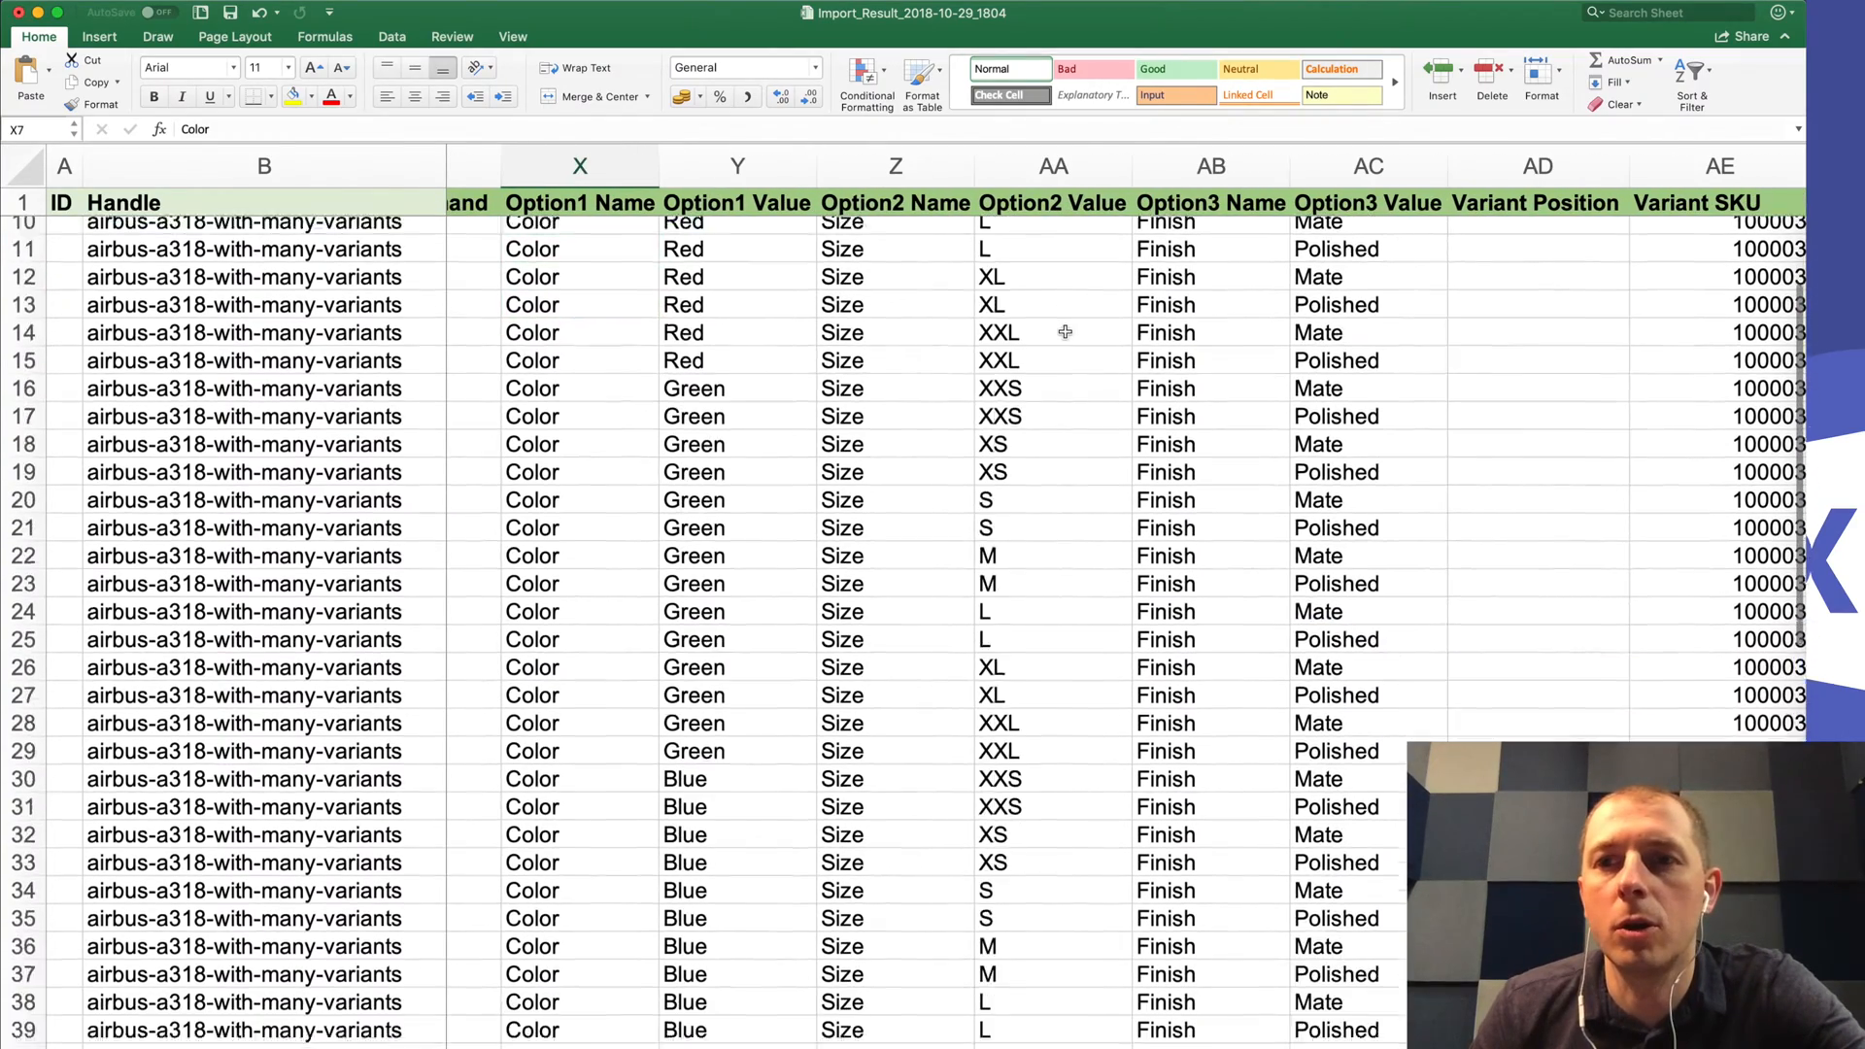
scroll(down, 3)
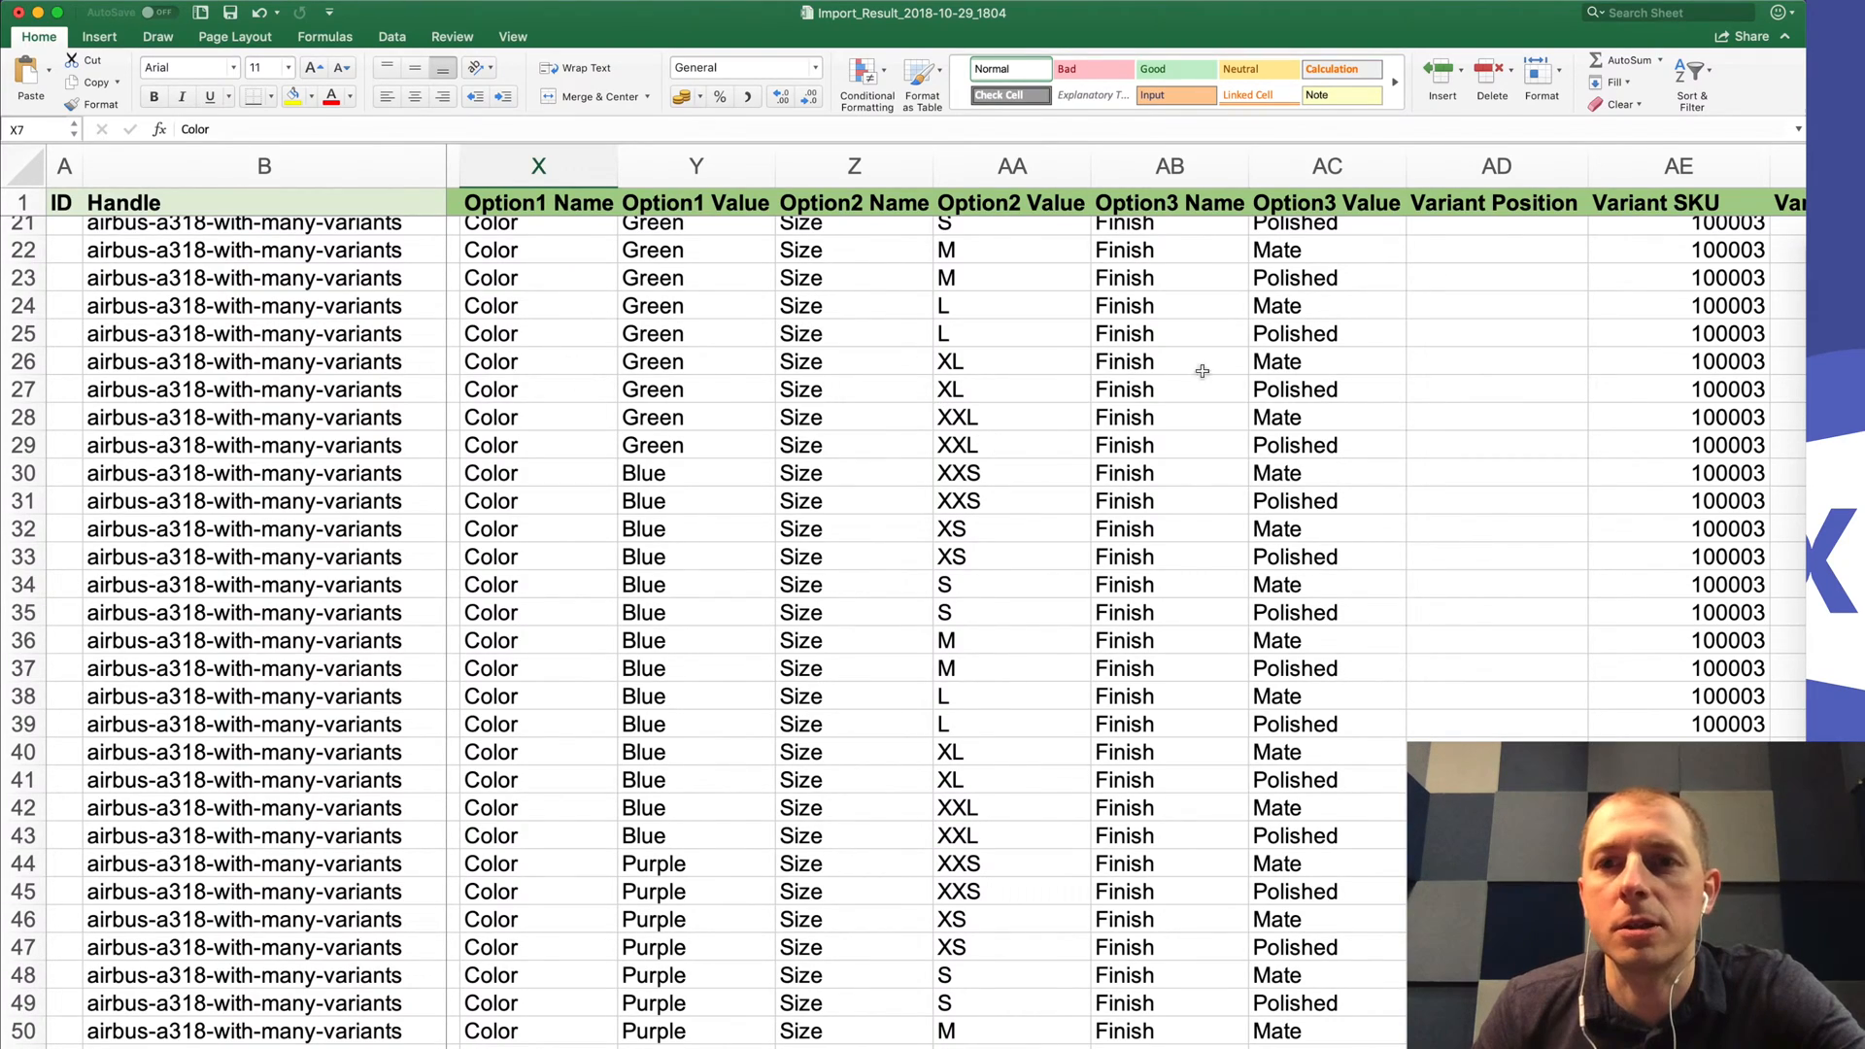
scroll(down, 3)
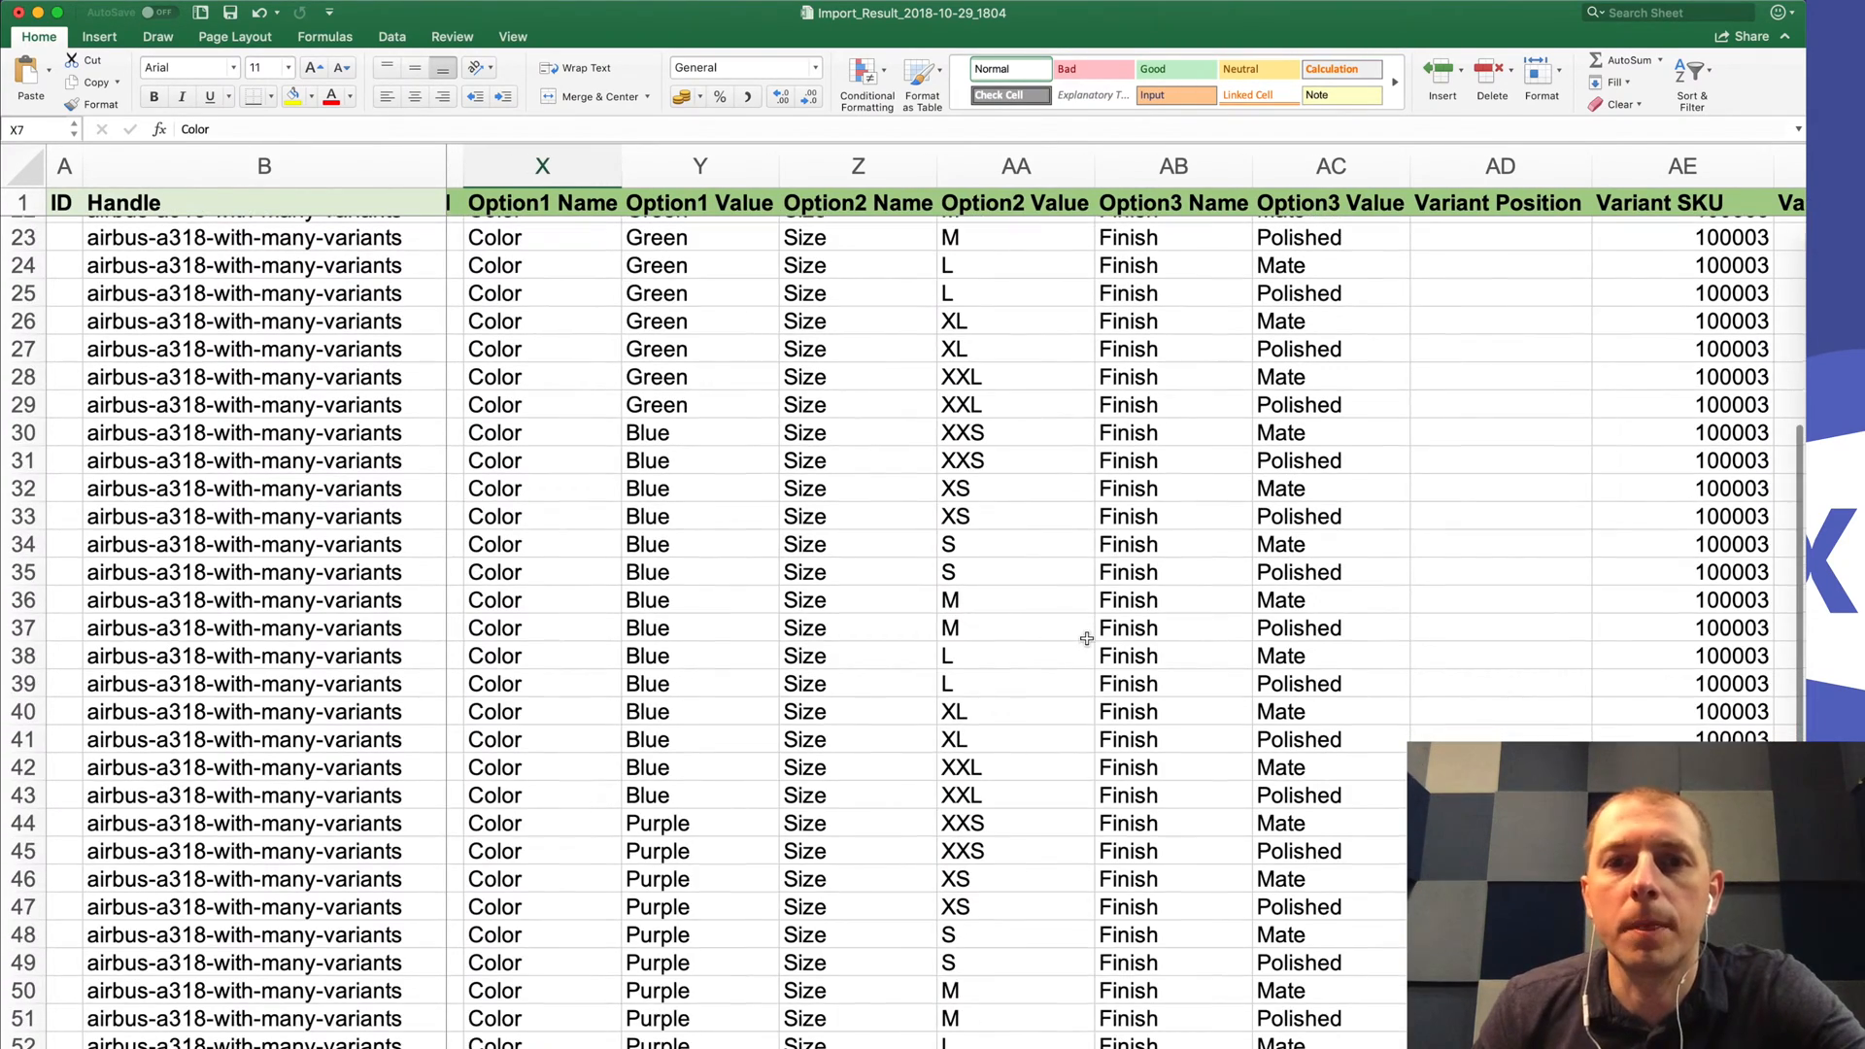
scroll(down, 3)
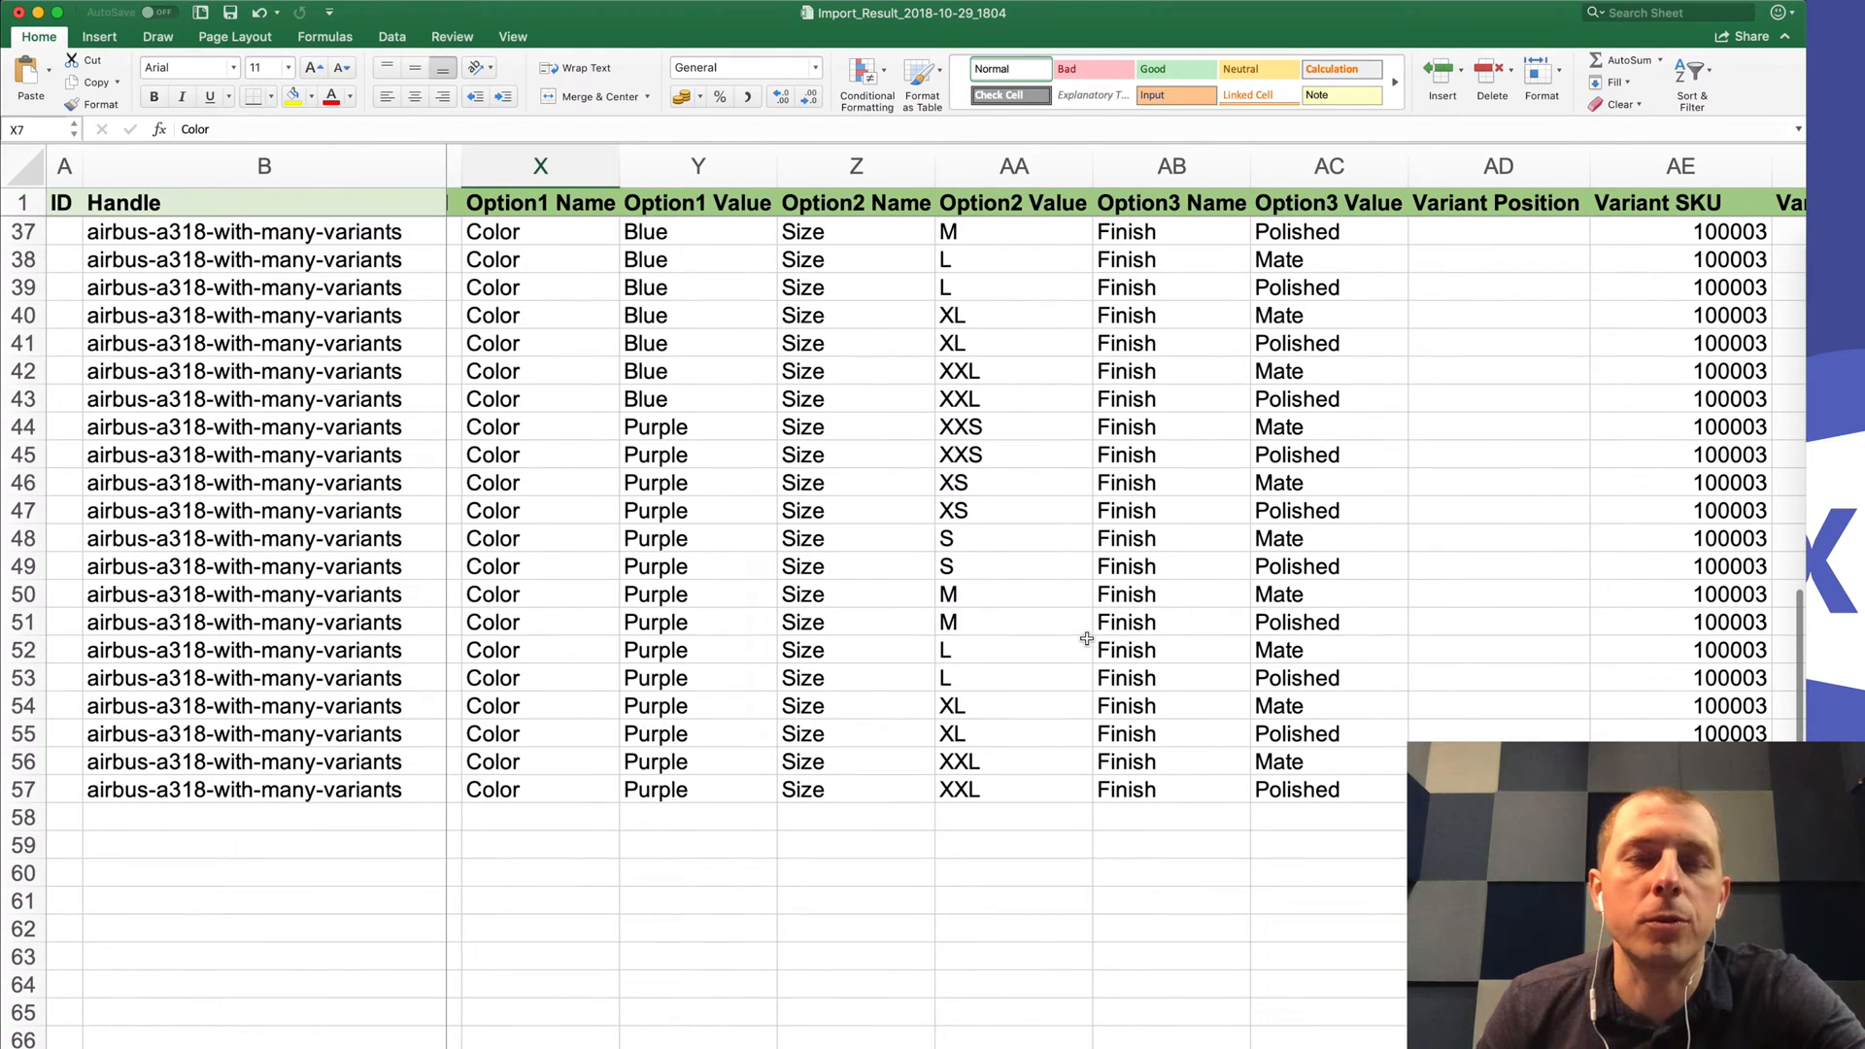
mouse_move(948, 404)
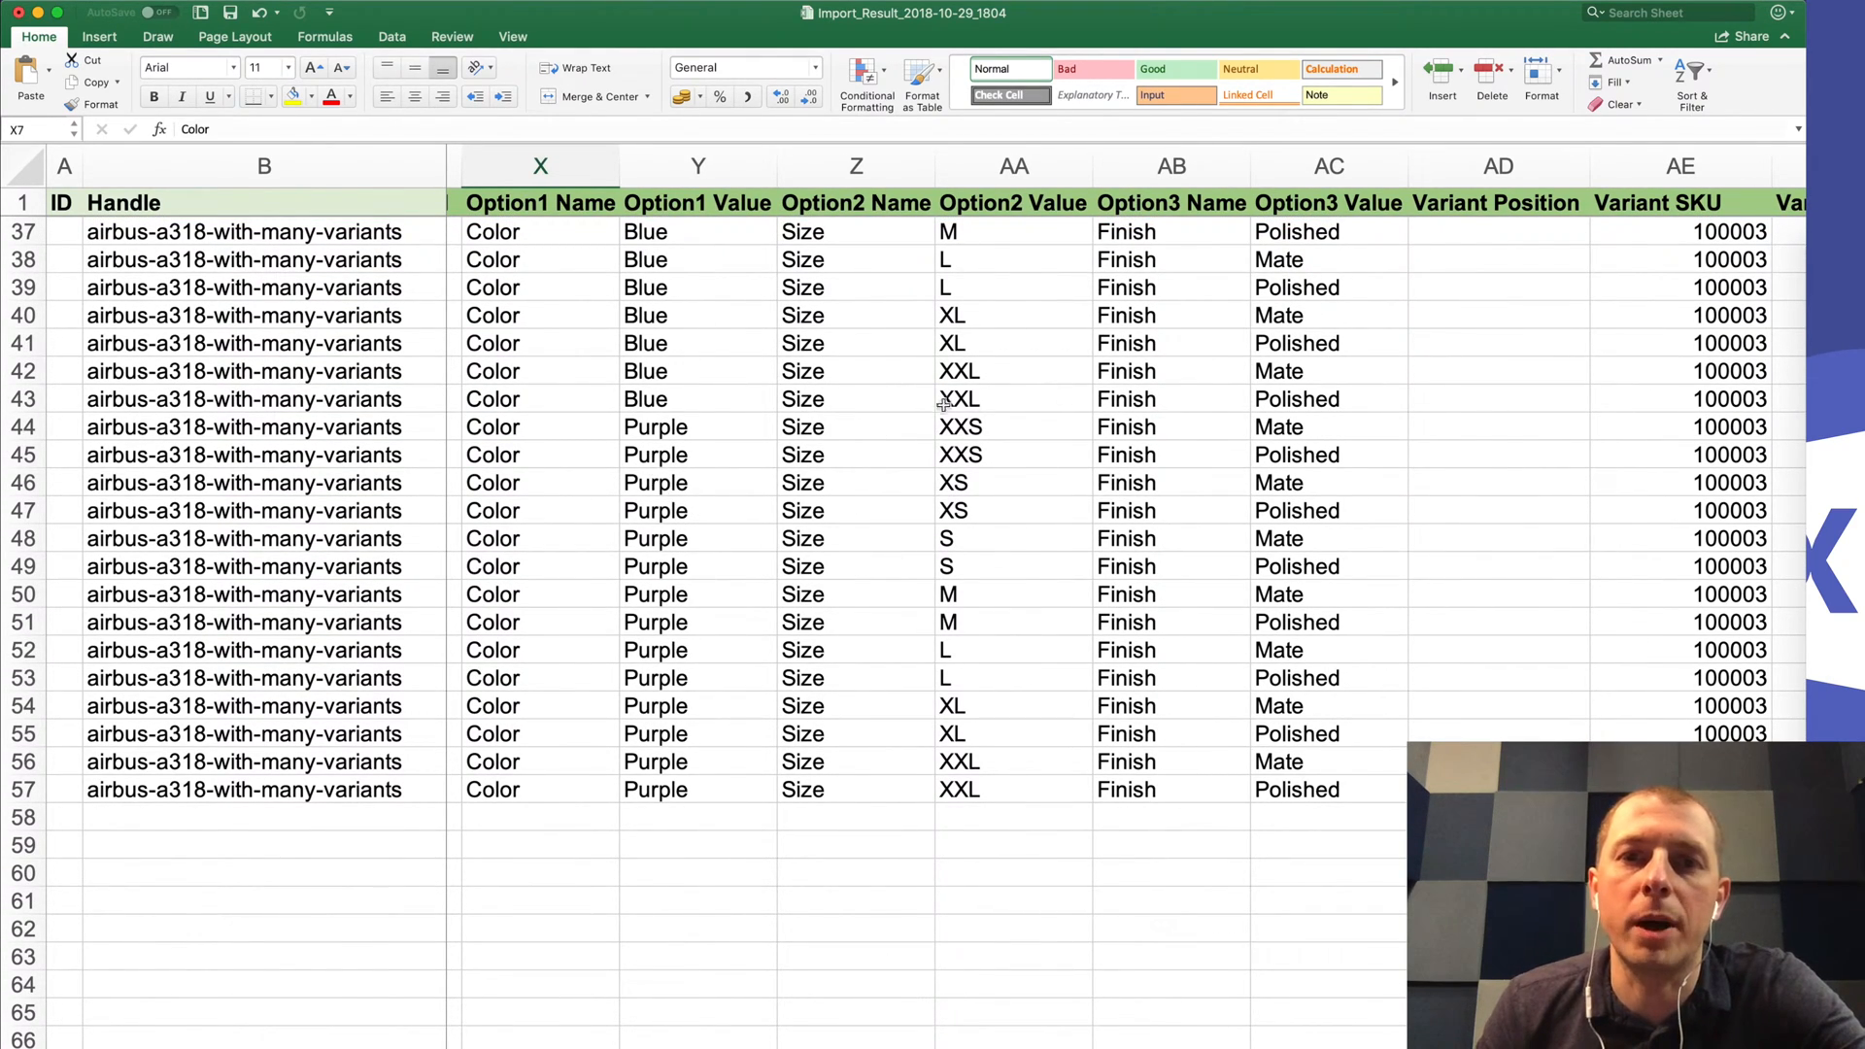
mouse_move(896, 515)
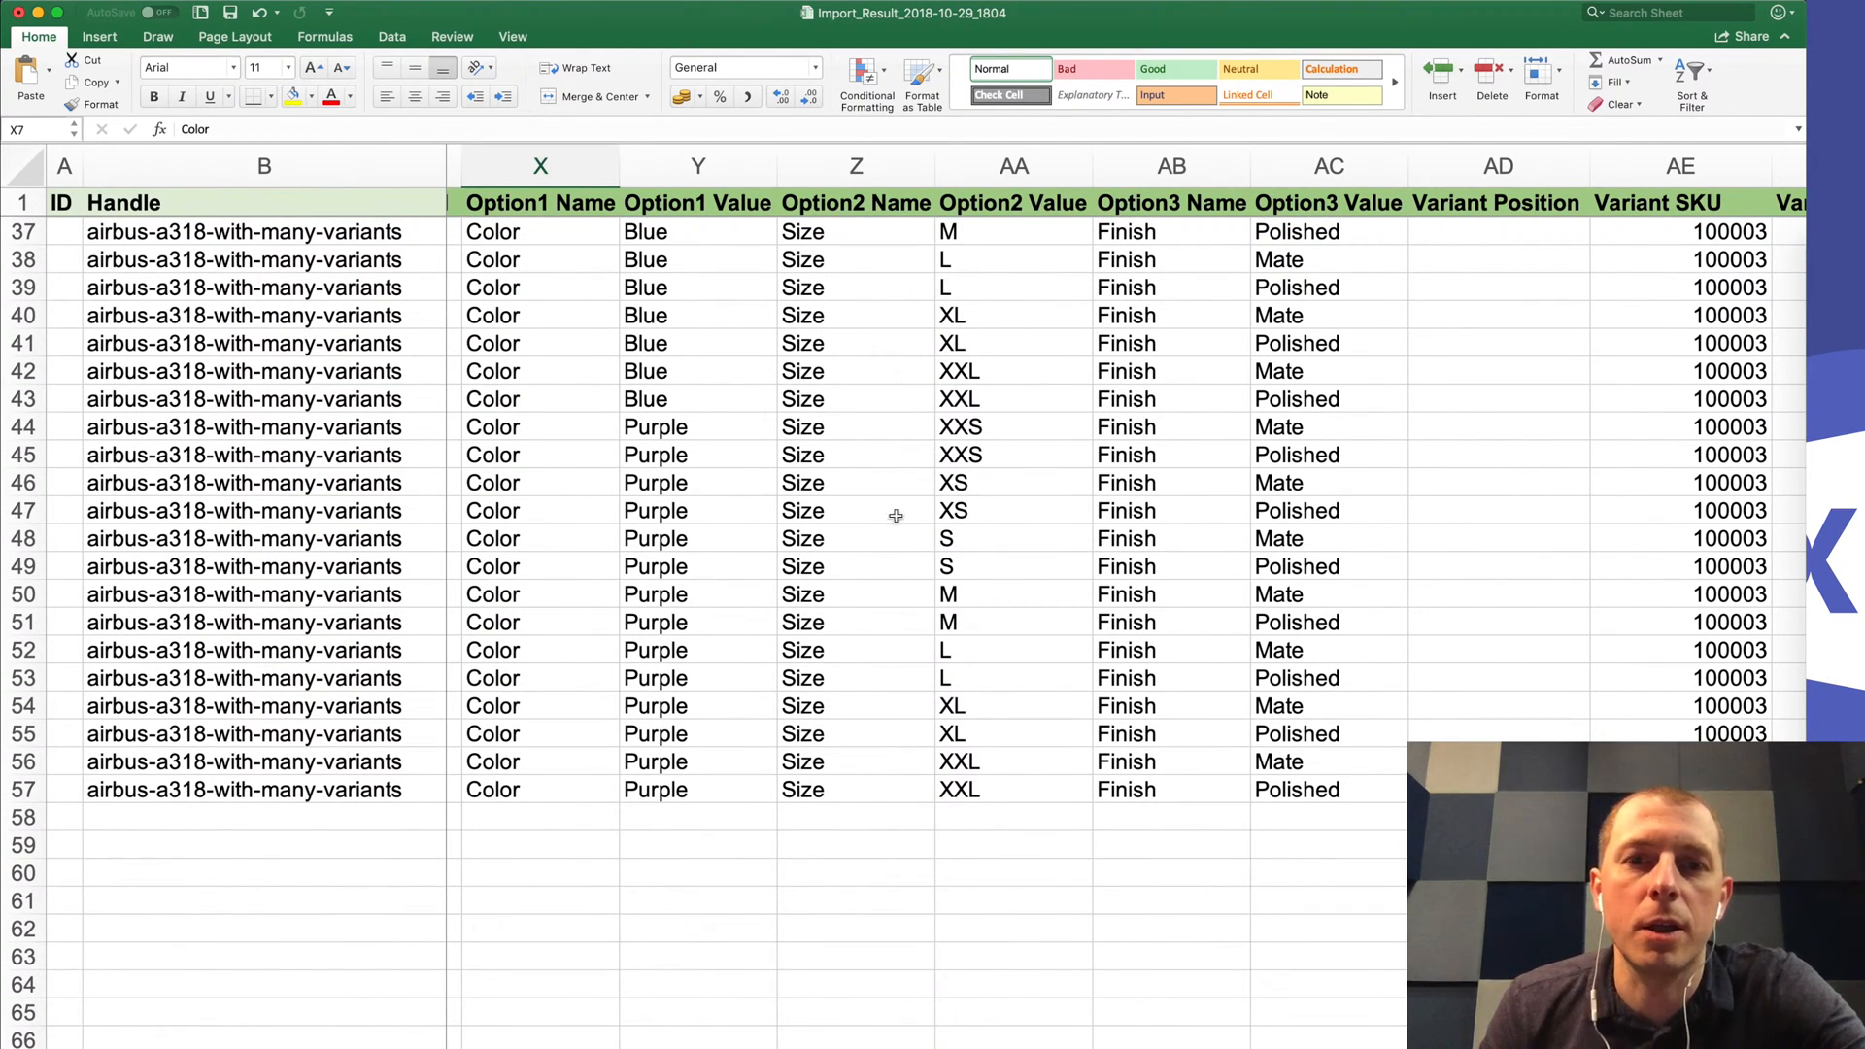
mouse_move(864, 622)
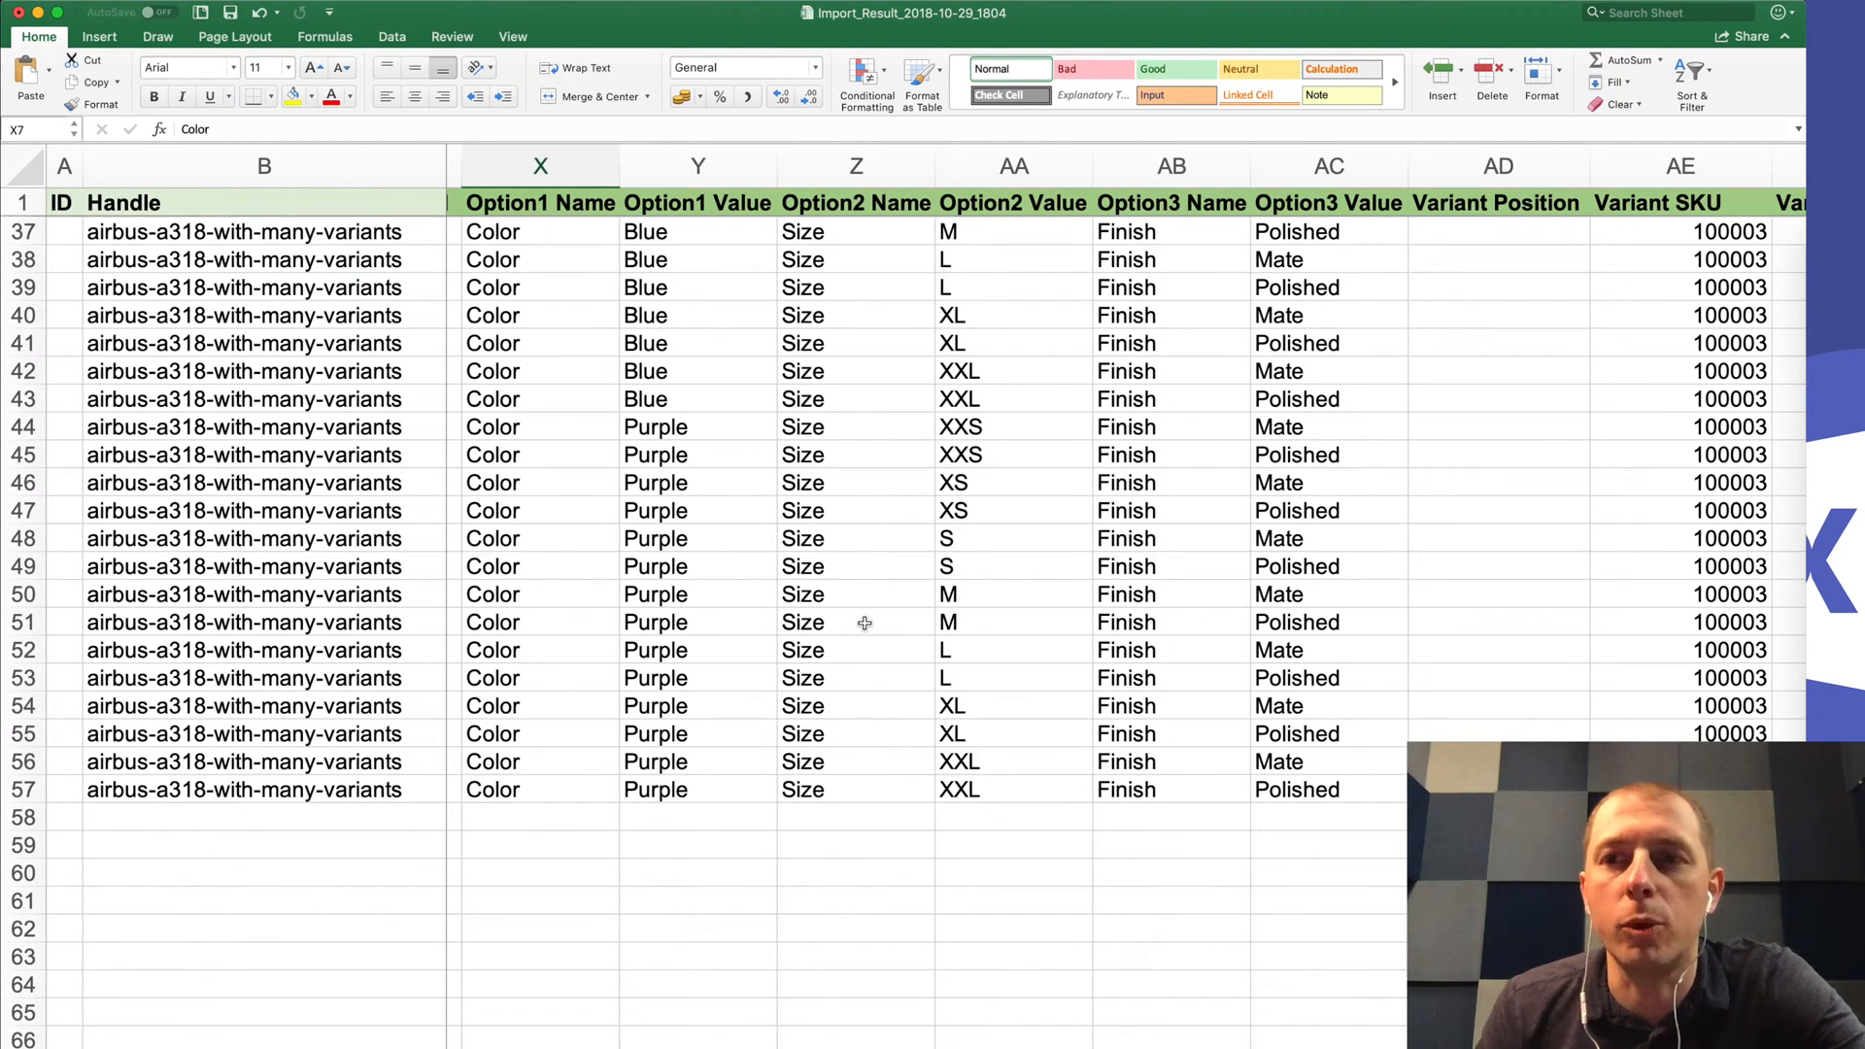
mouse_move(713, 544)
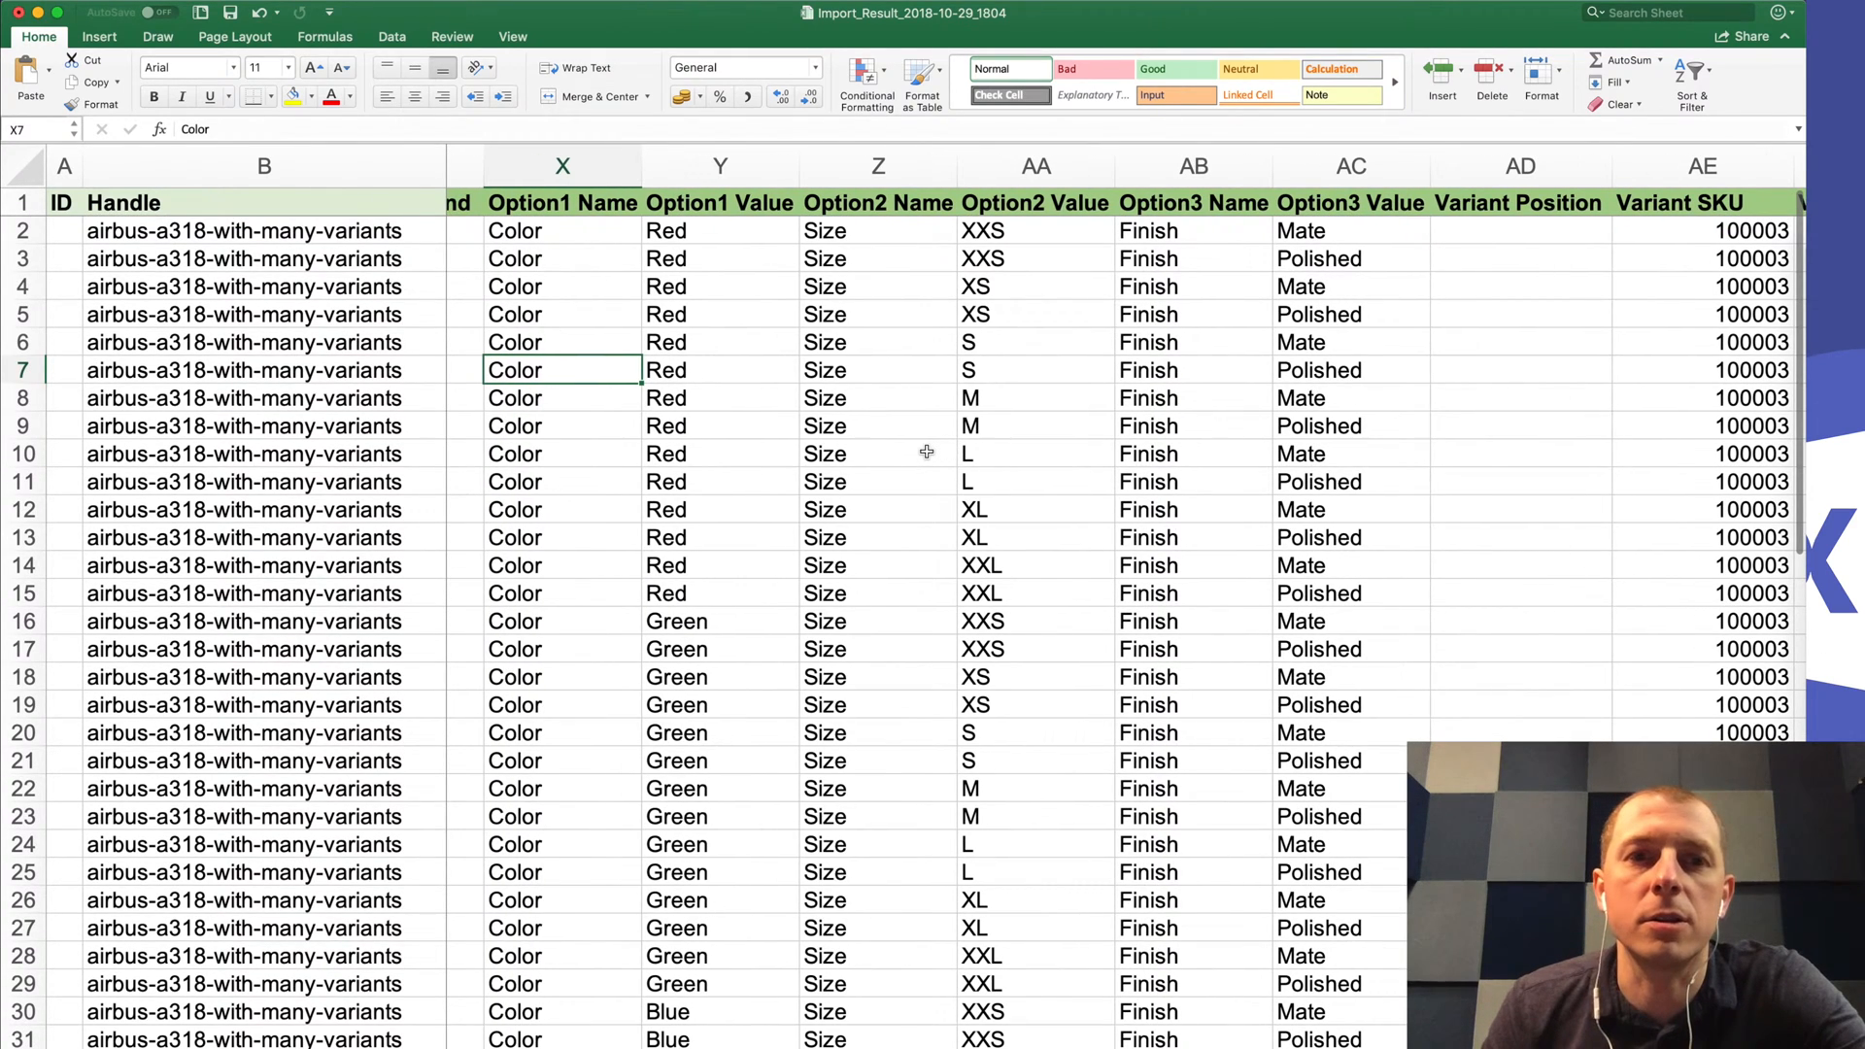
Step: Check the Variant Command column reads MERGE, then view SKU 100003, 67 kg weight and 455.84 price
click(21, 509)
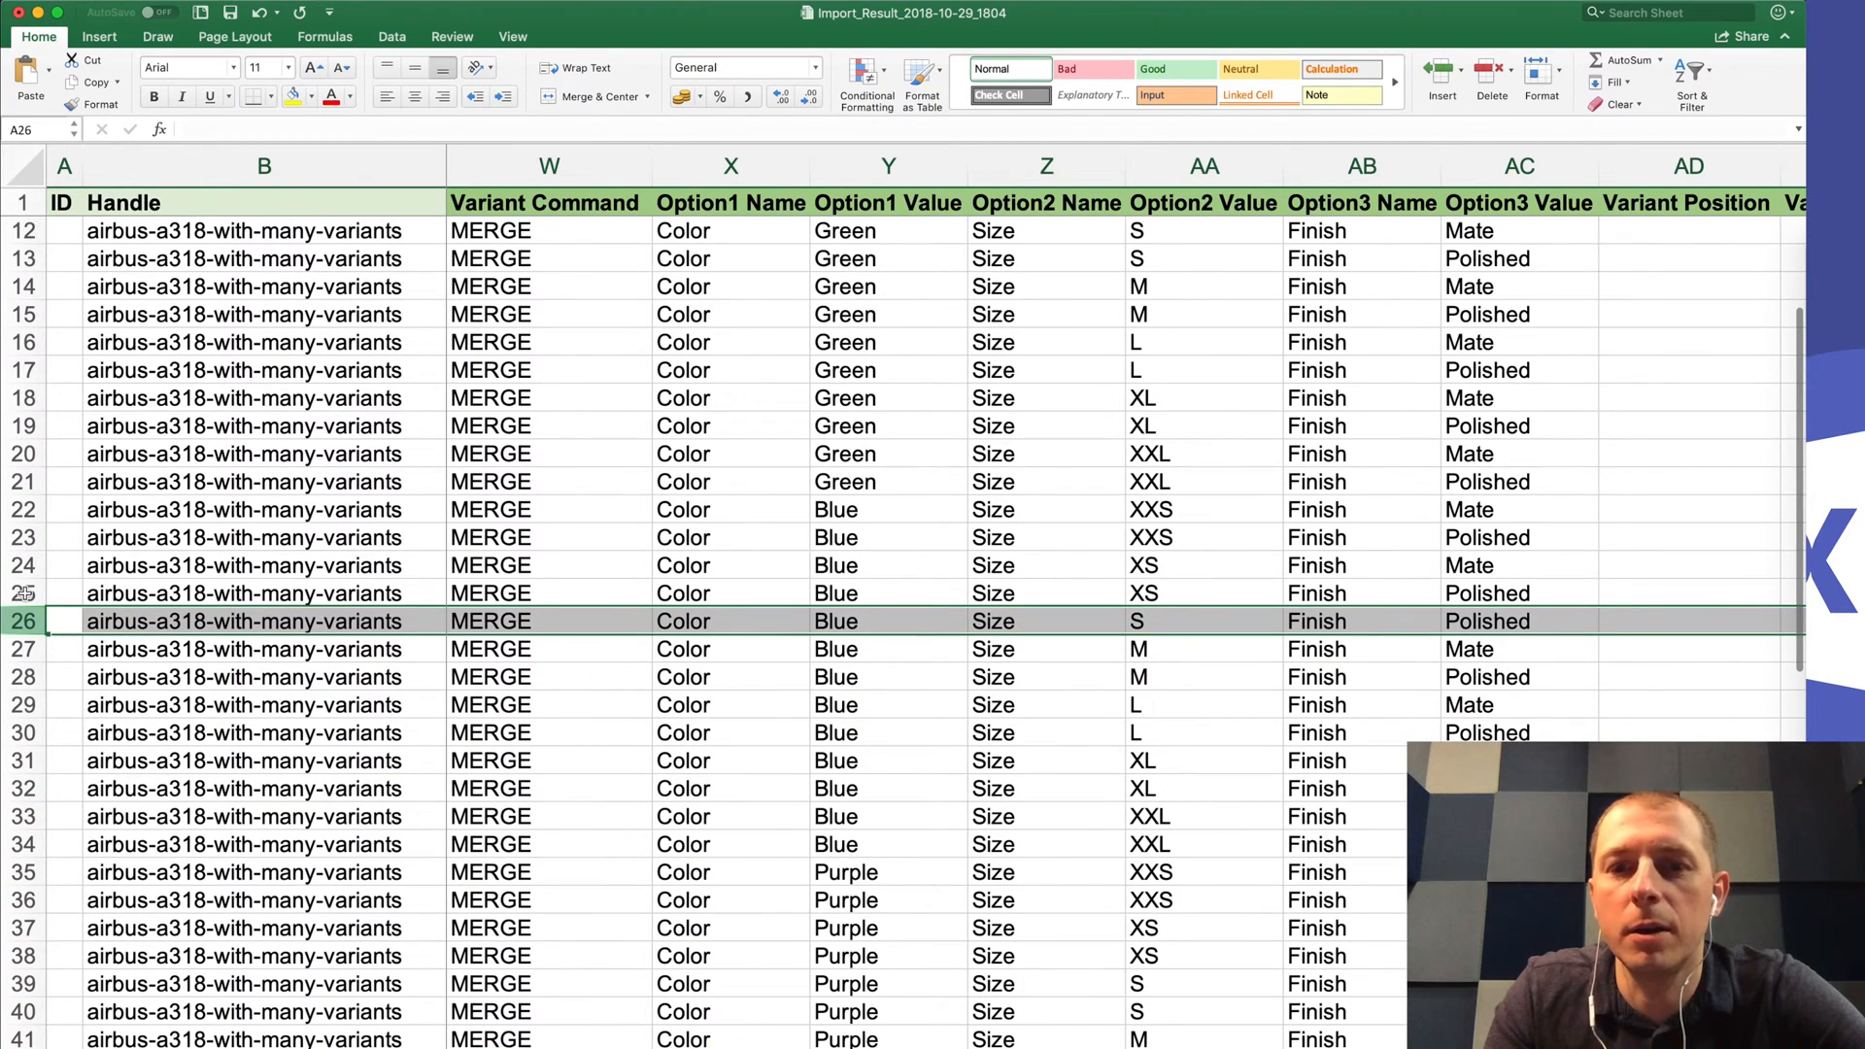
click(62, 649)
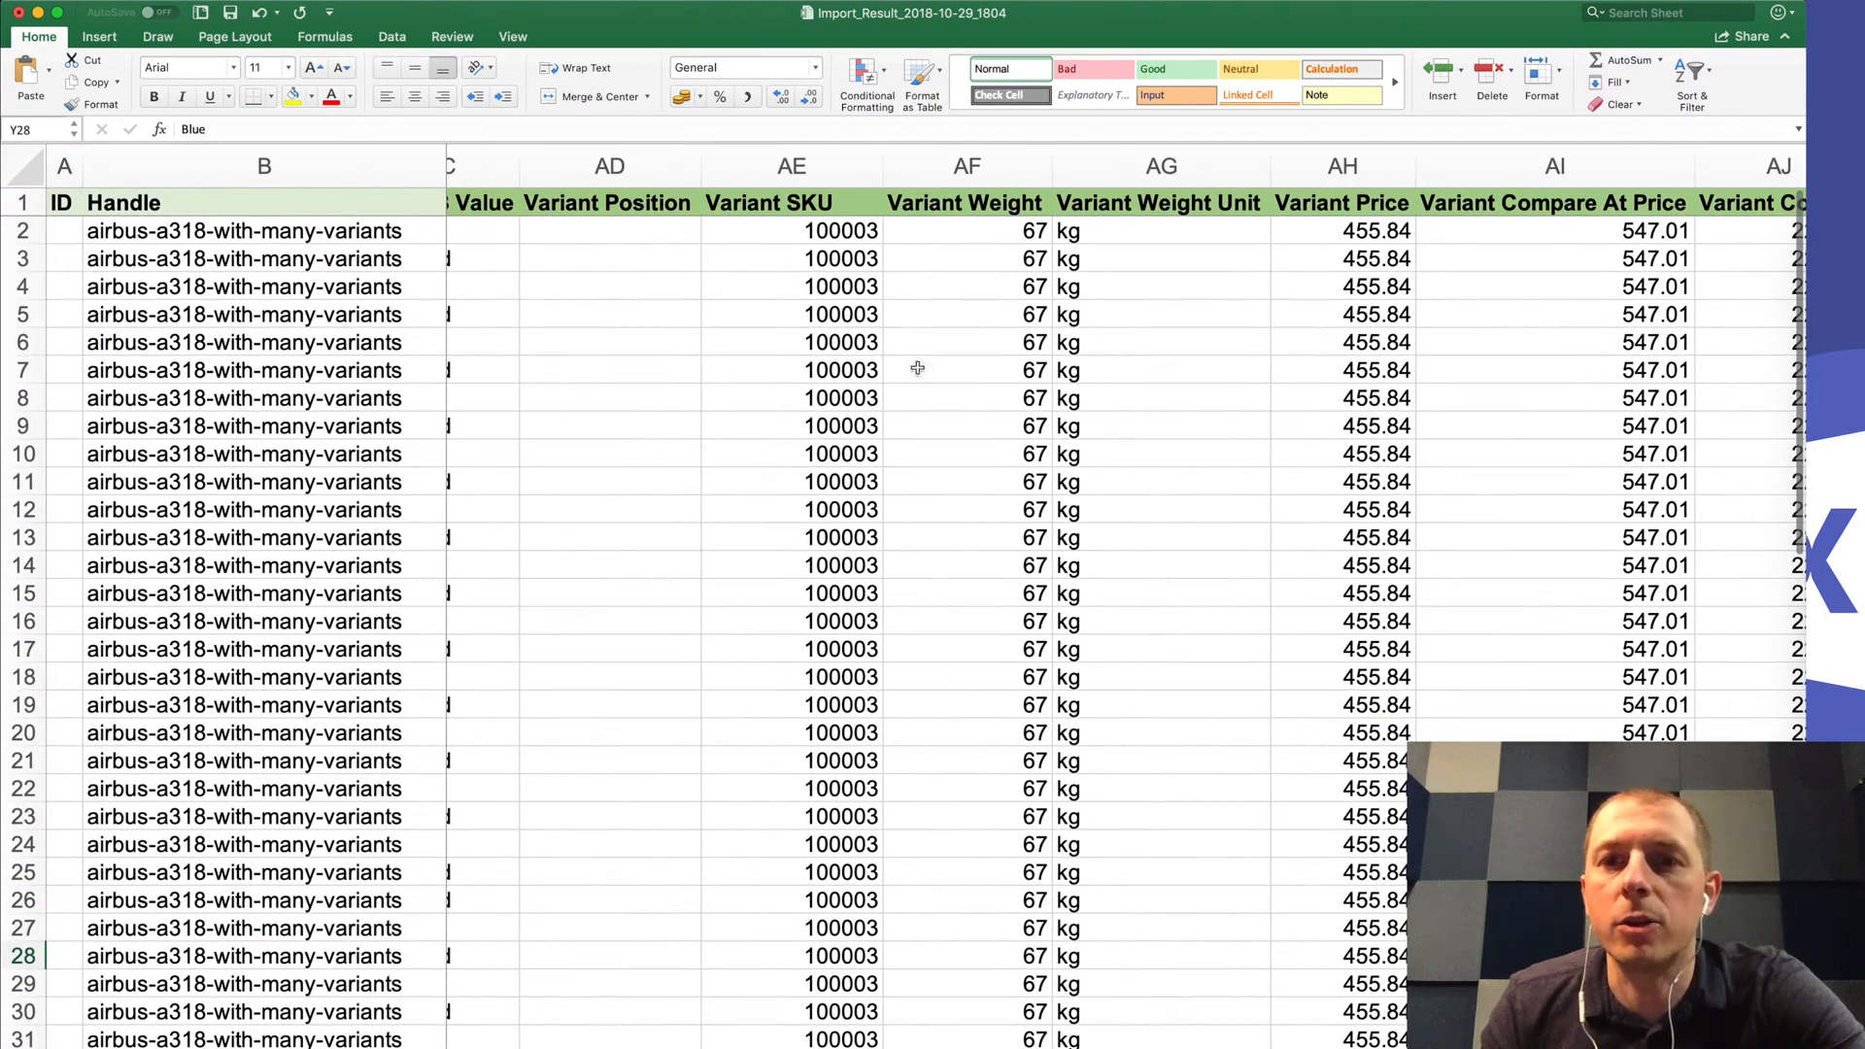
Step: Review cost 227.92, barcodes and inventory qty 5 columns, then return to the Excelify import page
scroll(right, 3)
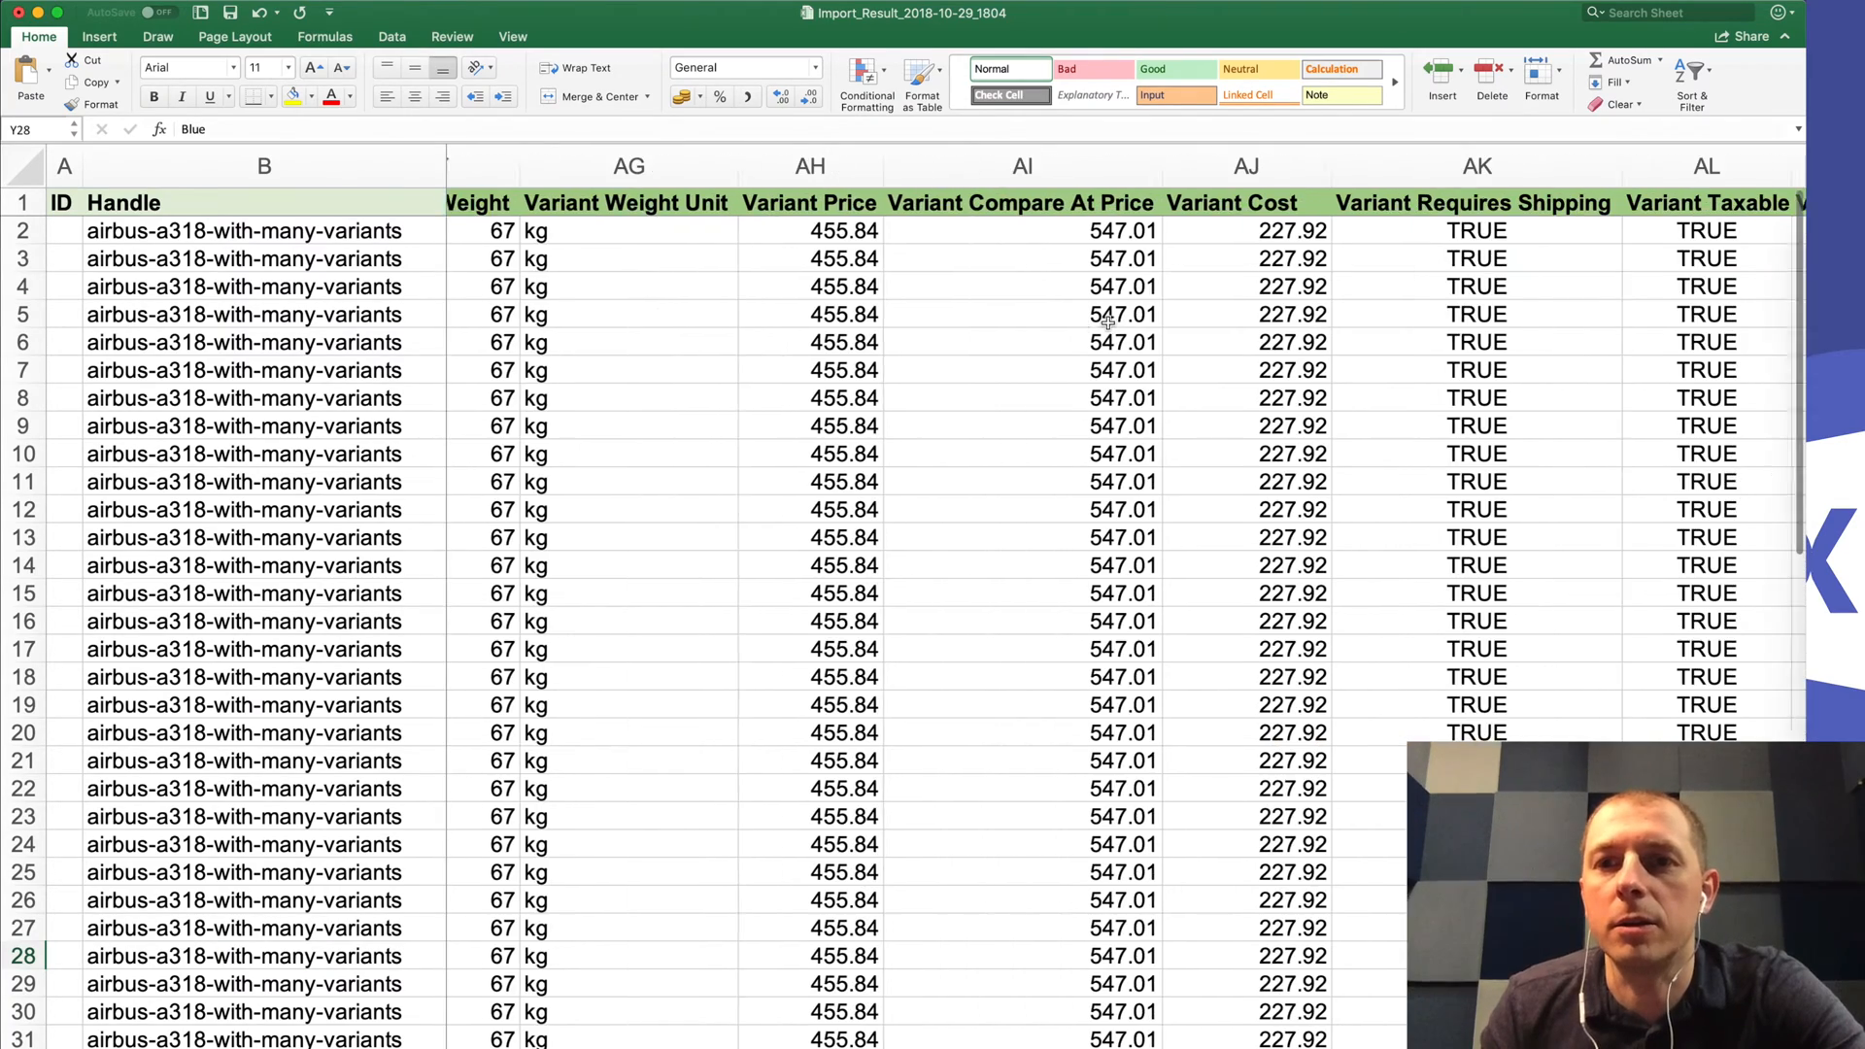
scroll(right, 3)
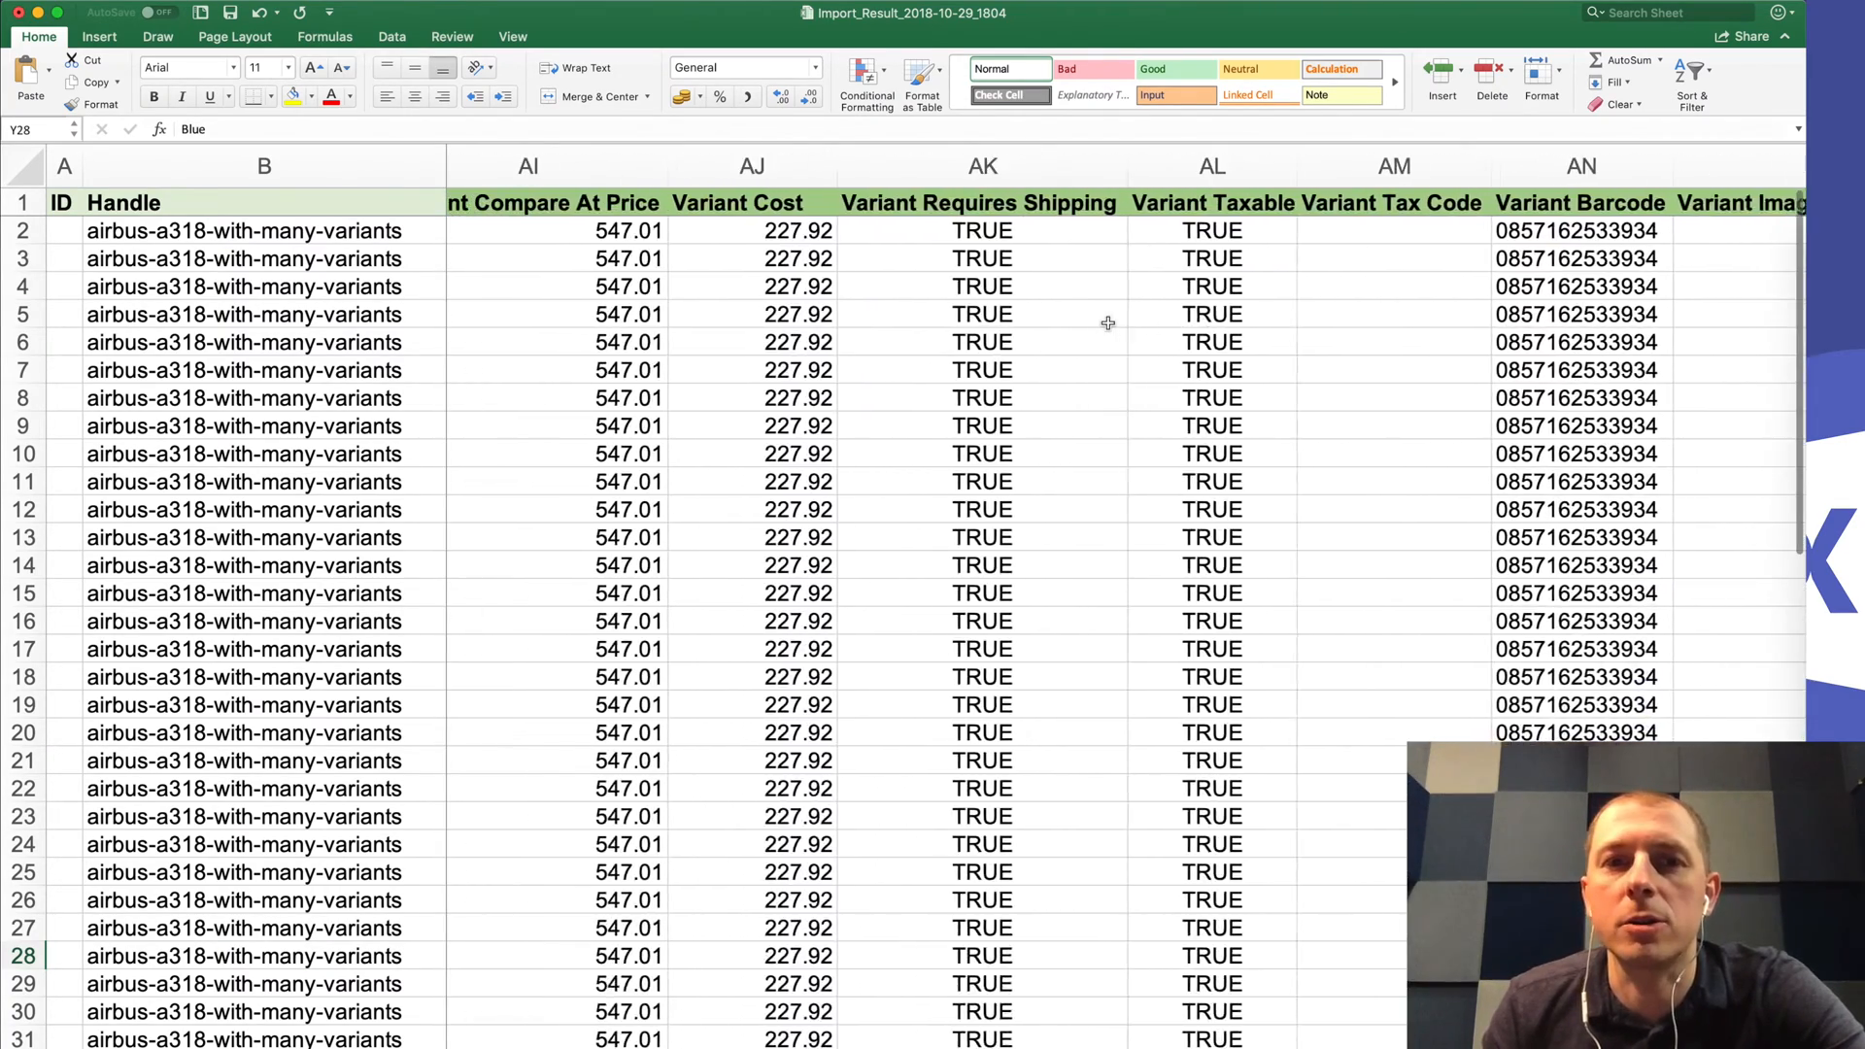
scroll(left, 3)
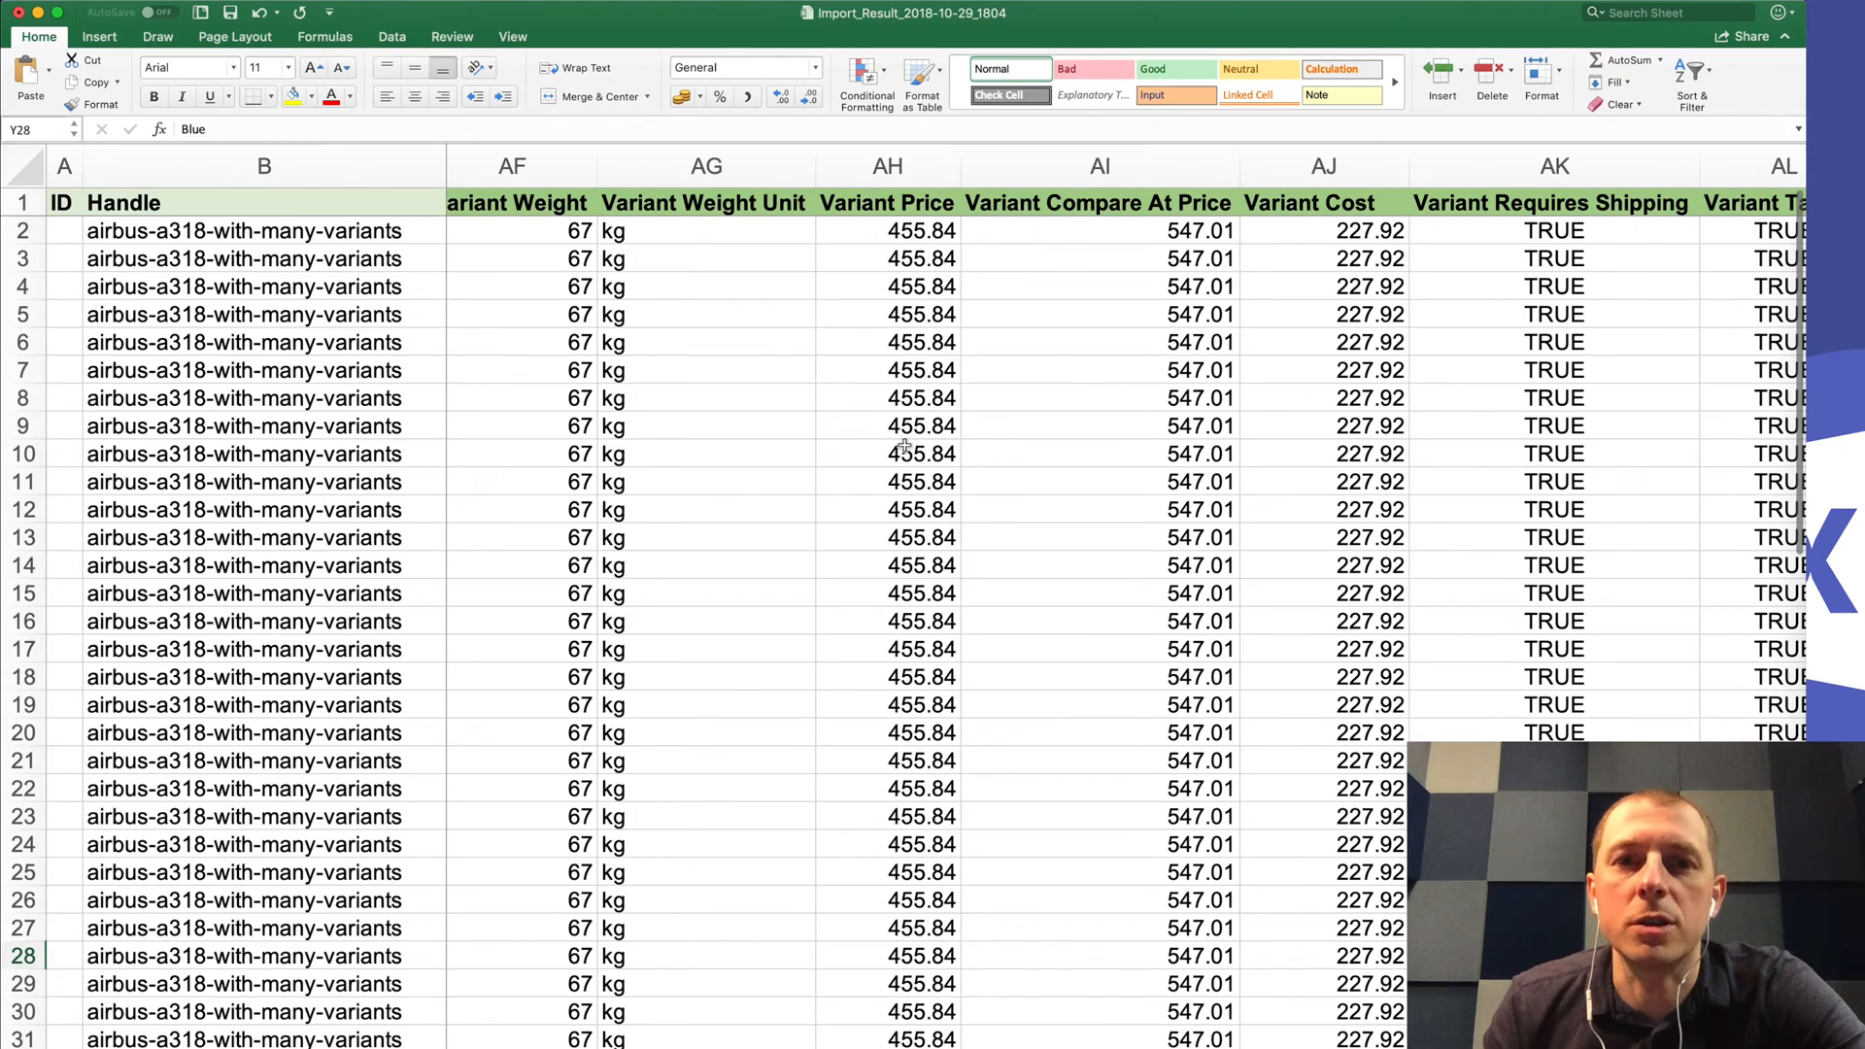
scroll(right, 3)
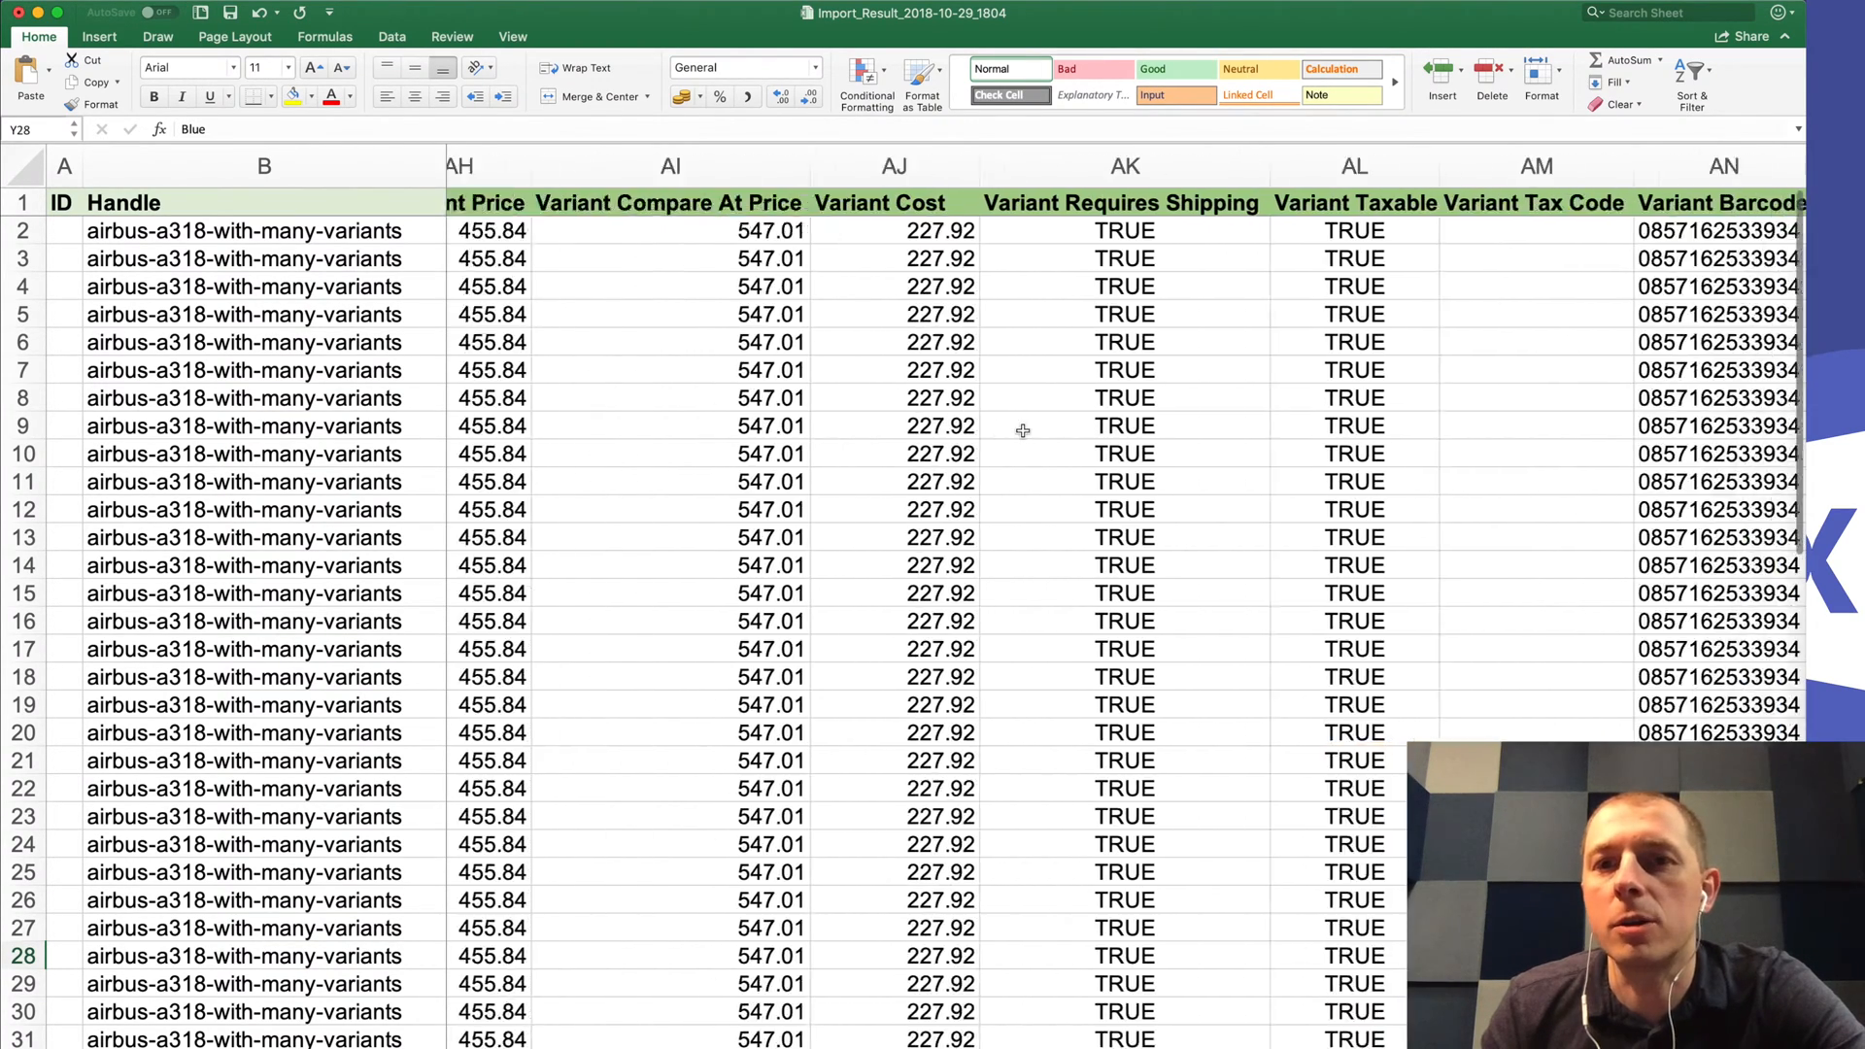
scroll(right, 3)
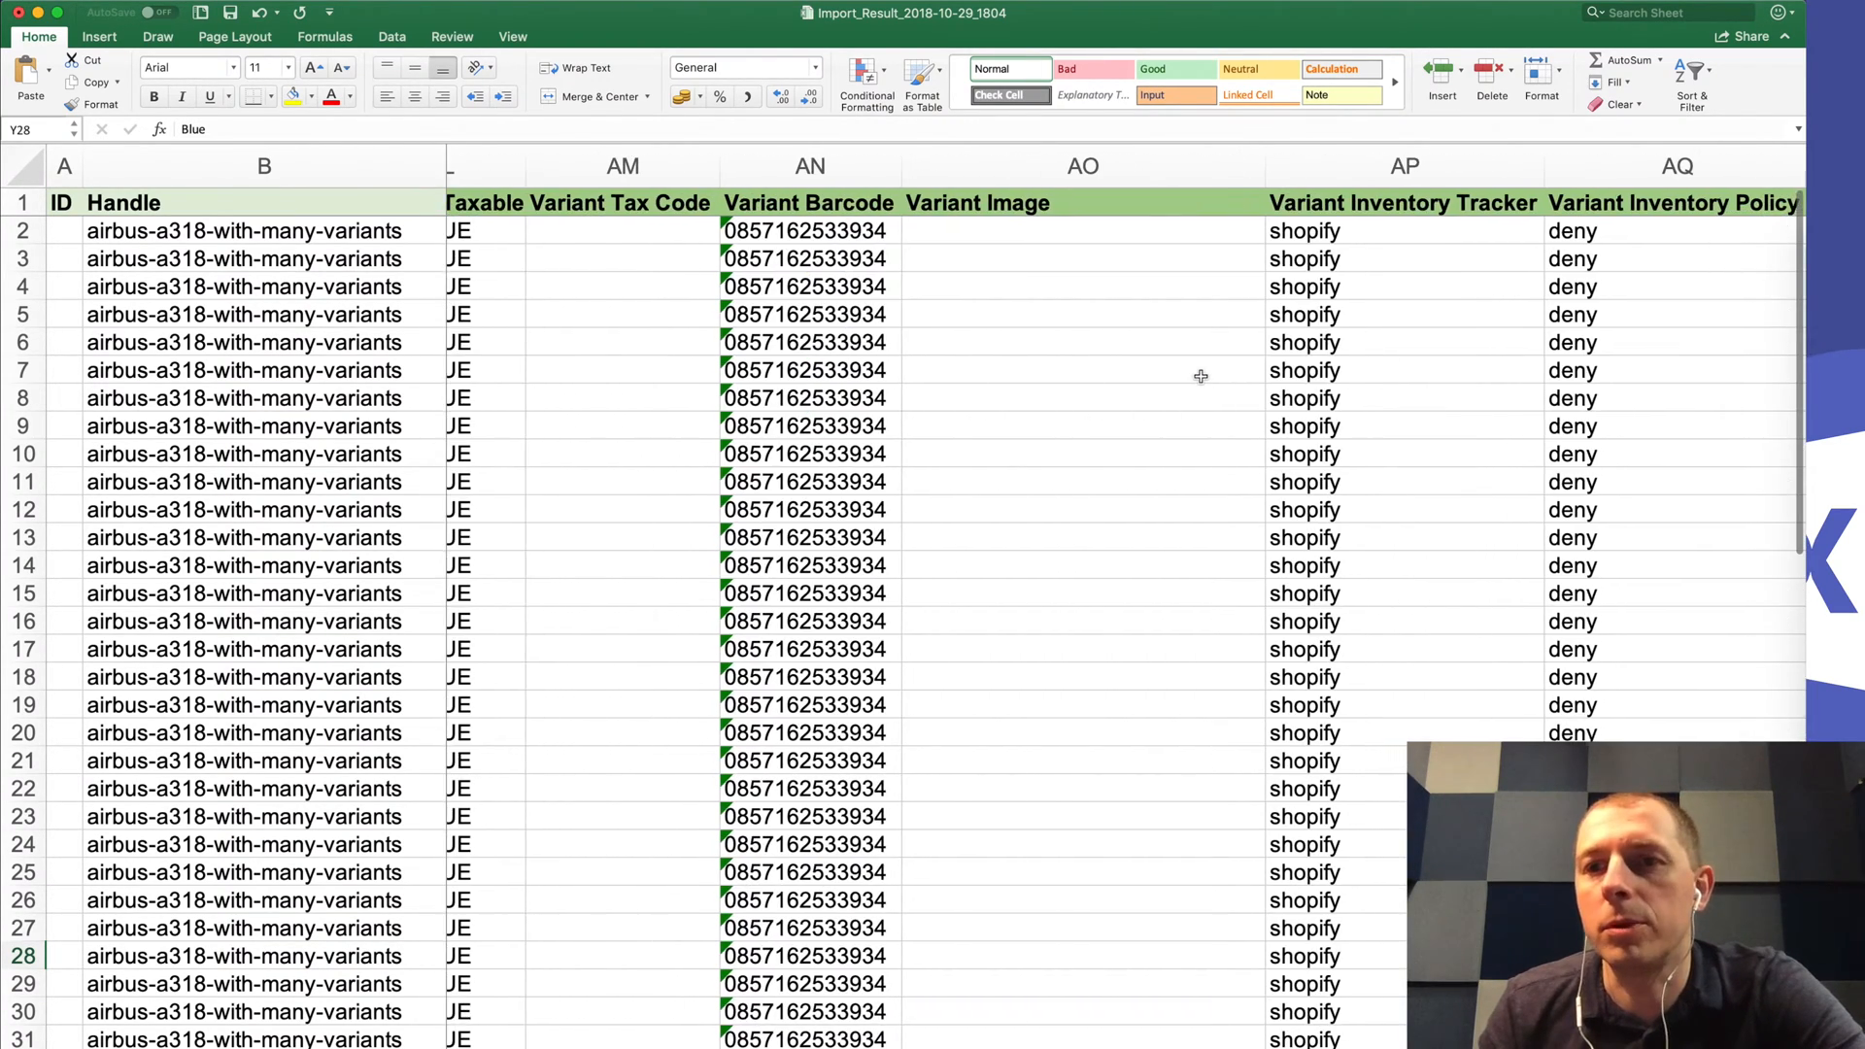
scroll(right, 3)
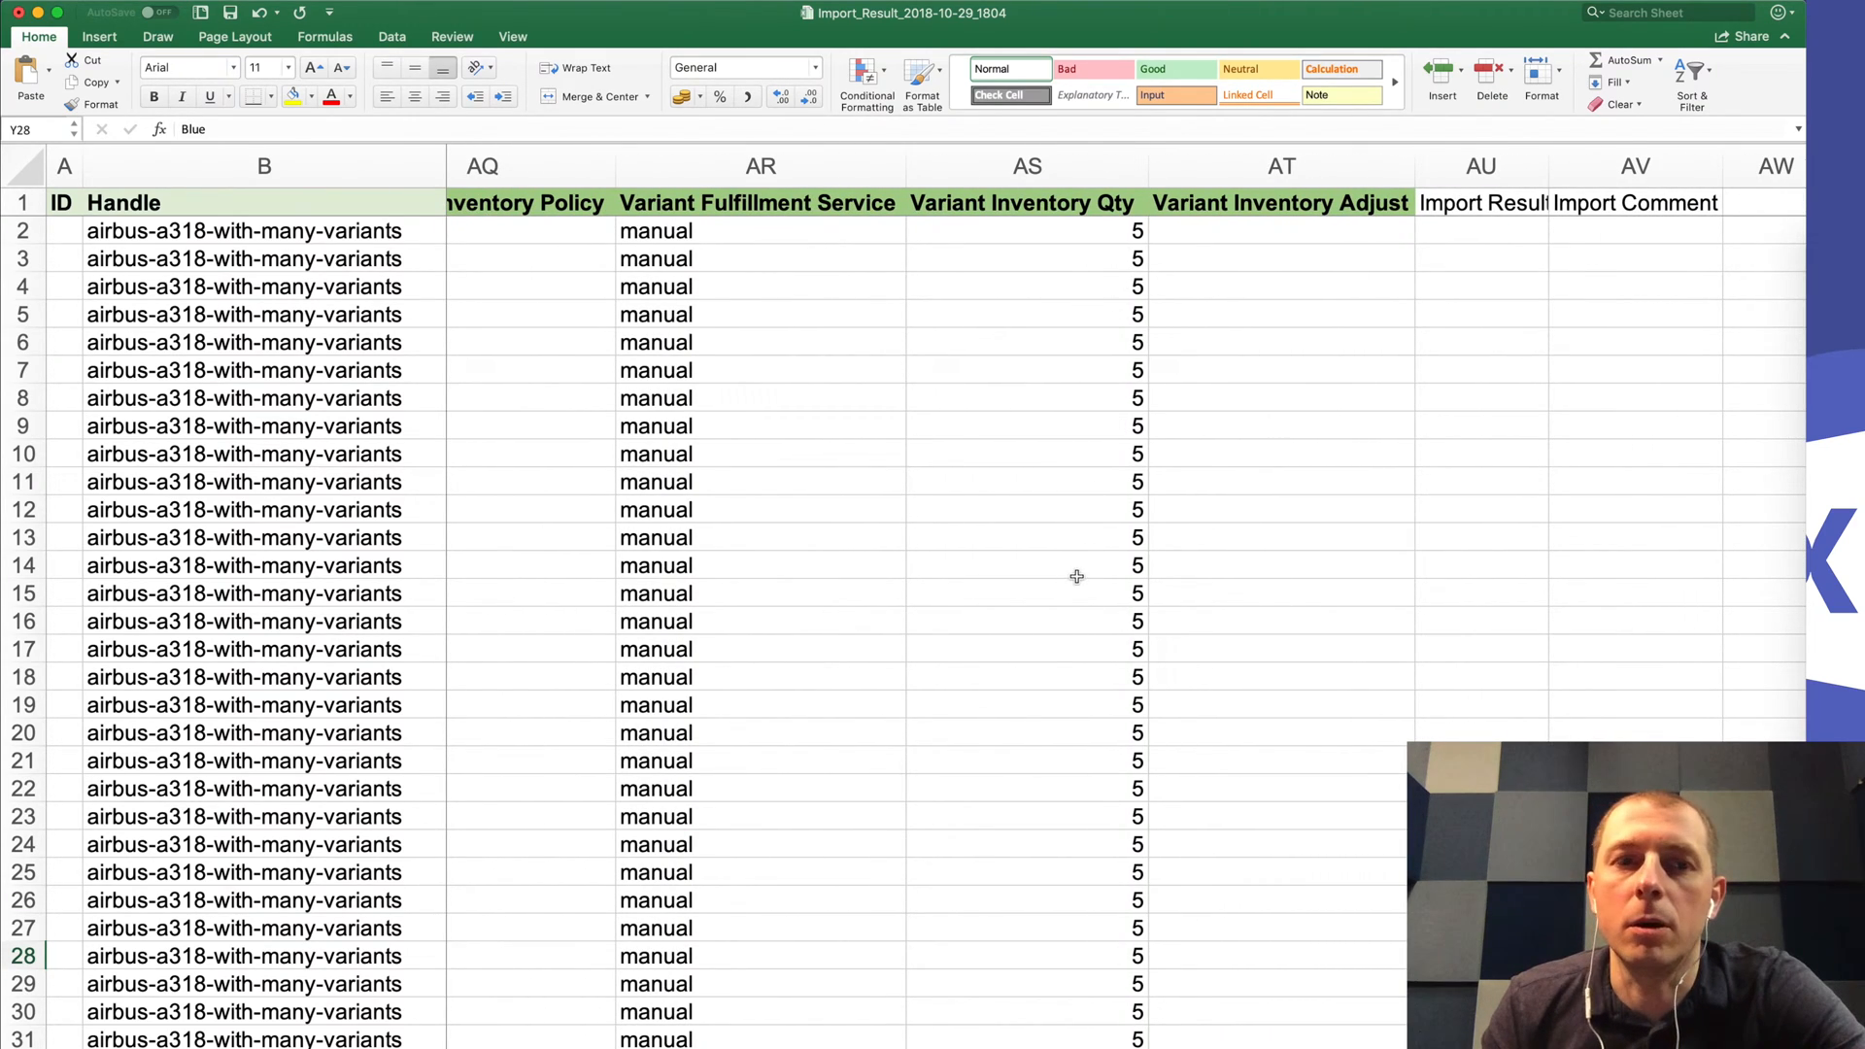
click(1025, 509)
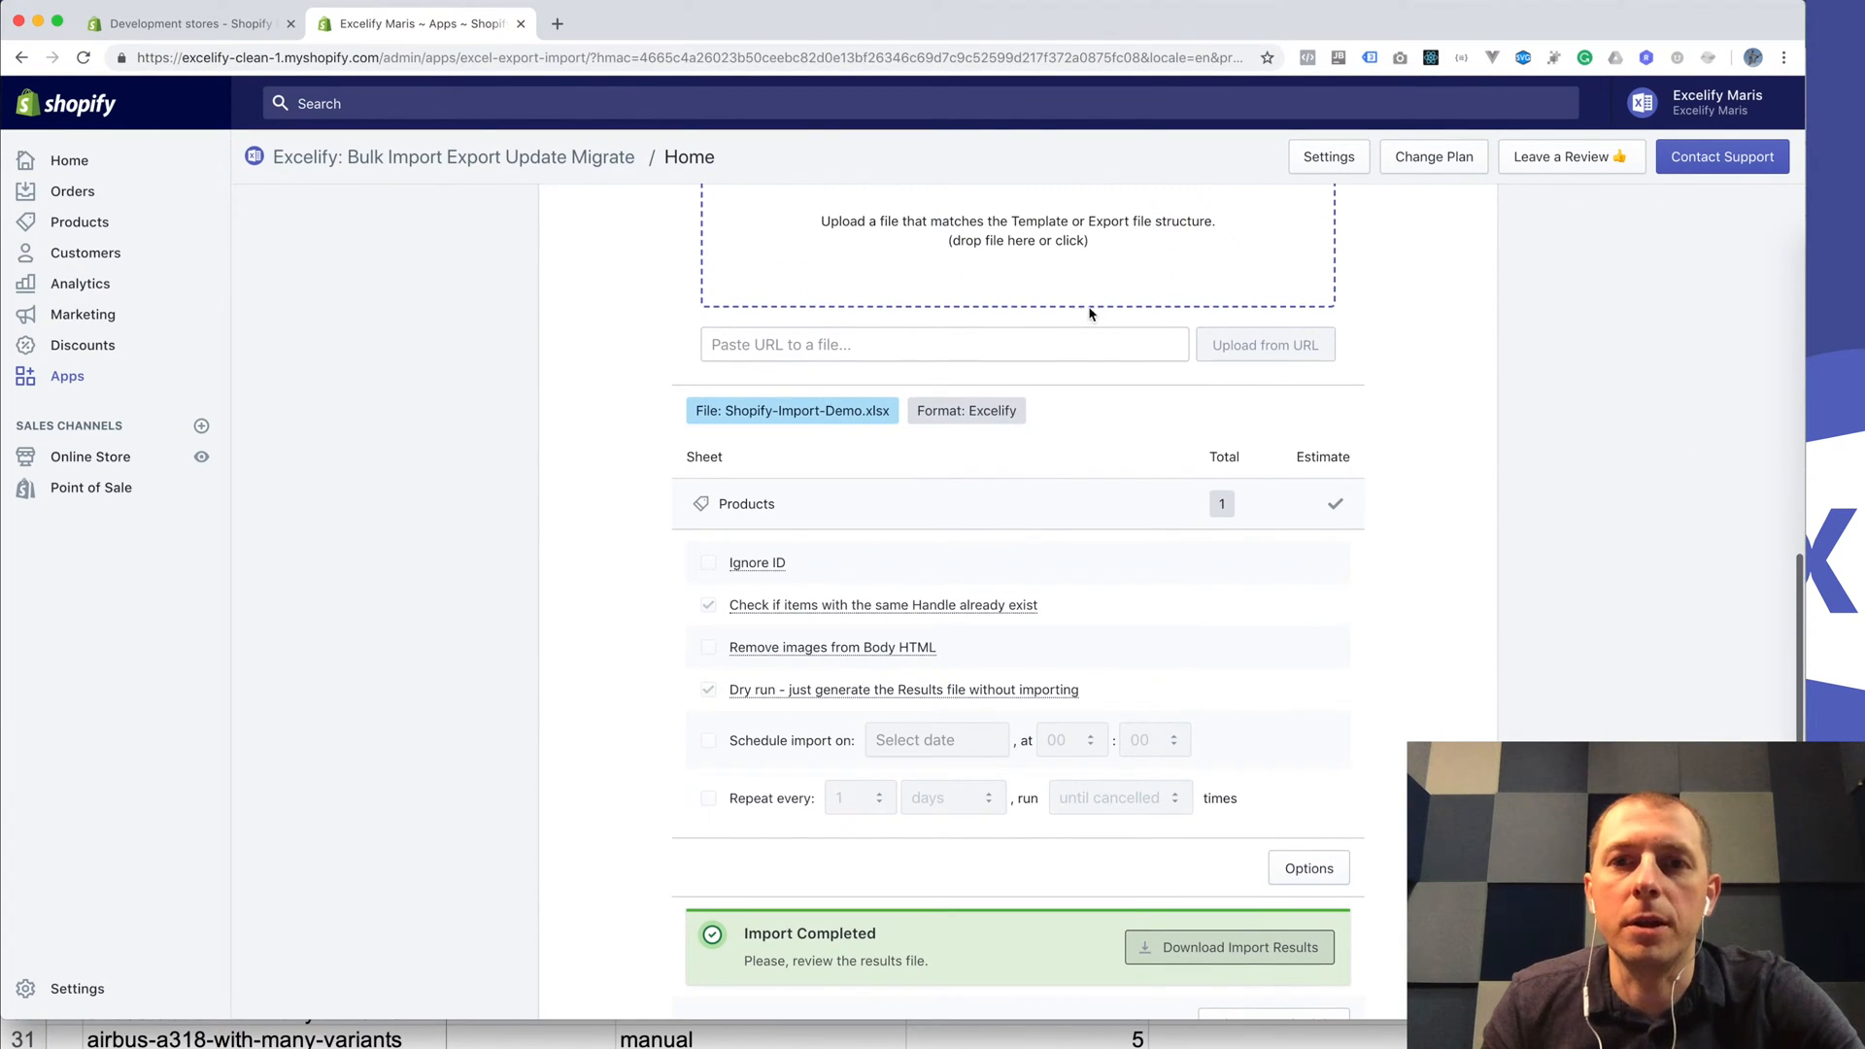
Step: Select Import_Result_2018-10-29_1804.xlsx from Downloads and import it into the store
click(1016, 239)
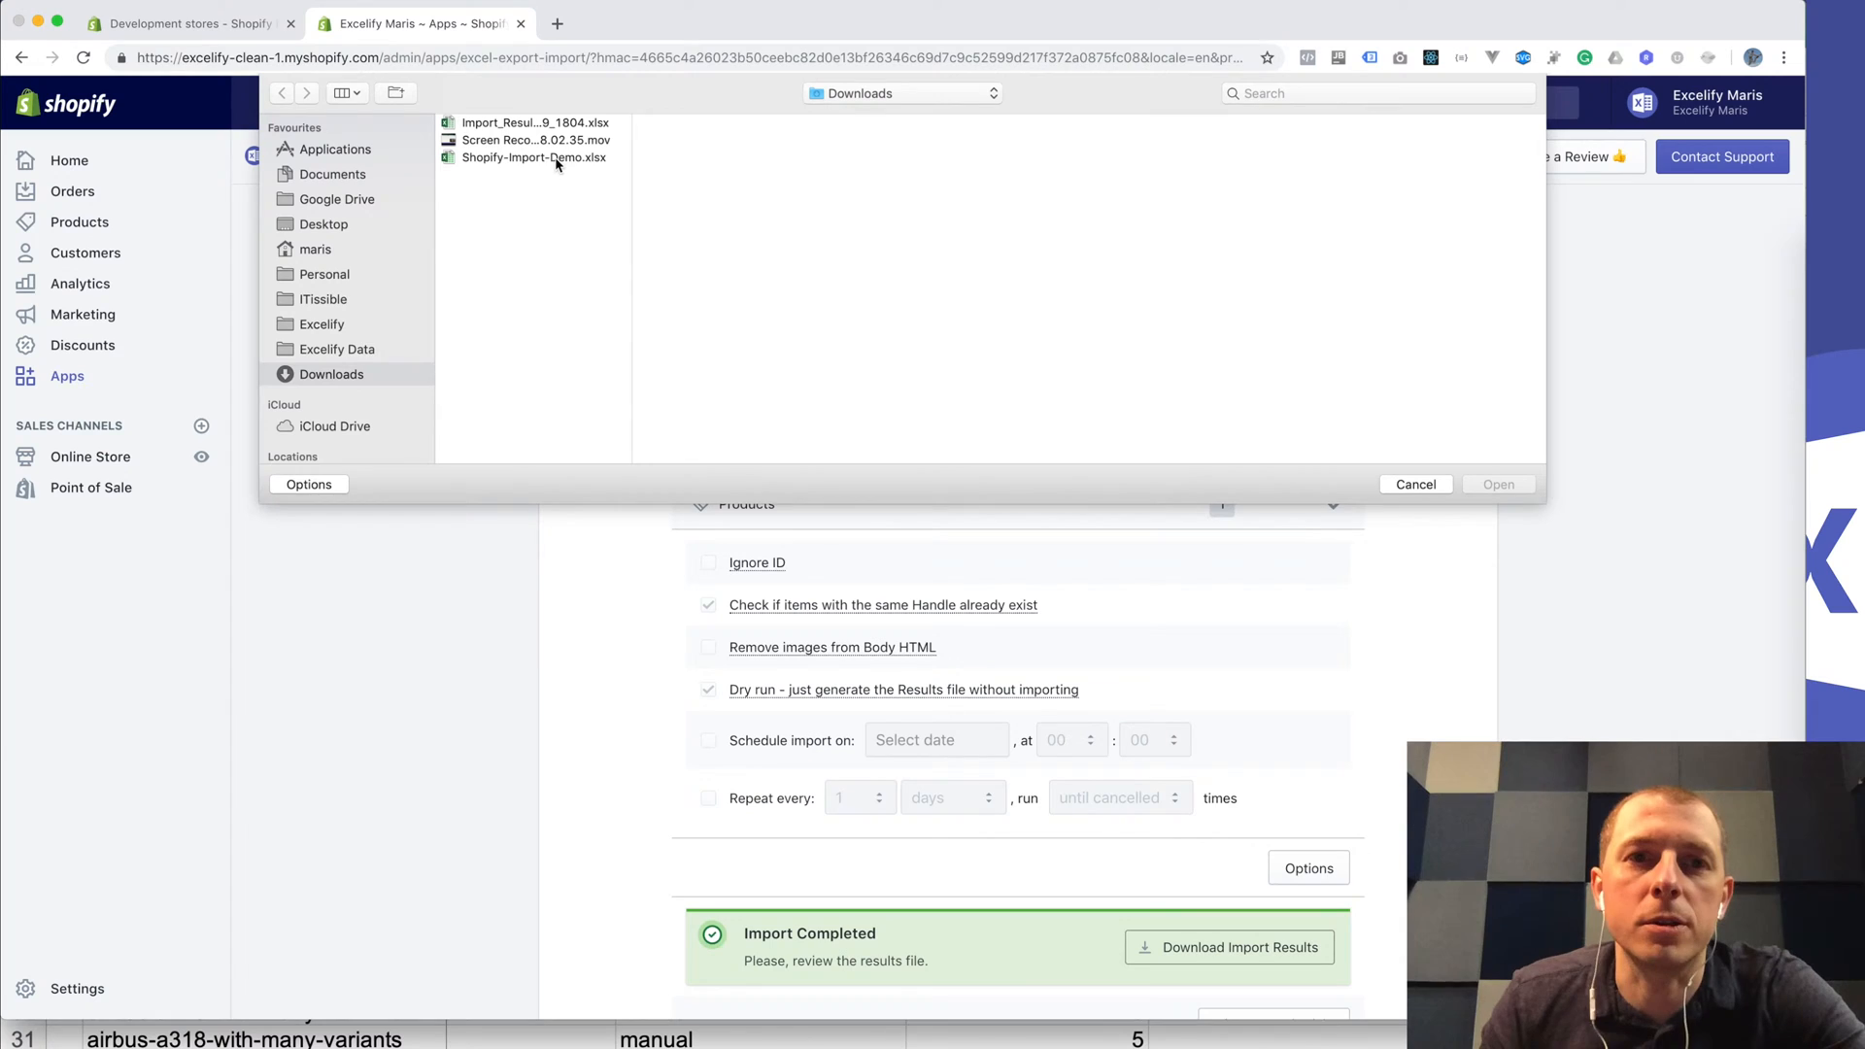
click(1414, 484)
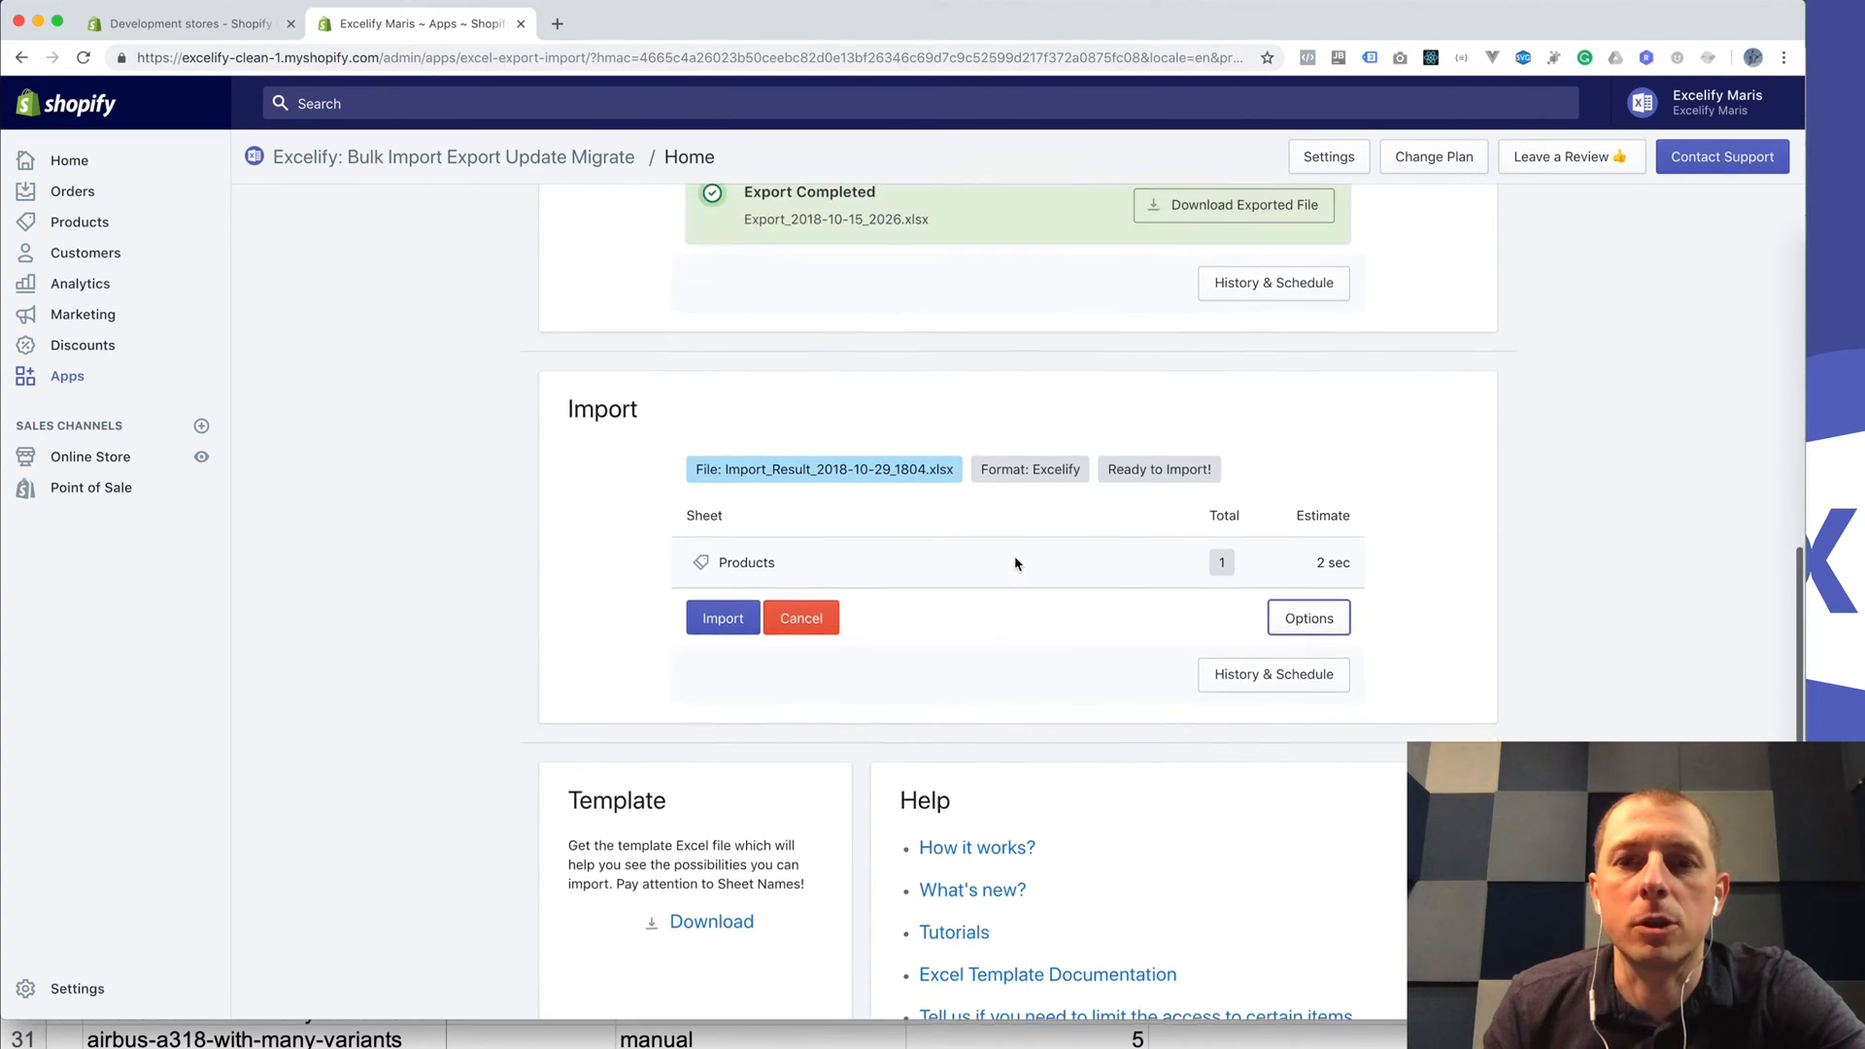
click(722, 618)
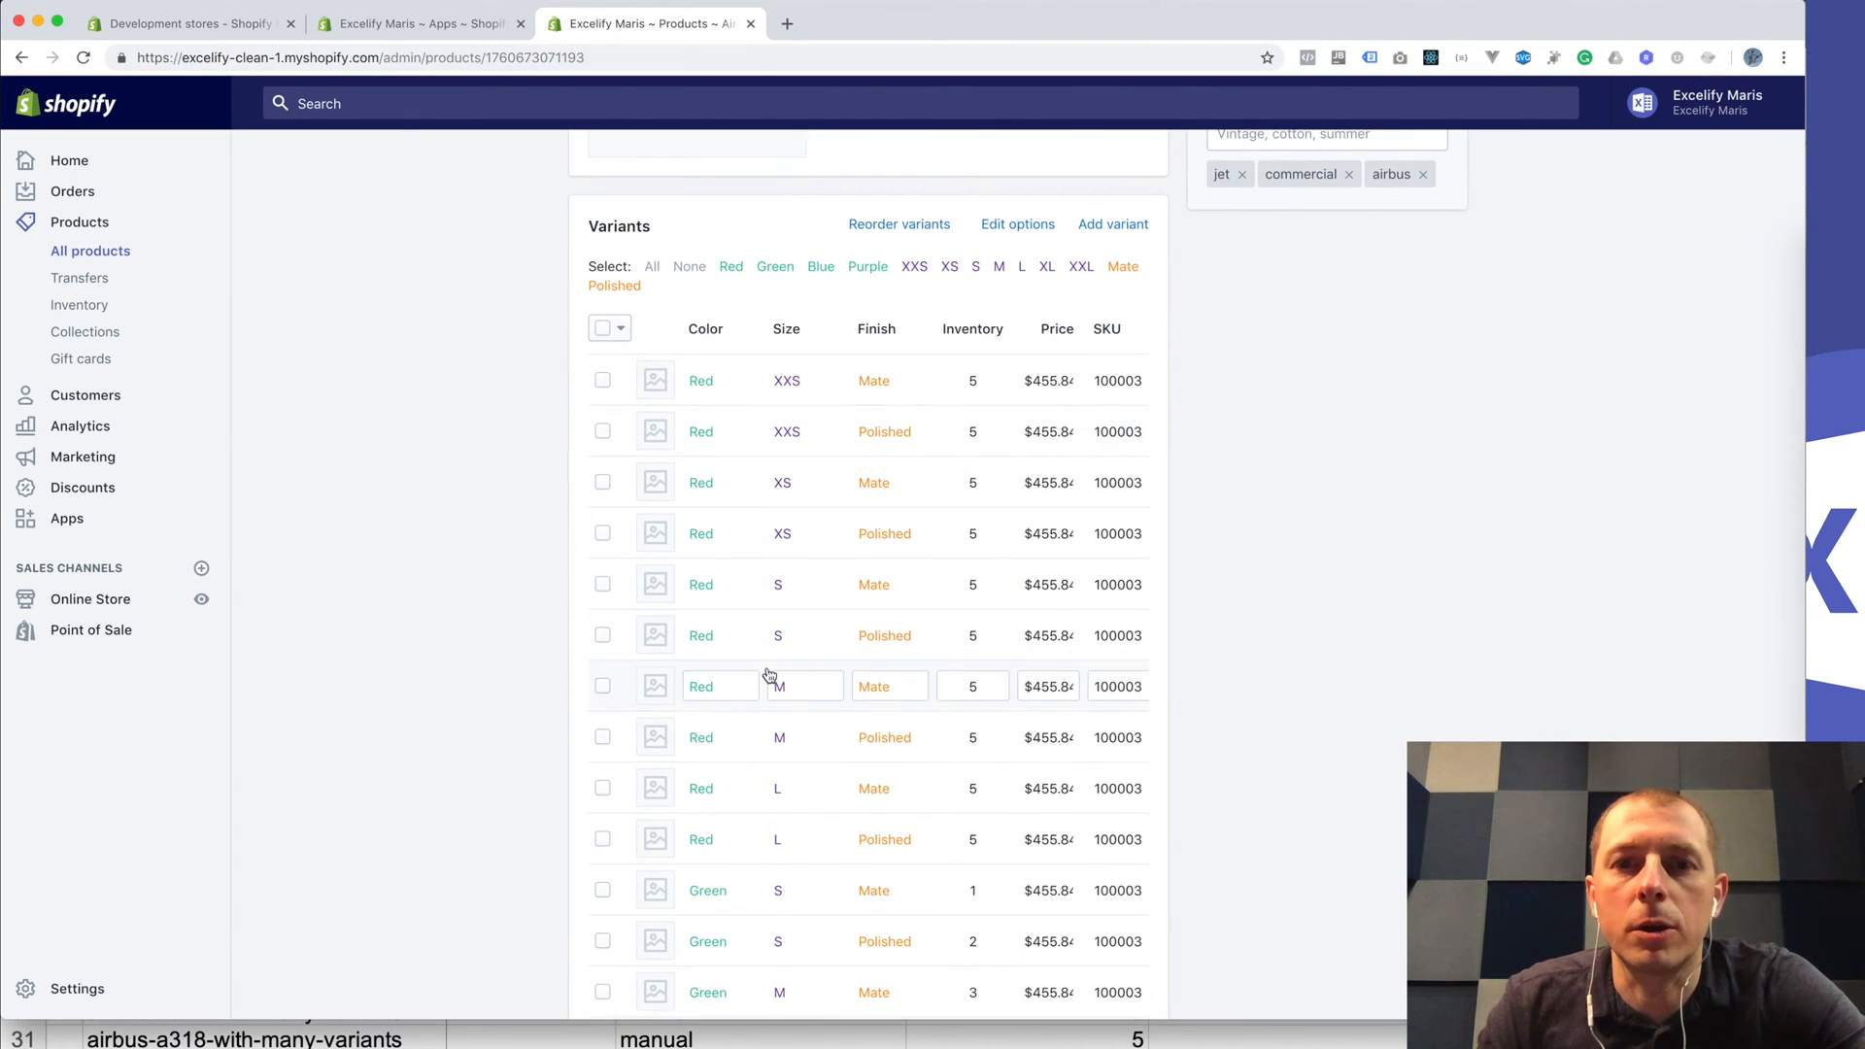
scroll(down, 3)
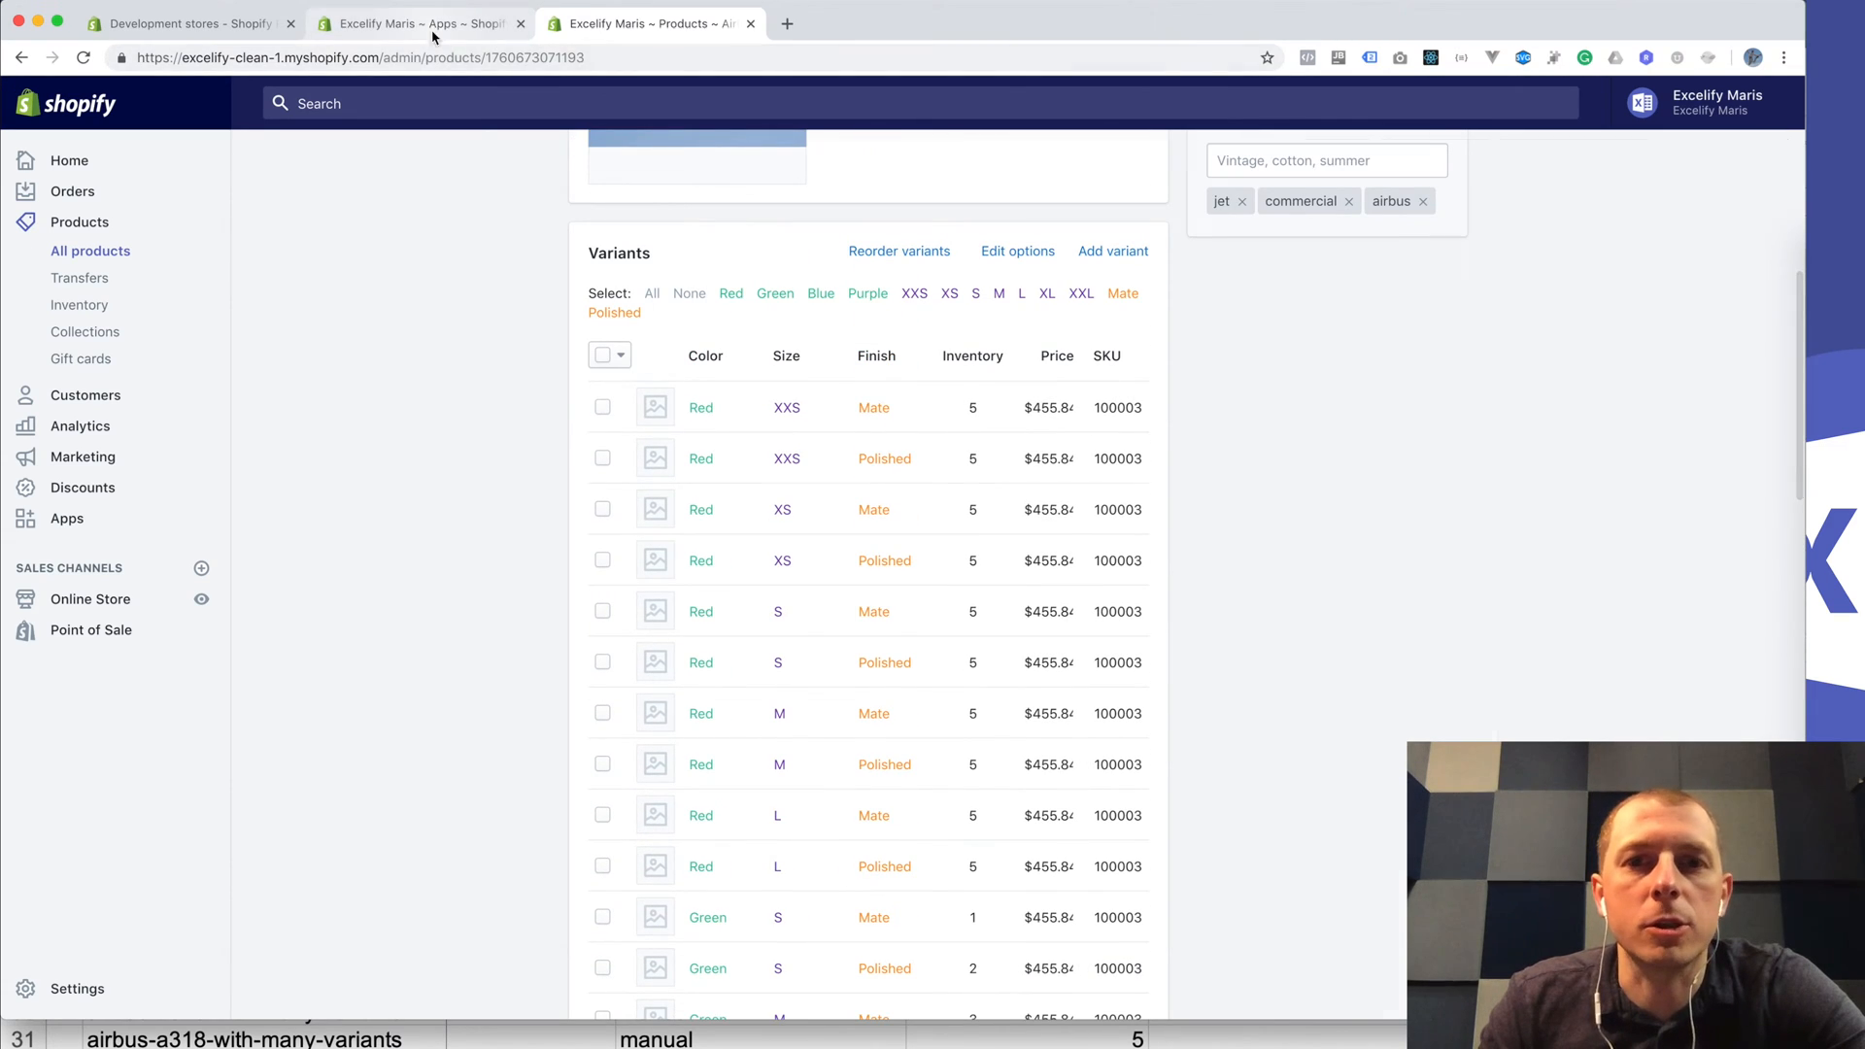
click(419, 24)
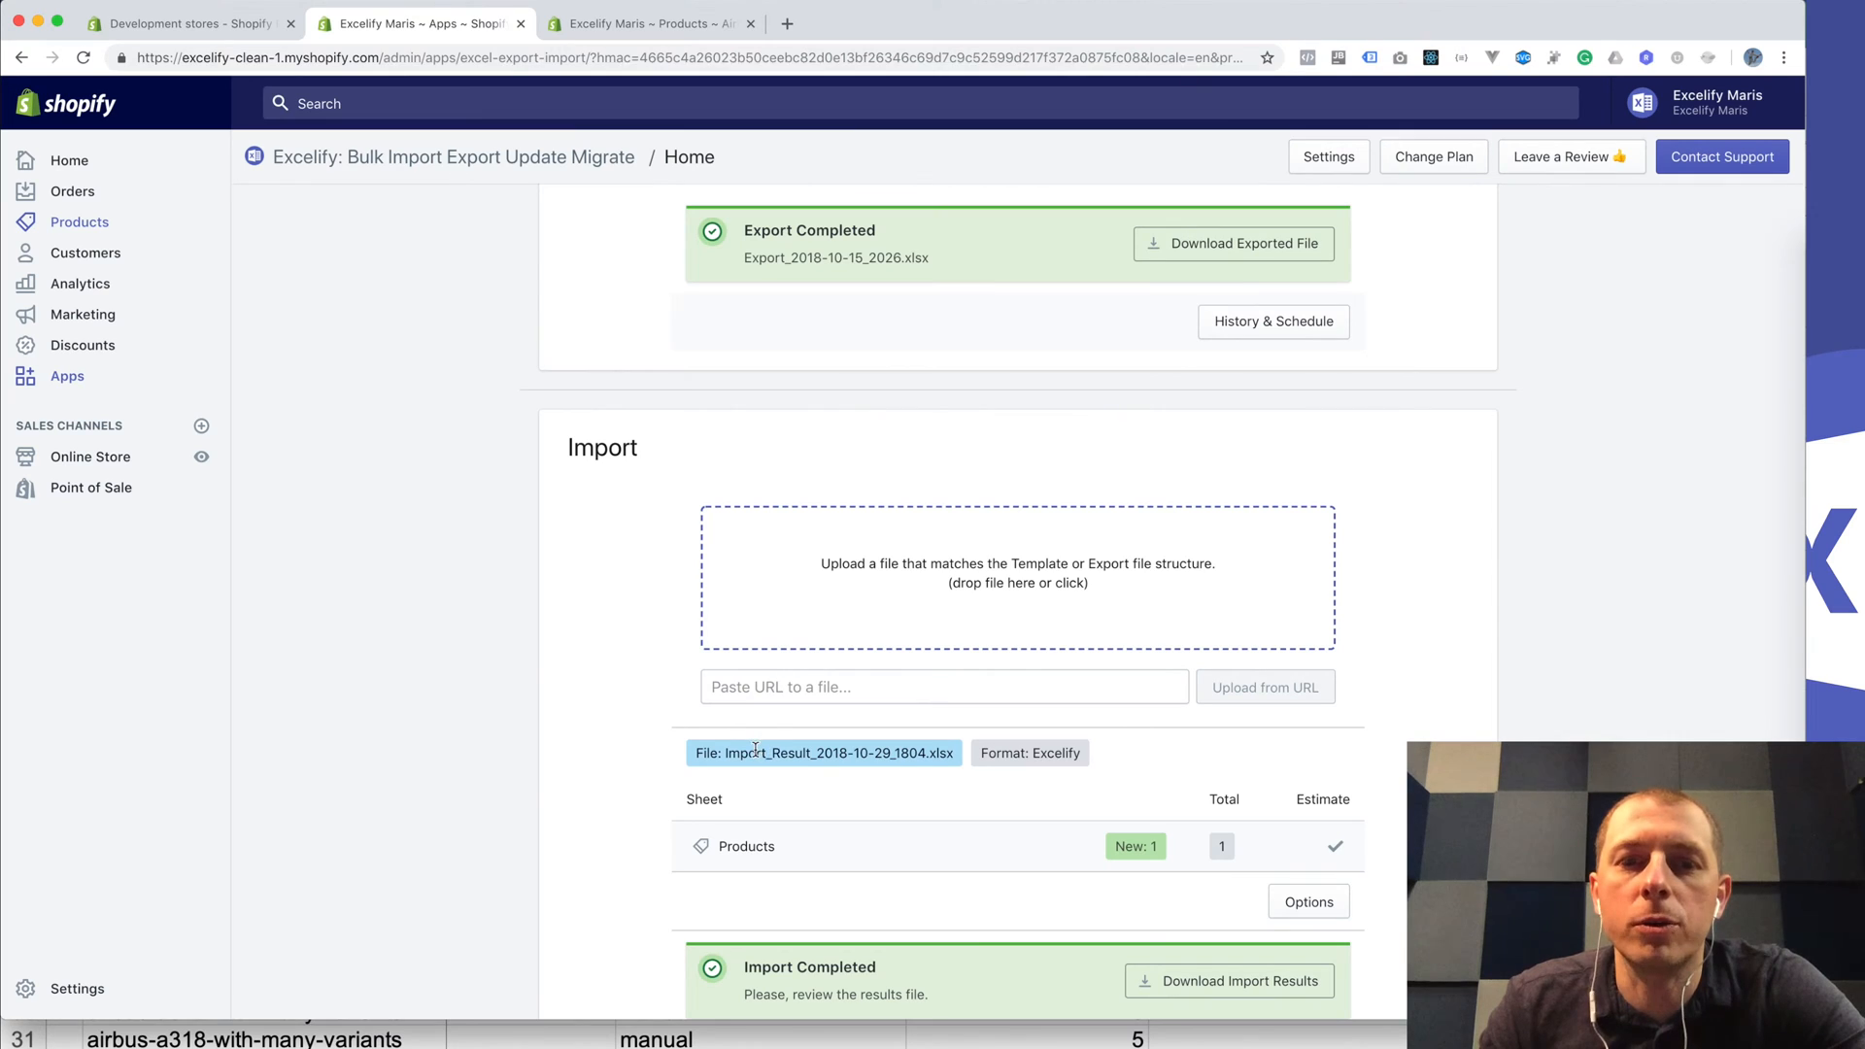
scroll(down, 3)
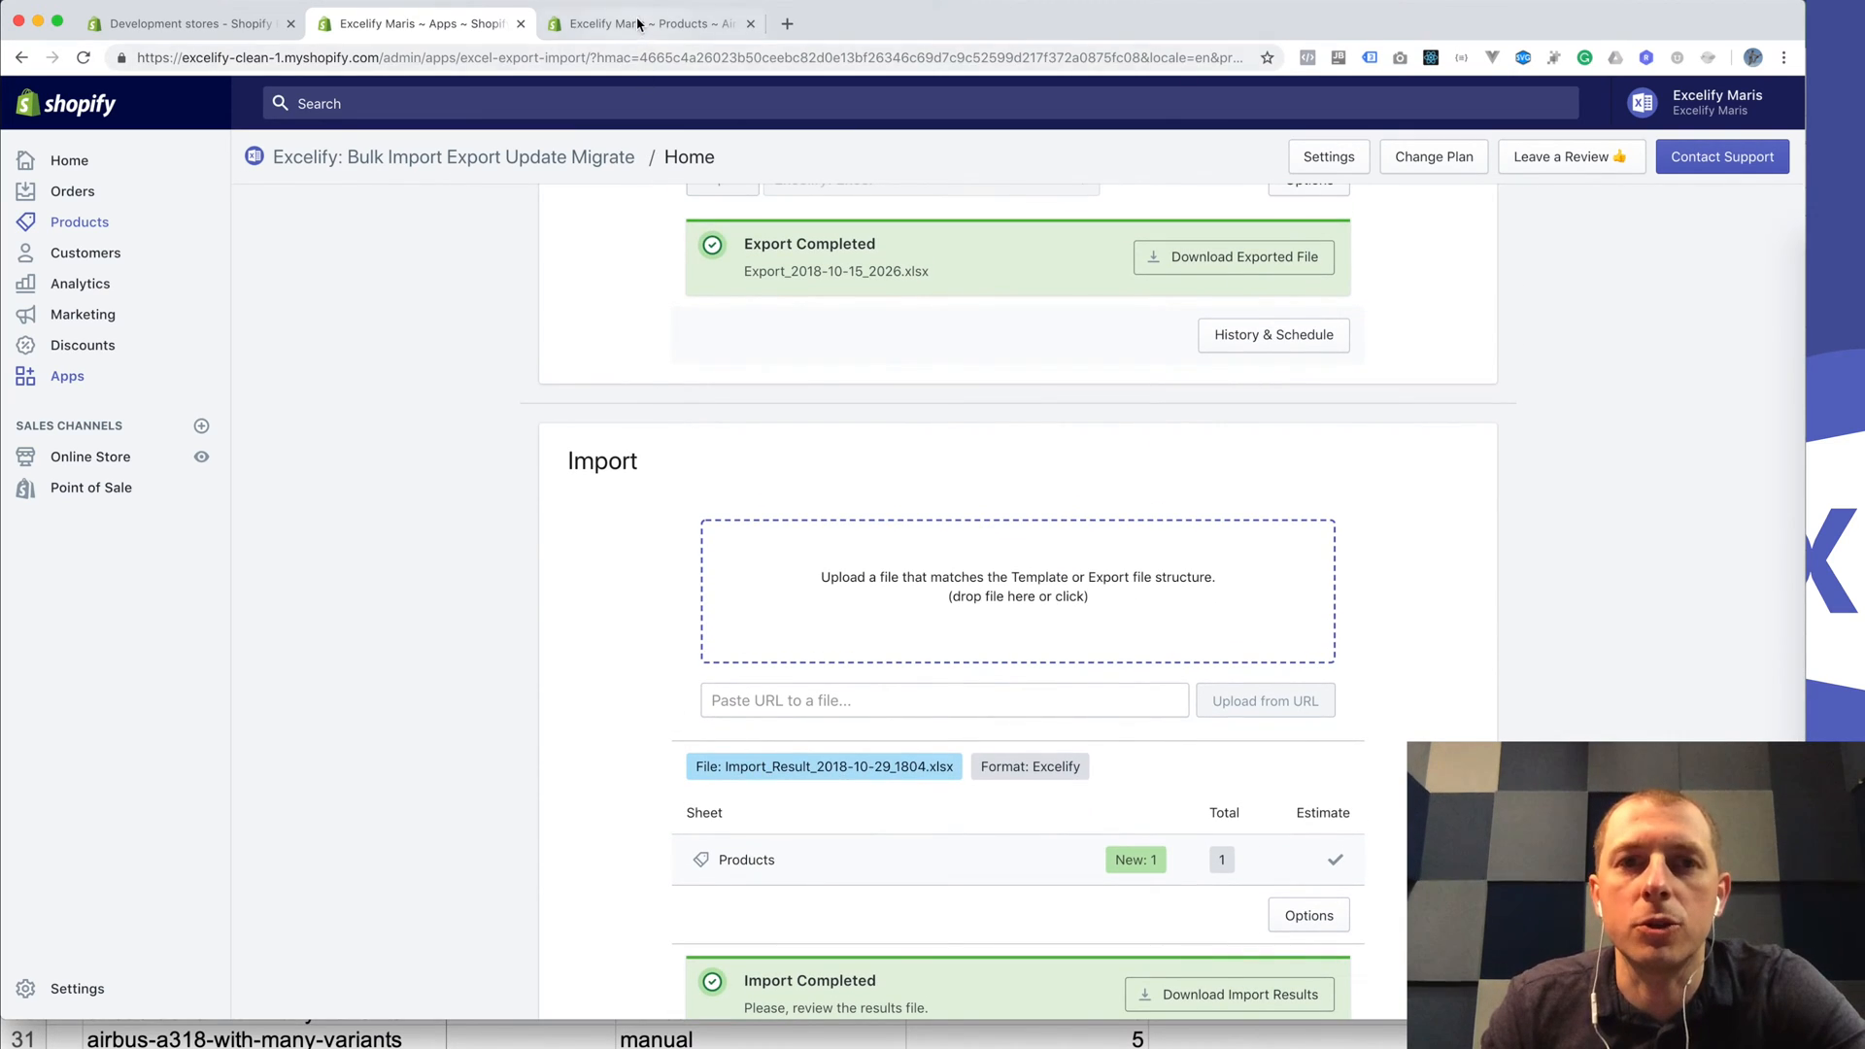
click(649, 23)
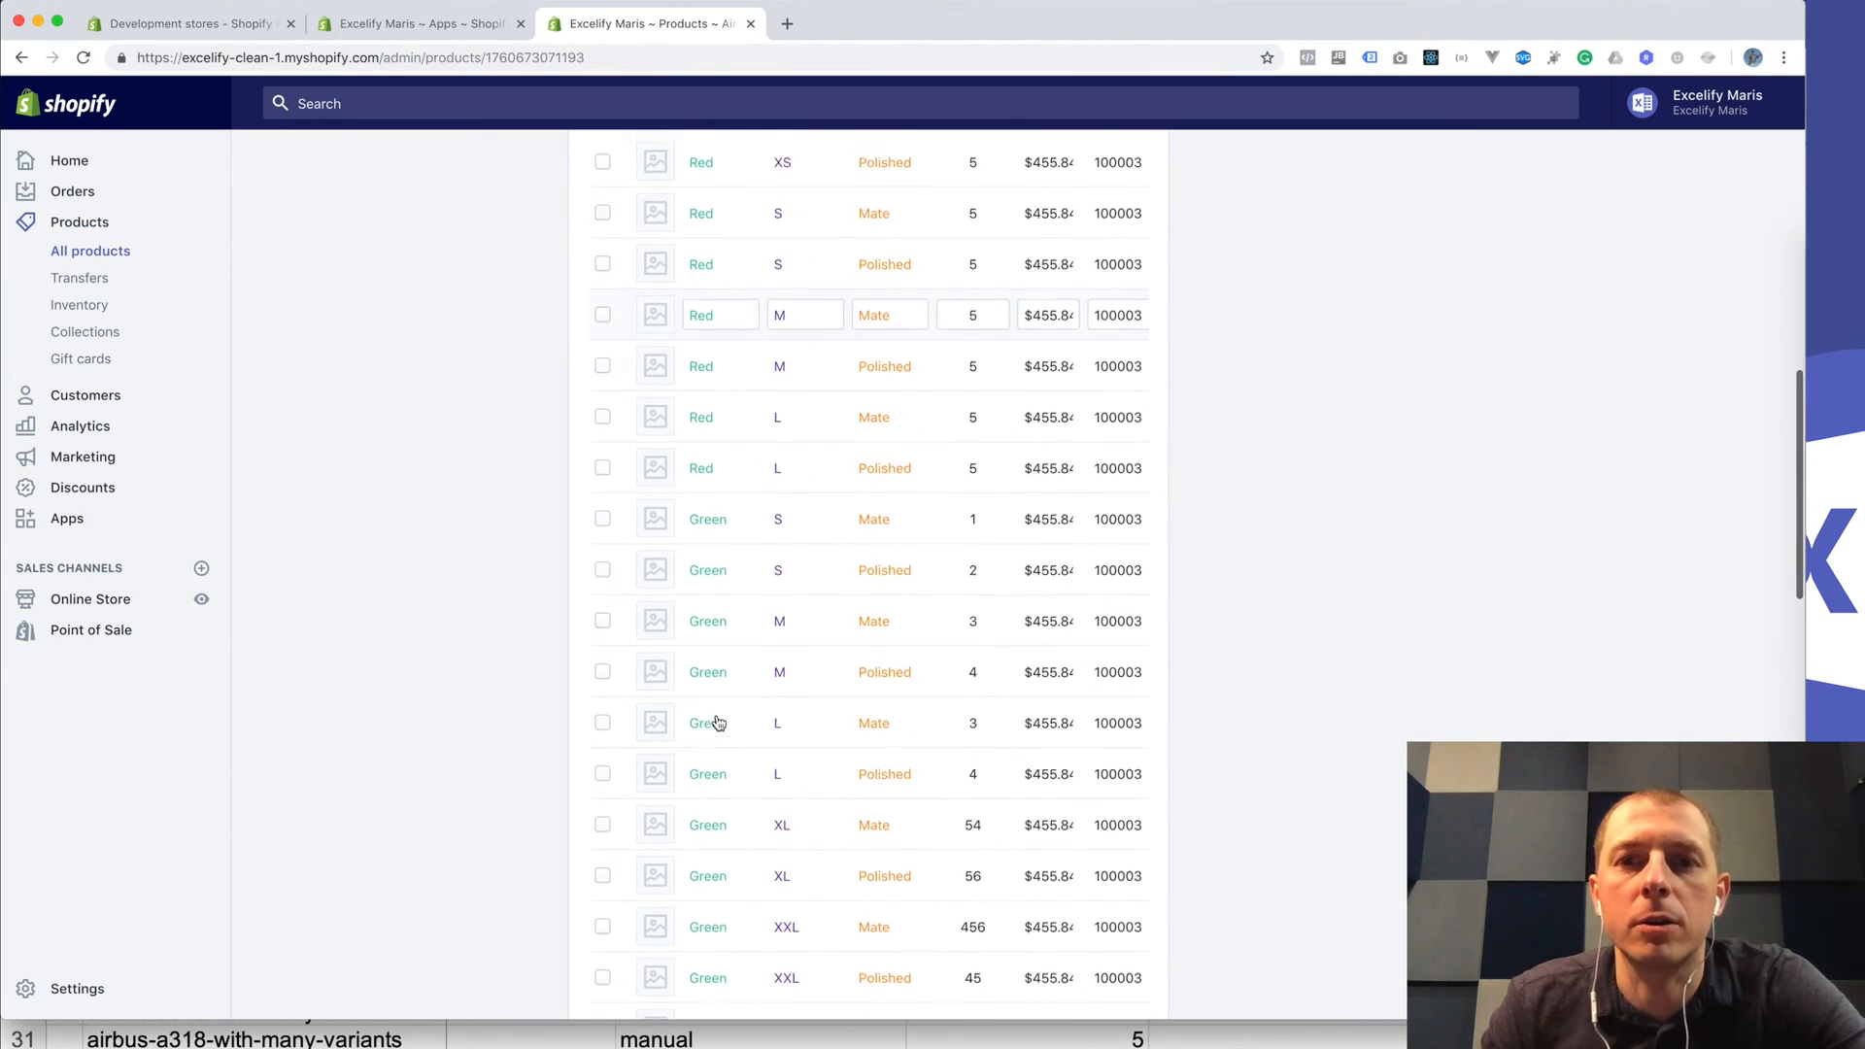